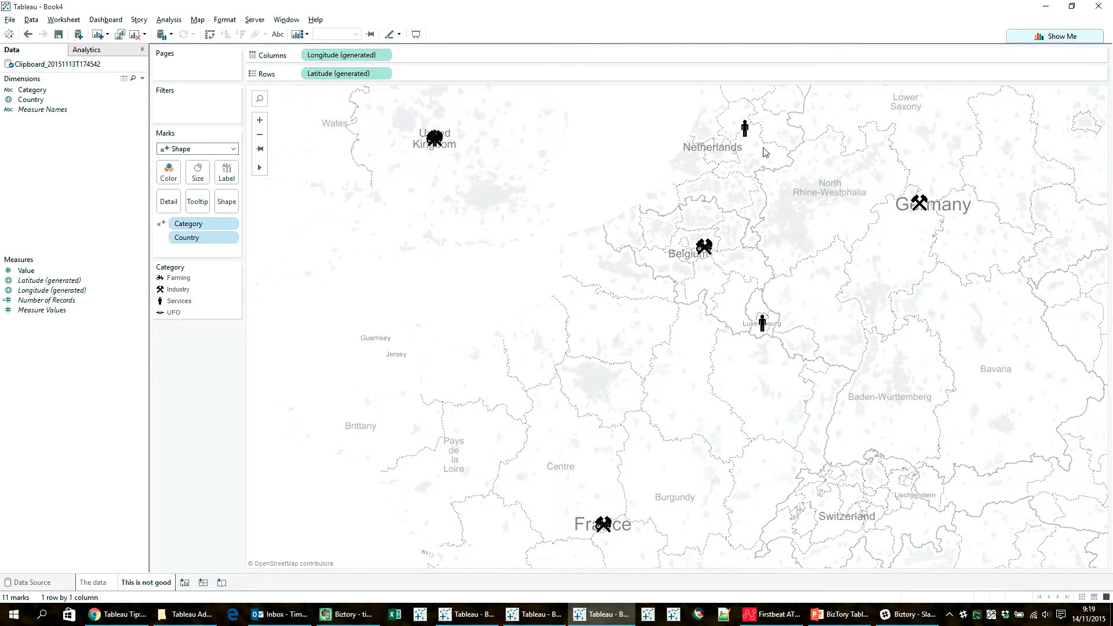
mouse_move(918, 204)
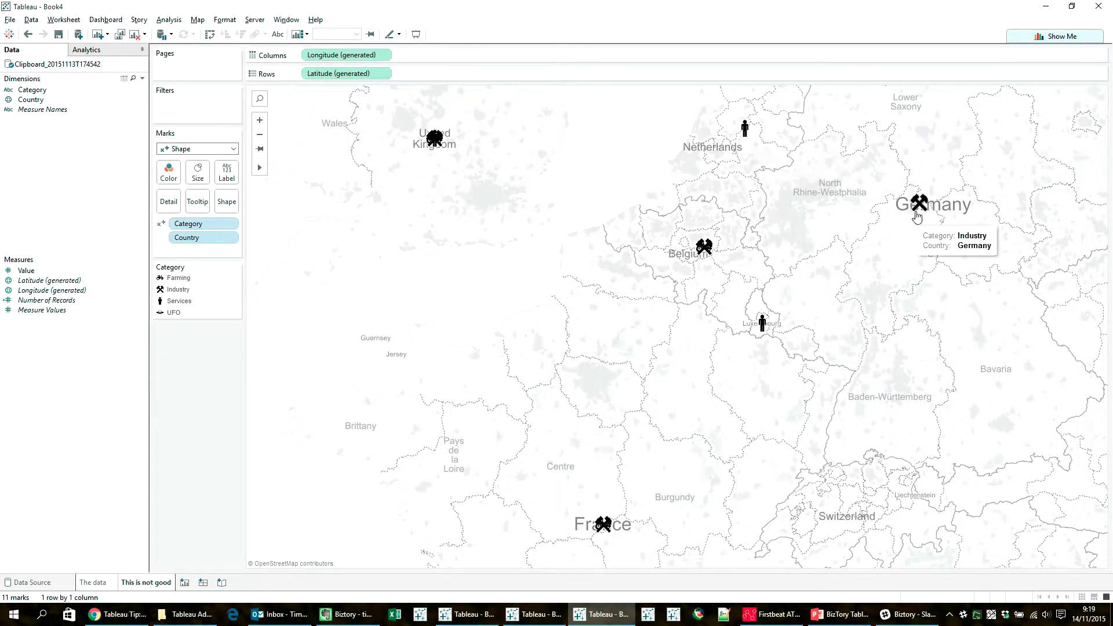
mouse_move(433, 137)
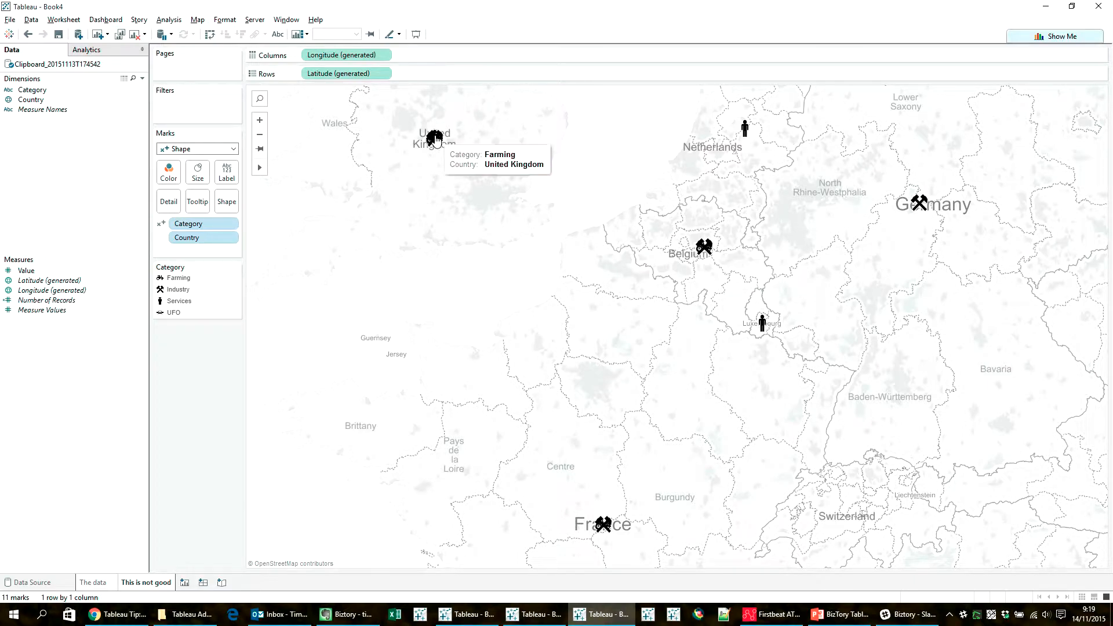
mouse_move(603, 524)
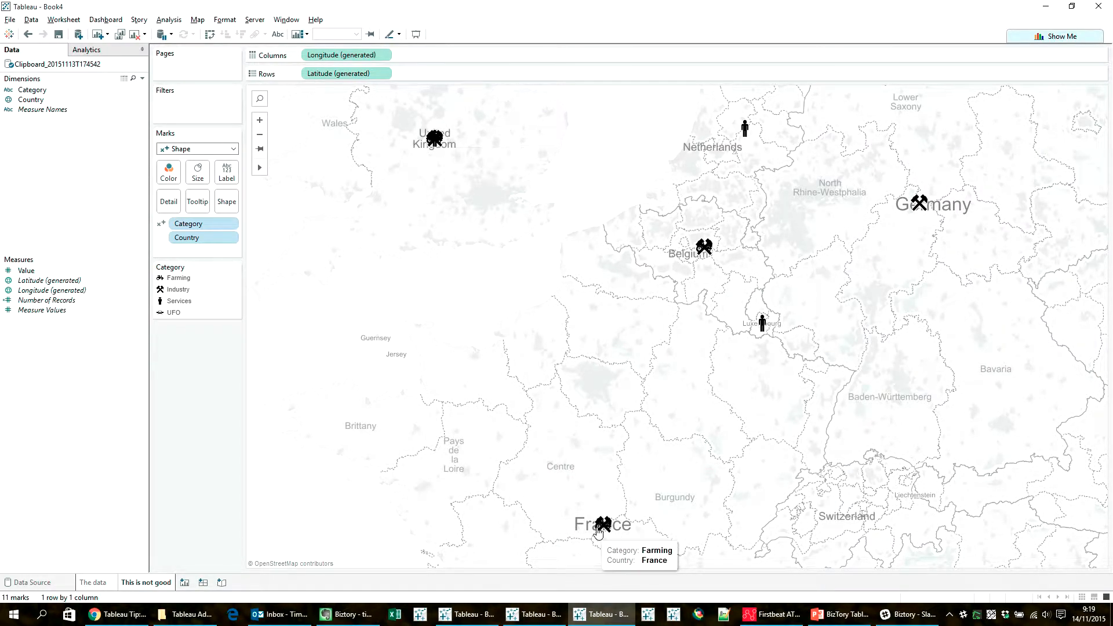
mouse_move(429, 302)
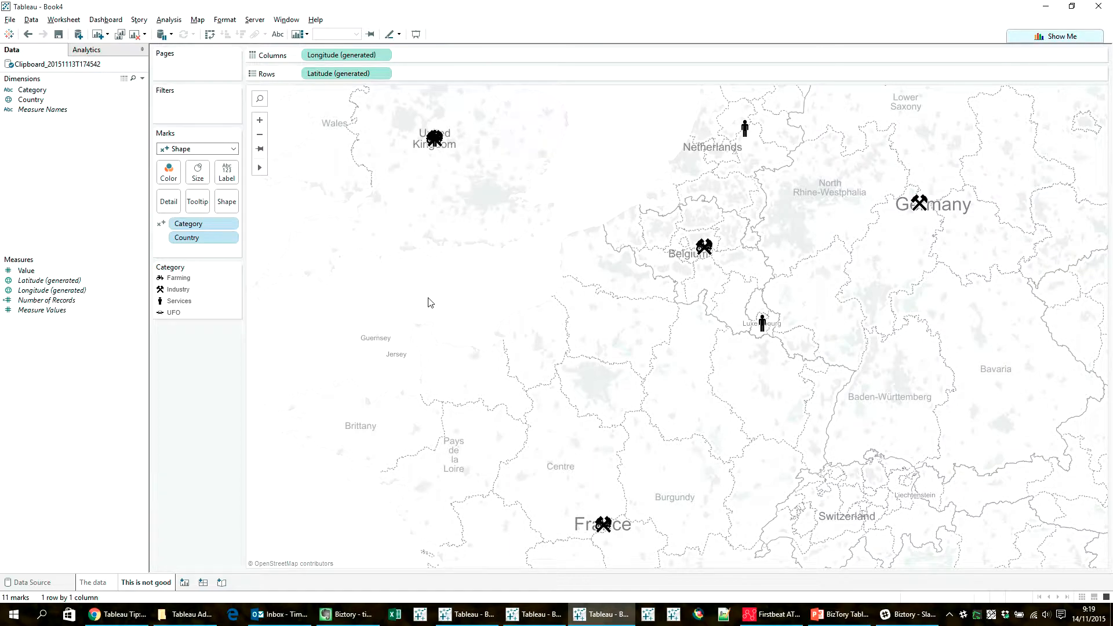
mouse_move(458, 267)
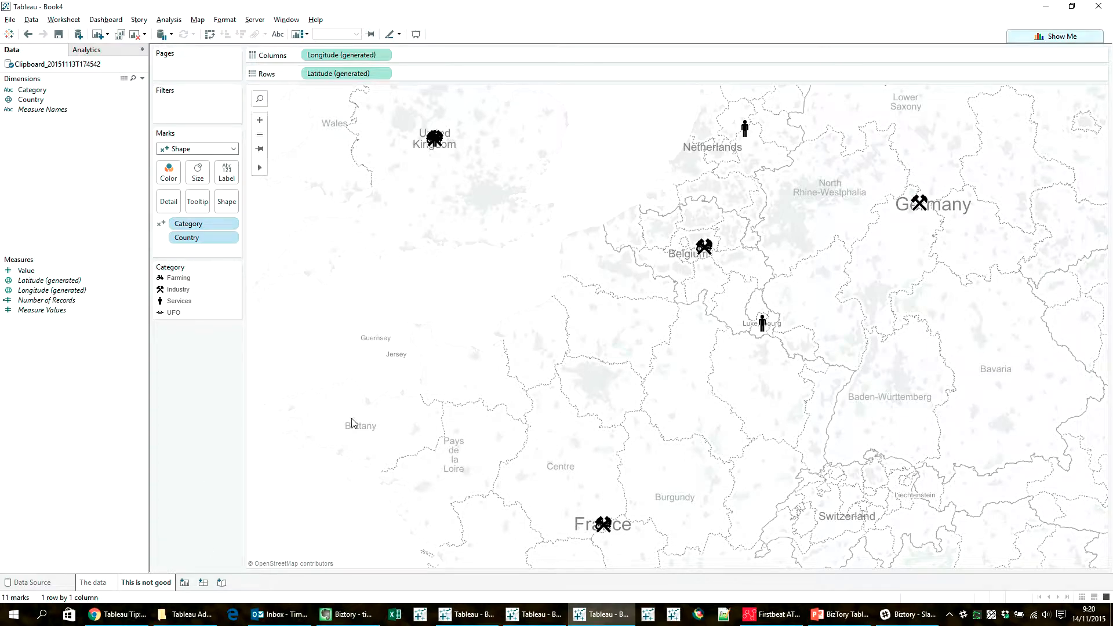
mouse_move(368, 401)
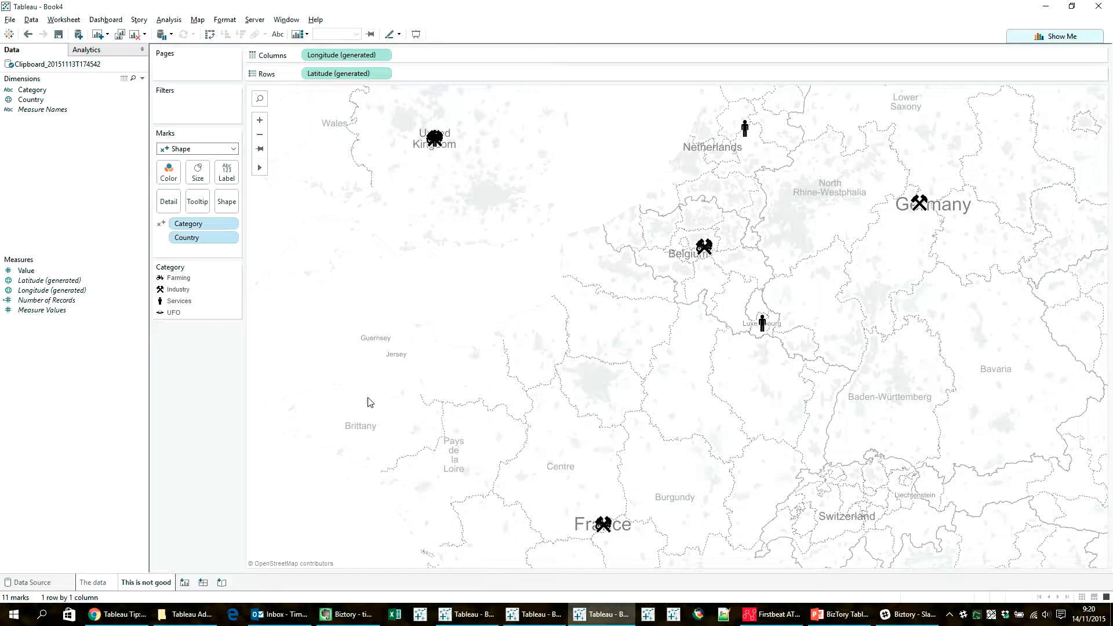
mouse_move(363, 395)
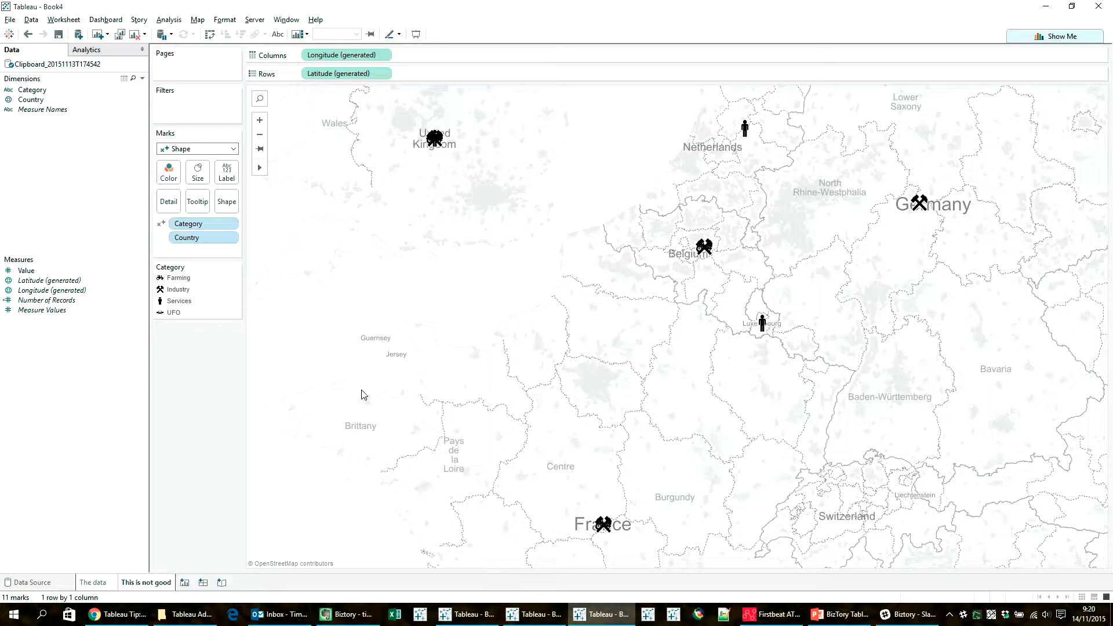
In Chrome, scroll the Biztory multiple map symbols post to its eleven-row country-category-value table.
left_click(117, 614)
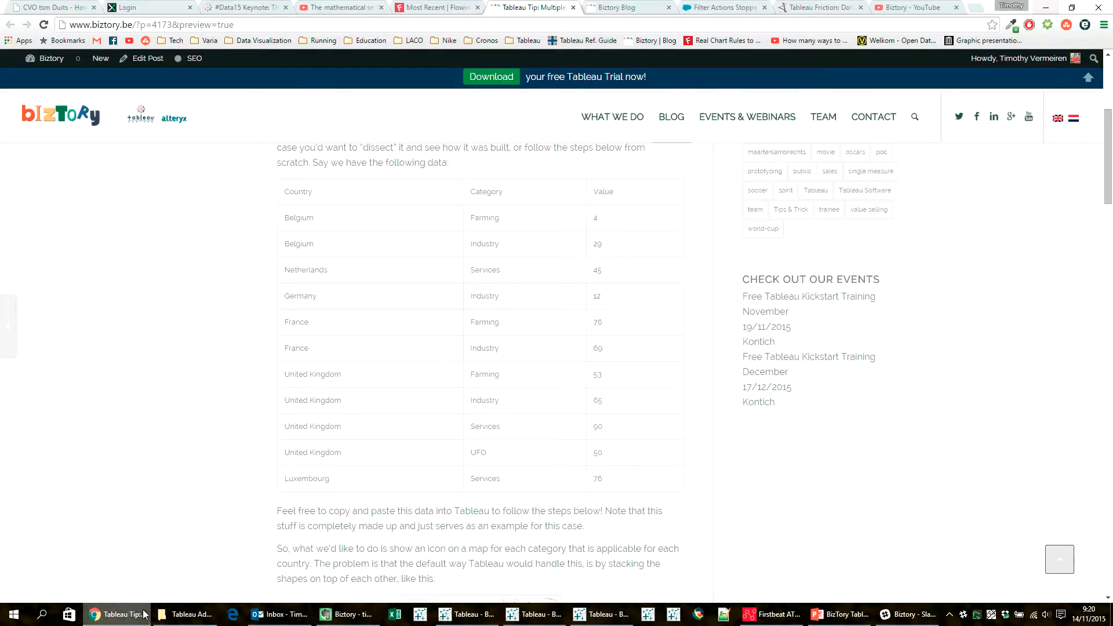
scroll("up", 3)
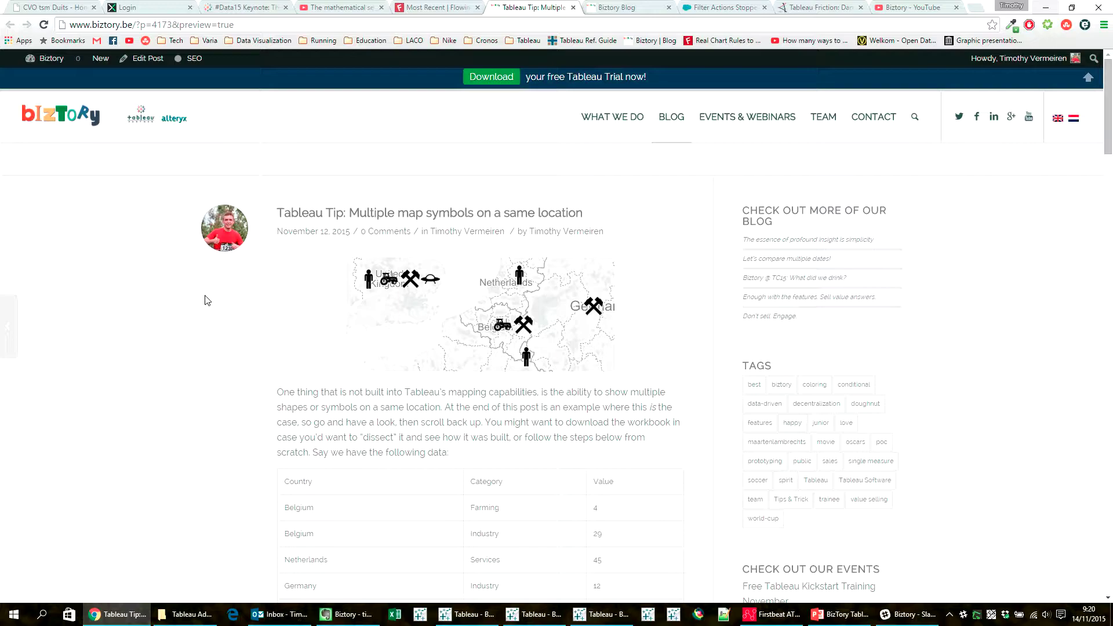
mouse_move(211, 300)
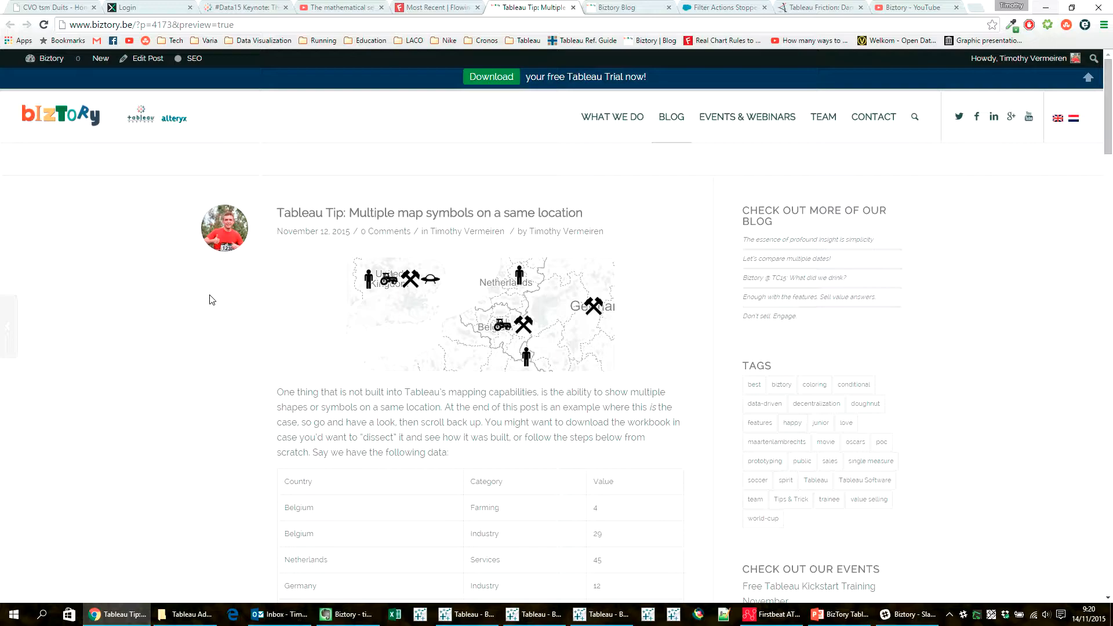
scroll("down", 3)
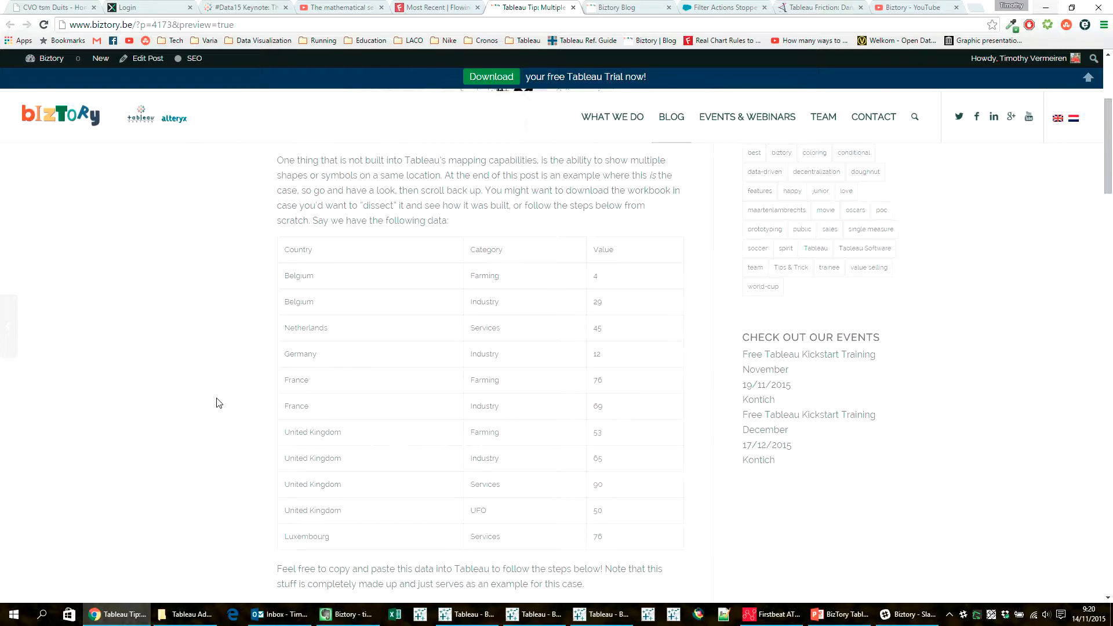
scroll("down", 3)
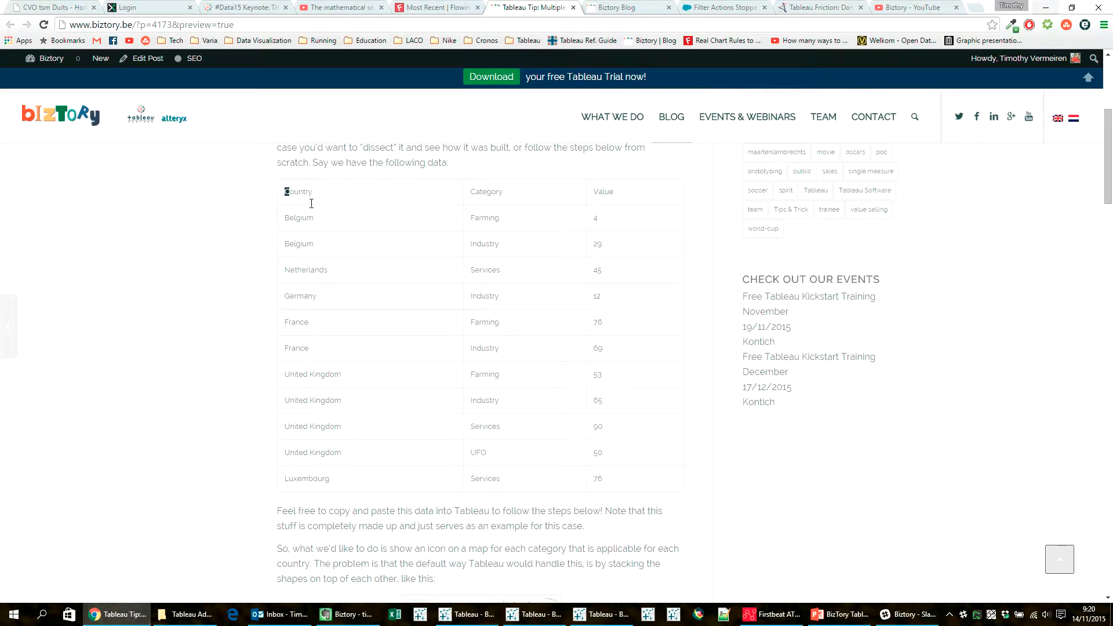
scroll("up", 3)
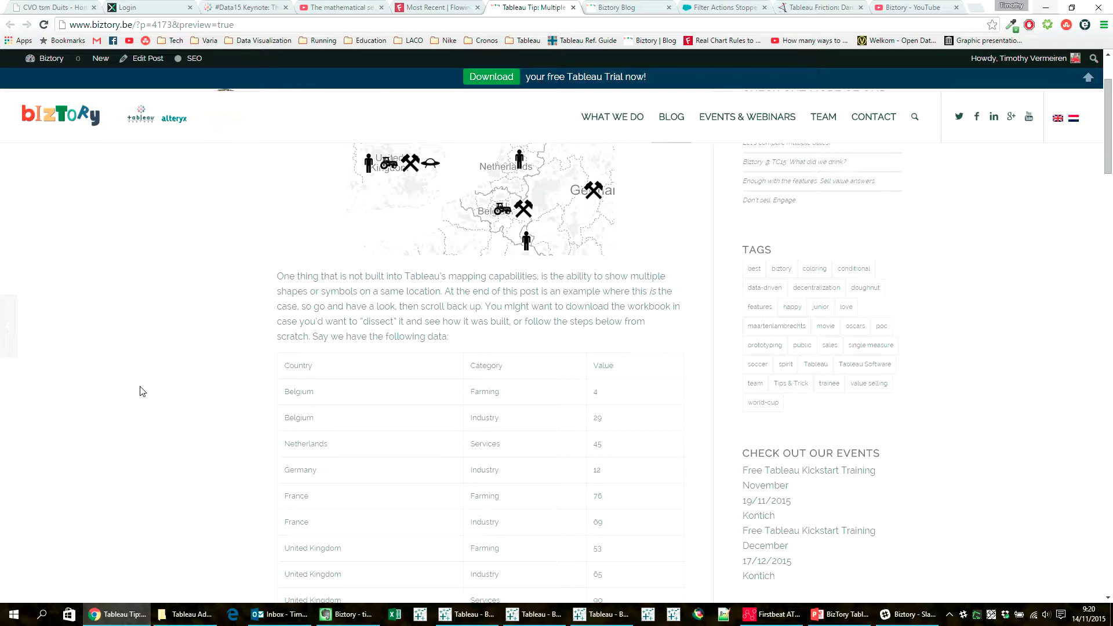
scroll("down", 3)
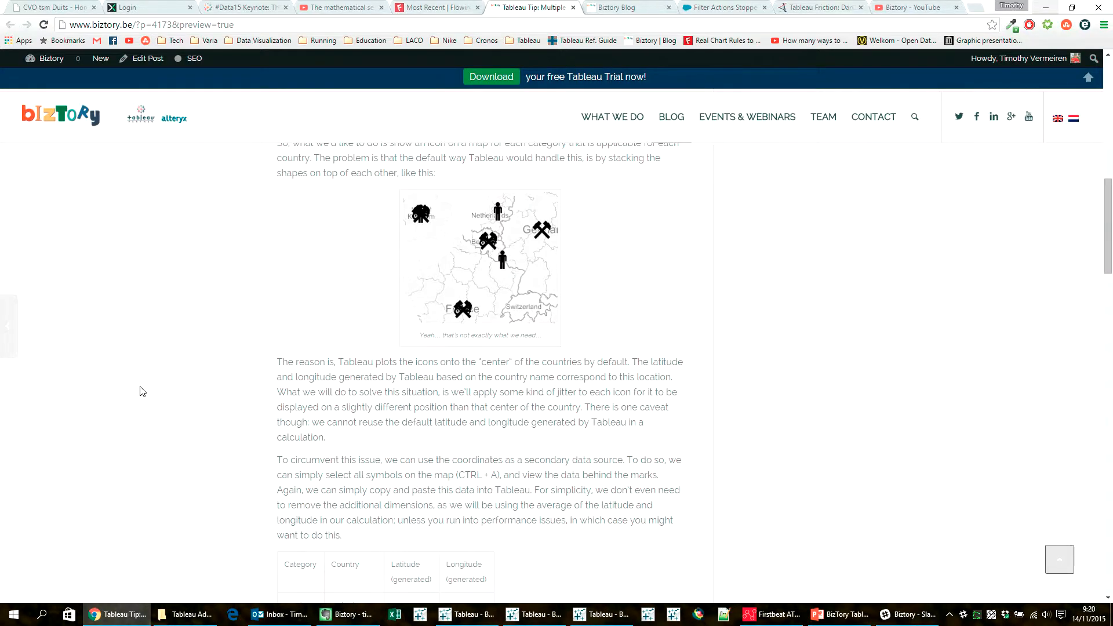
scroll("down", 3)
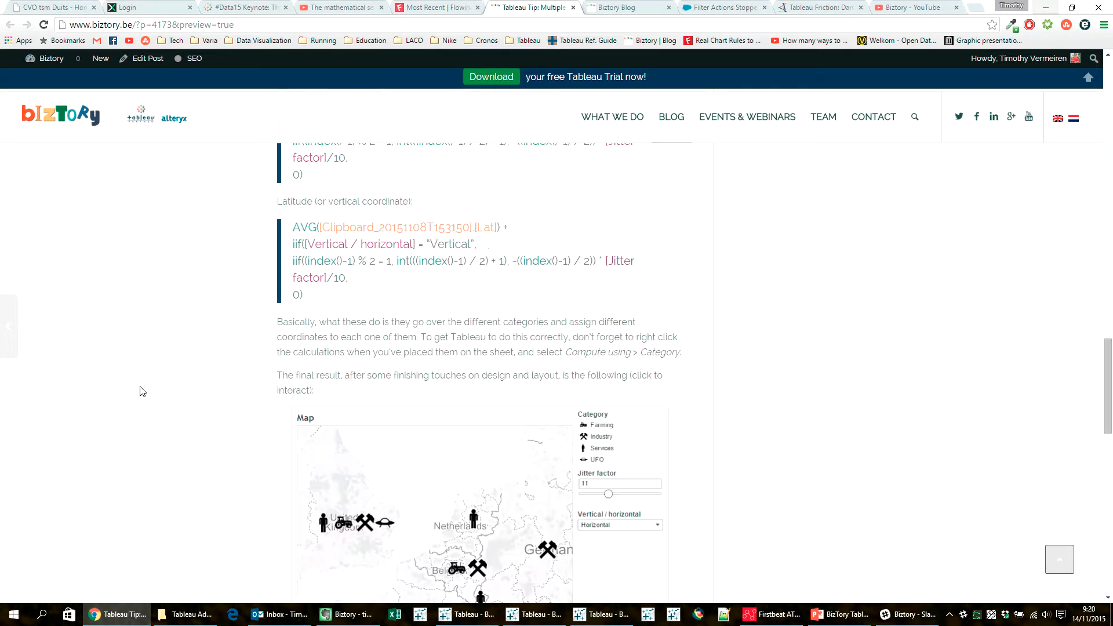
scroll("up", 3)
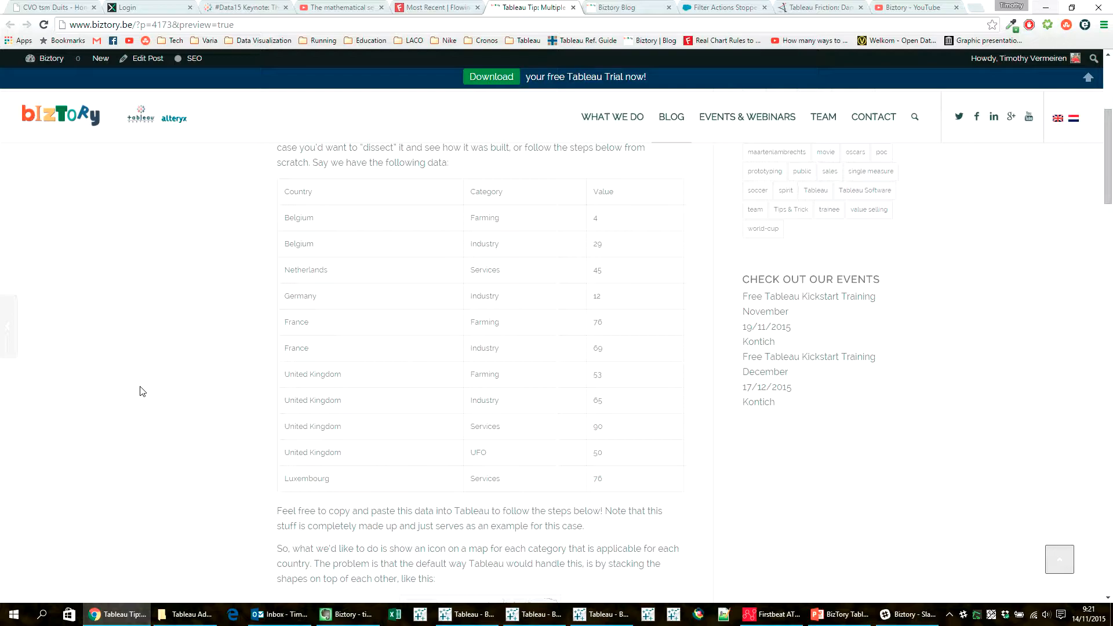
mouse_move(524, 578)
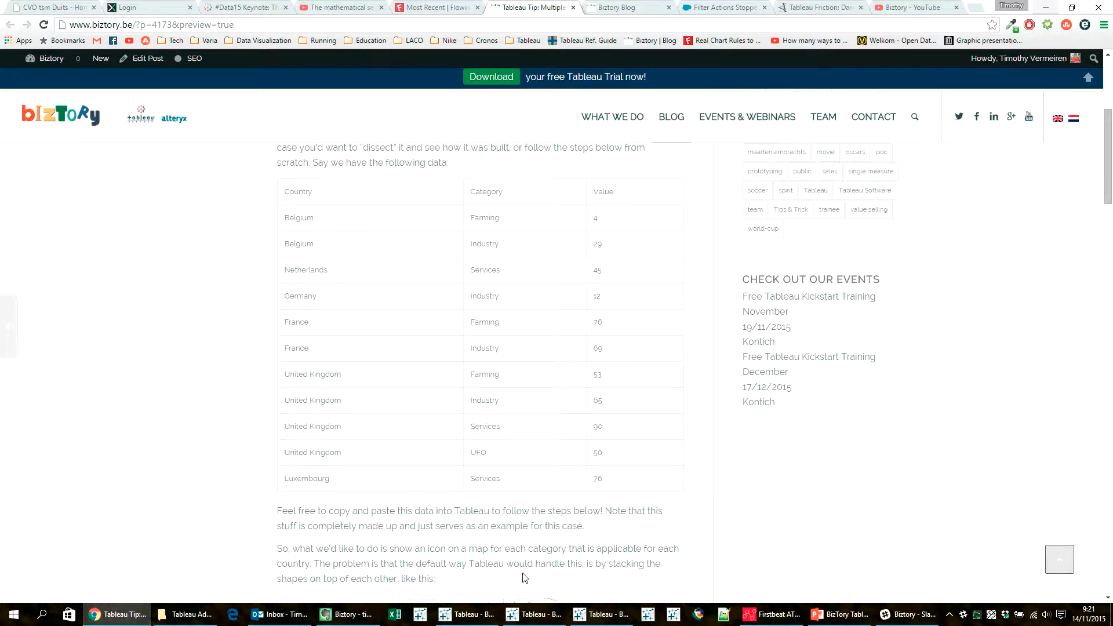
Switch back to Tableau's 'The data' worksheet showing values per country and category.
left_click(600, 614)
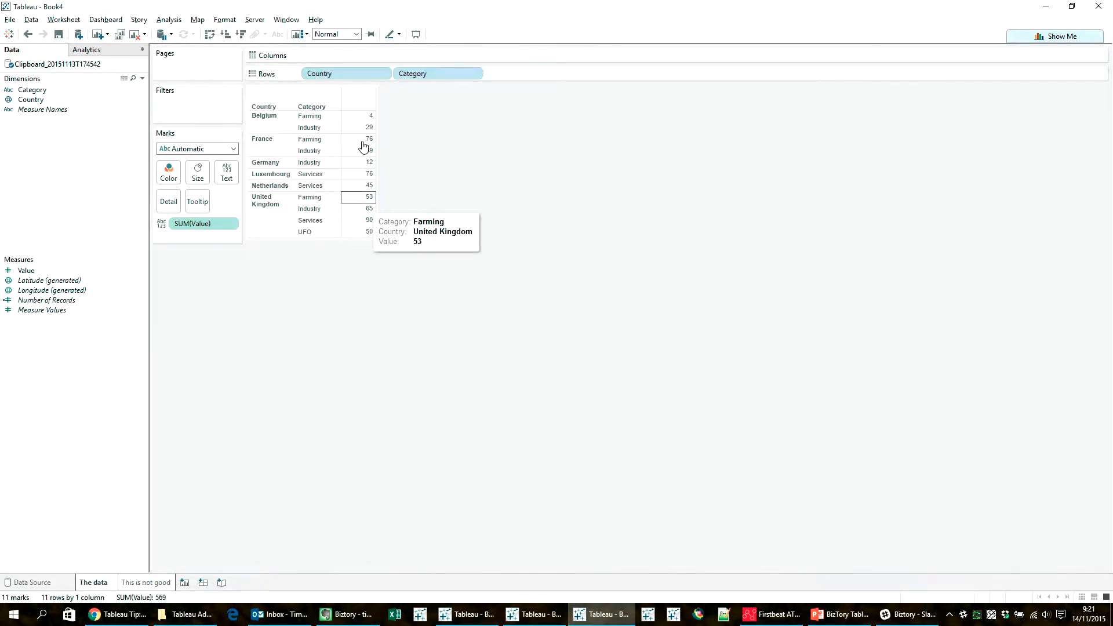
mouse_move(288, 124)
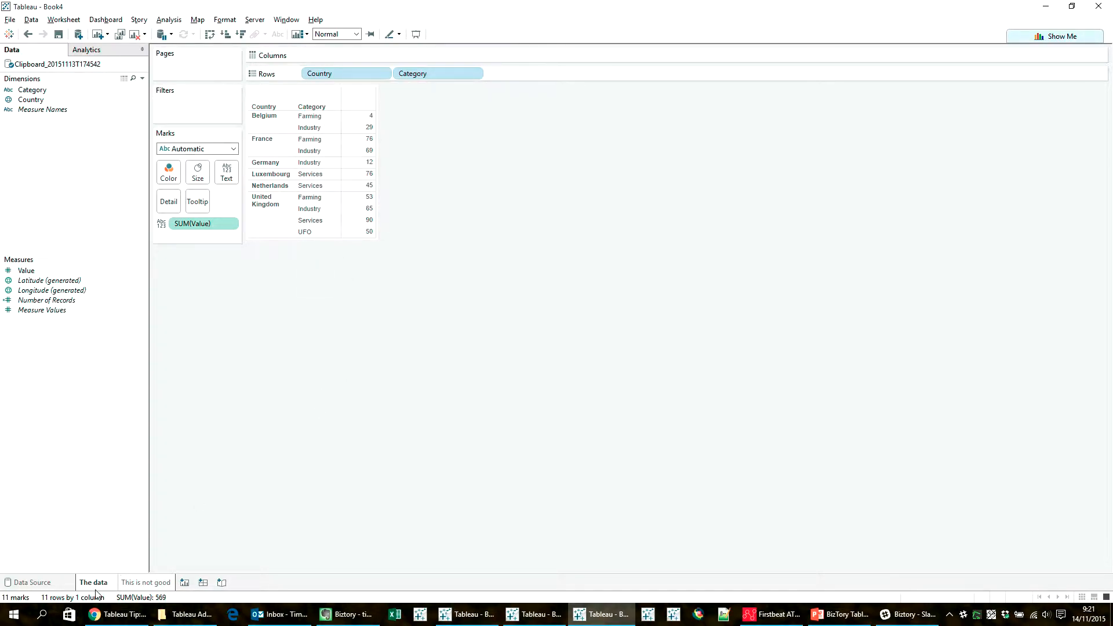
left_click(145, 583)
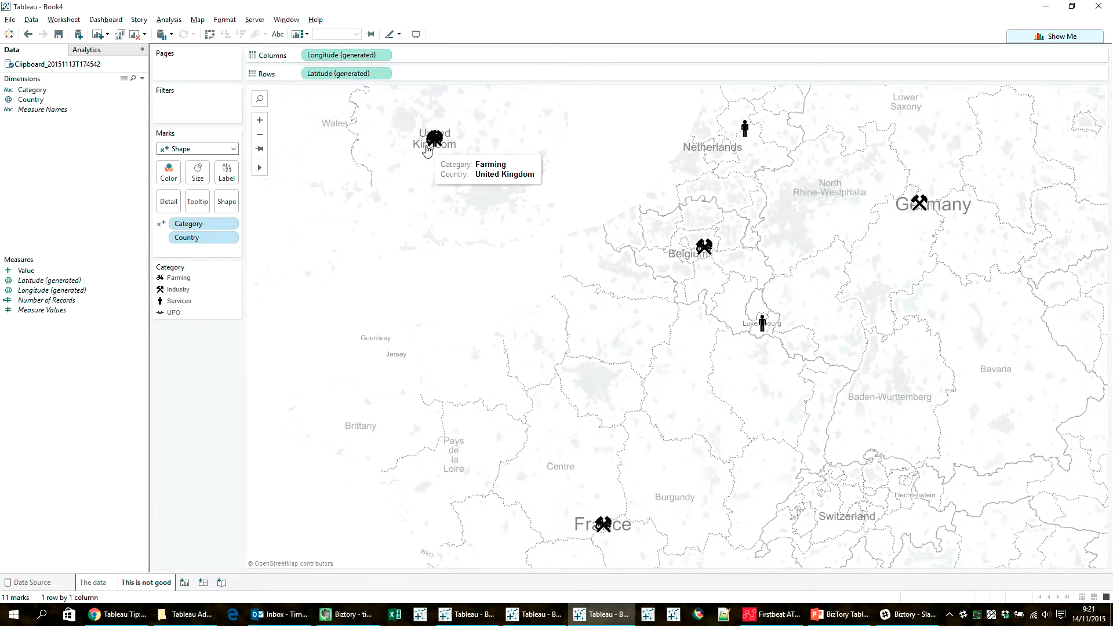
mouse_move(443, 288)
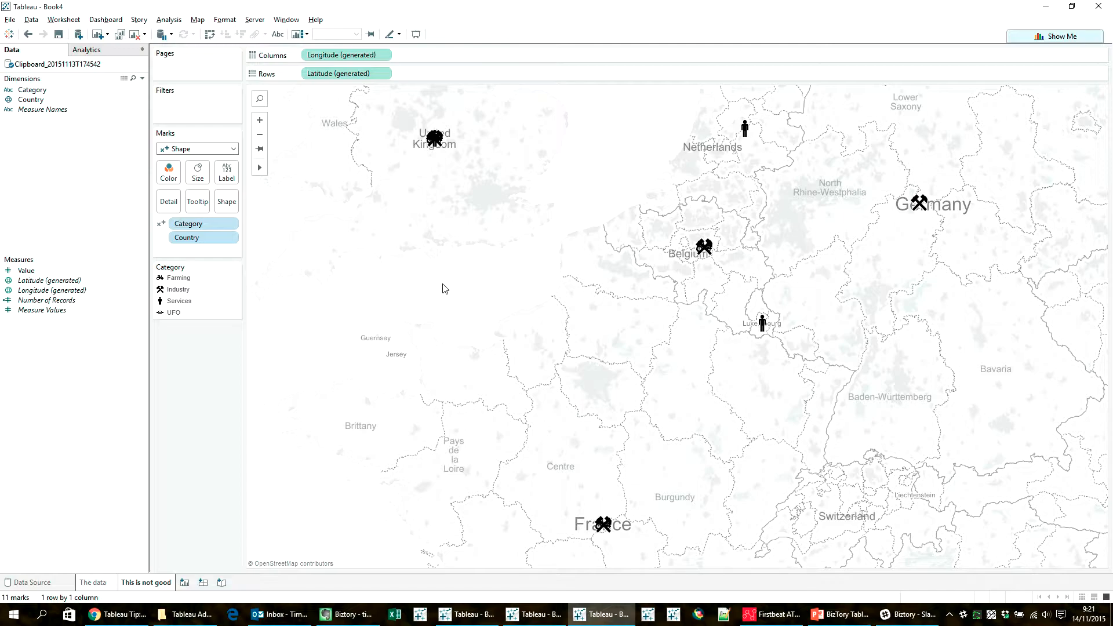
mouse_move(290, 102)
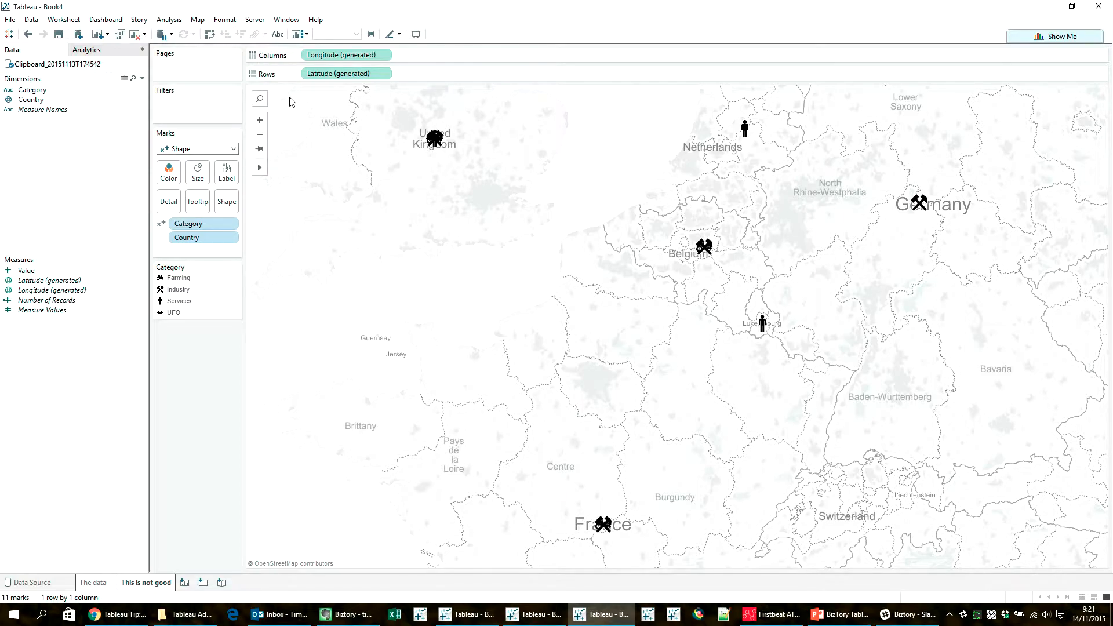
mouse_move(715, 301)
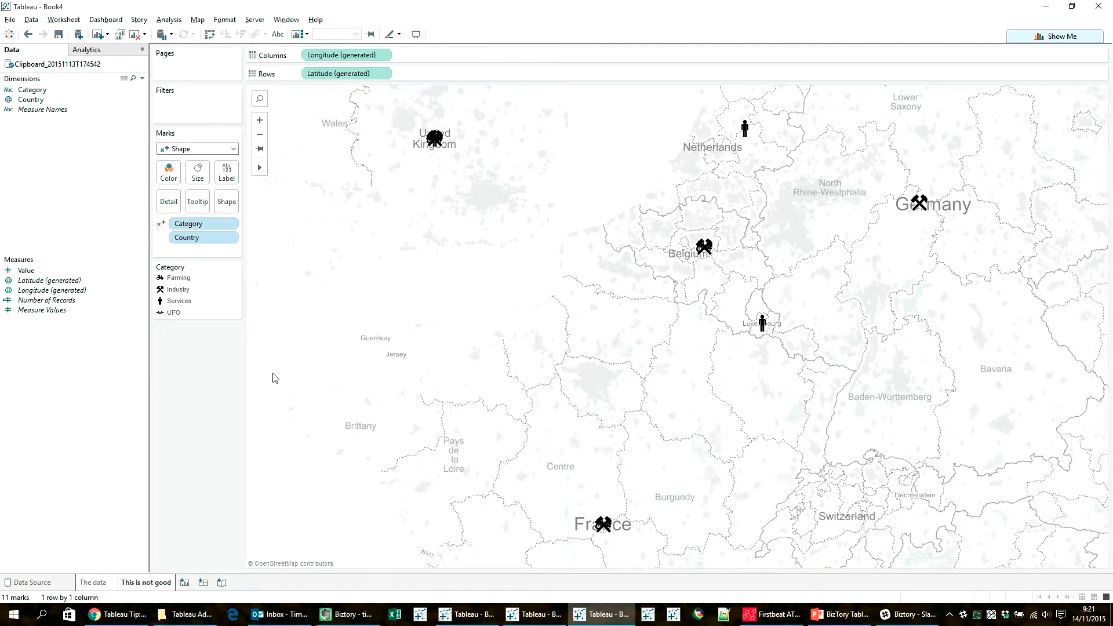
mouse_move(945, 563)
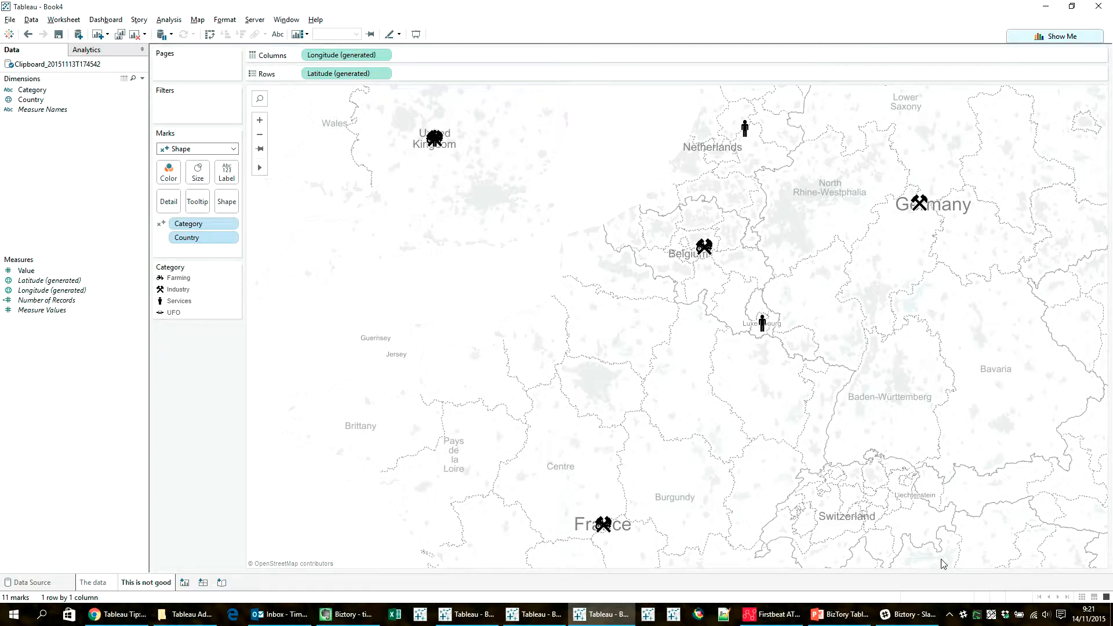
mouse_move(406, 408)
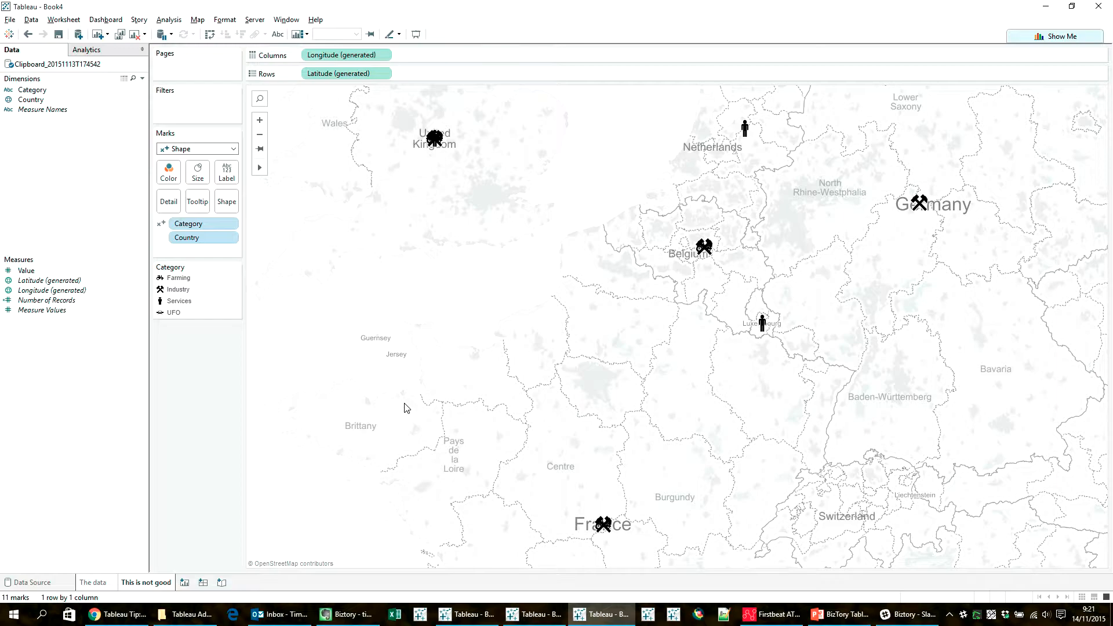
mouse_move(443, 351)
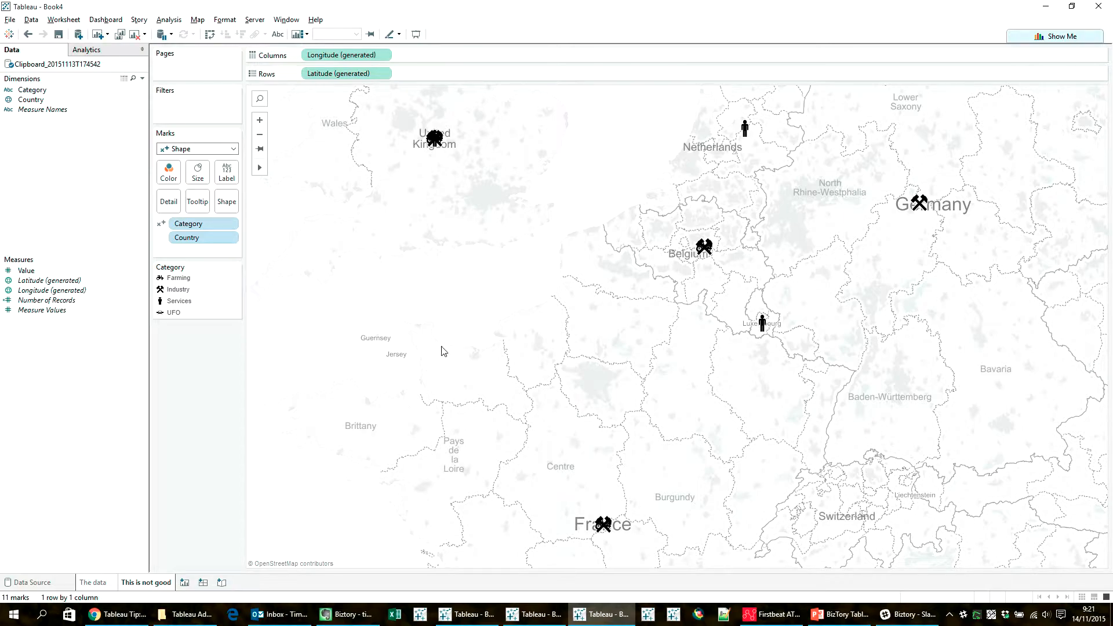
mouse_move(632, 464)
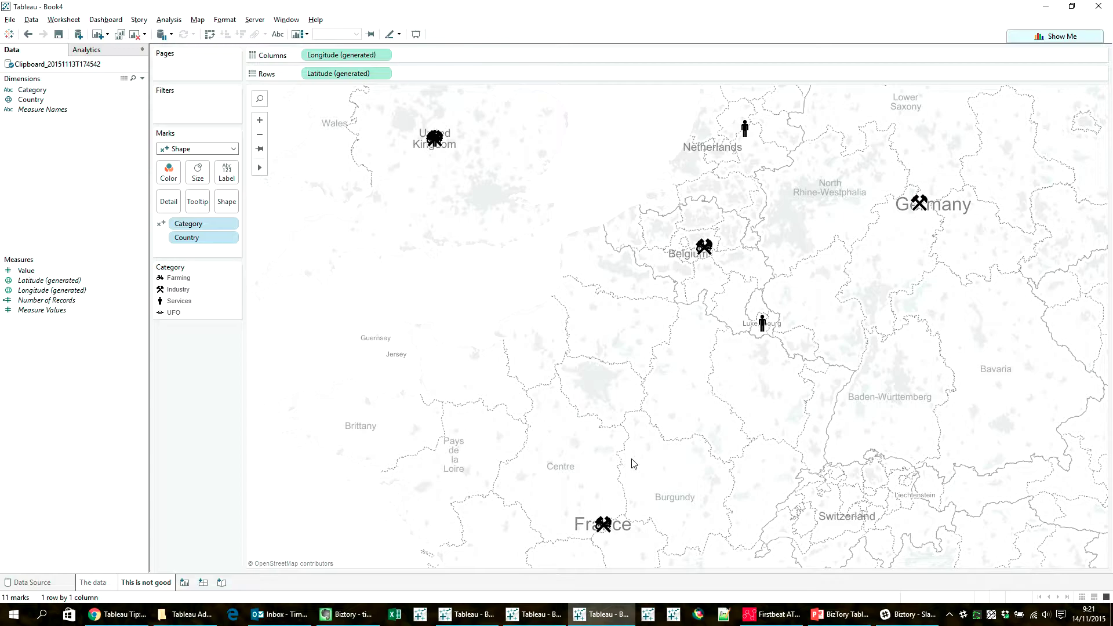
mouse_move(466, 139)
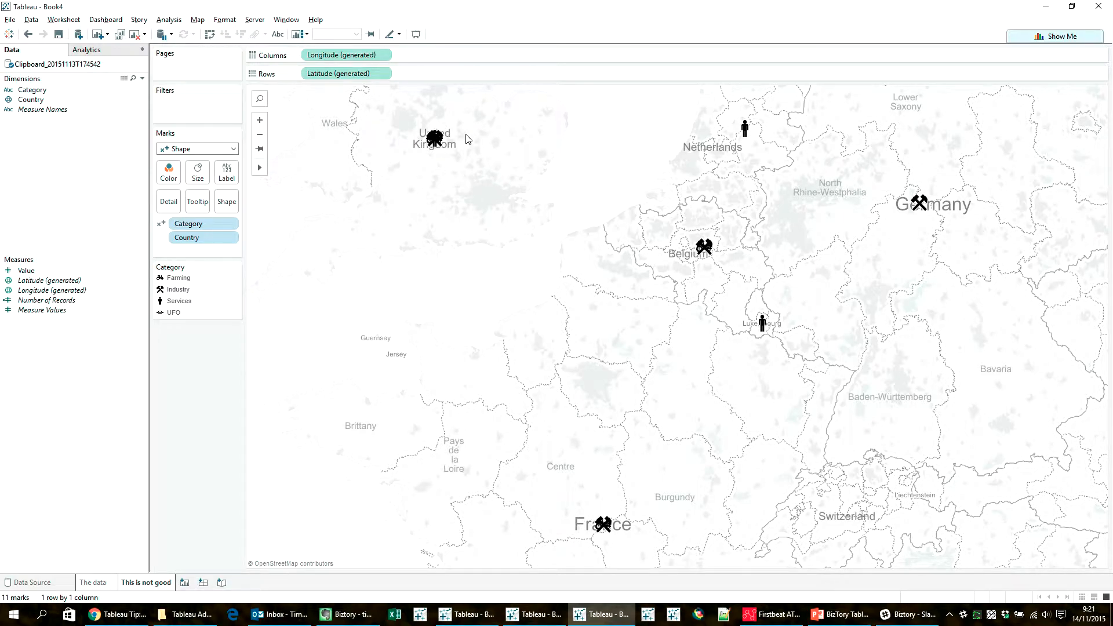
mouse_move(501, 144)
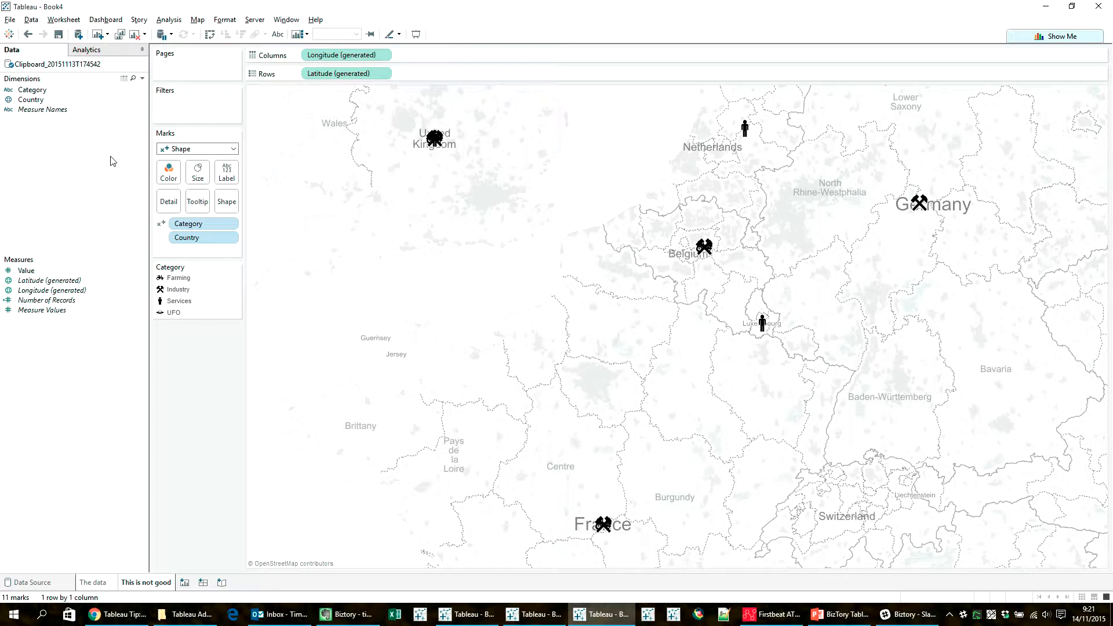
left_click(31, 99)
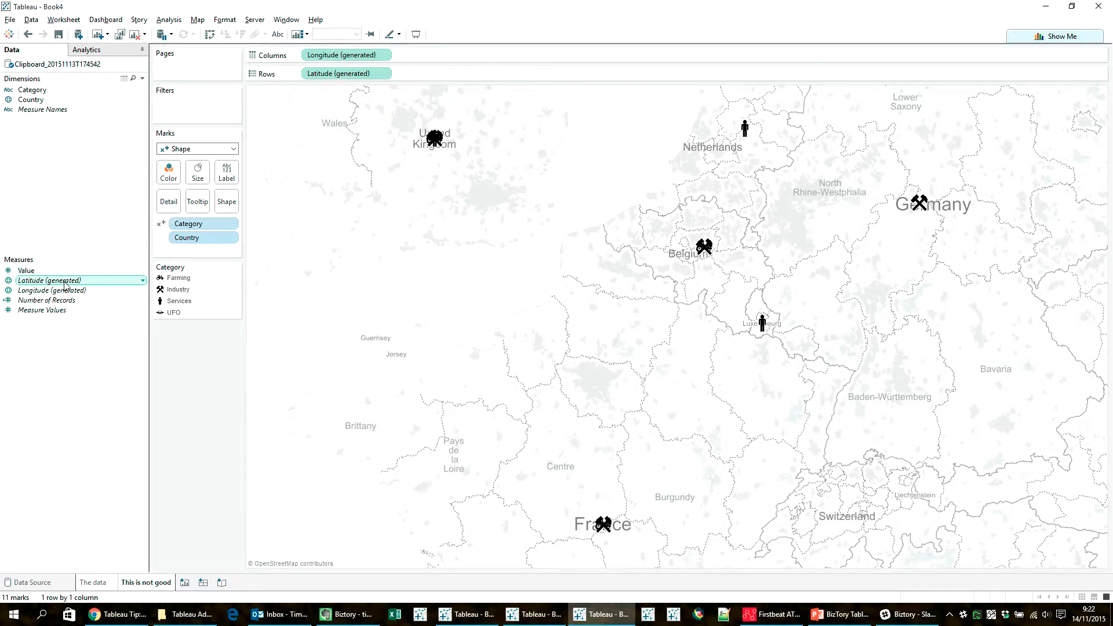
mouse_move(69, 284)
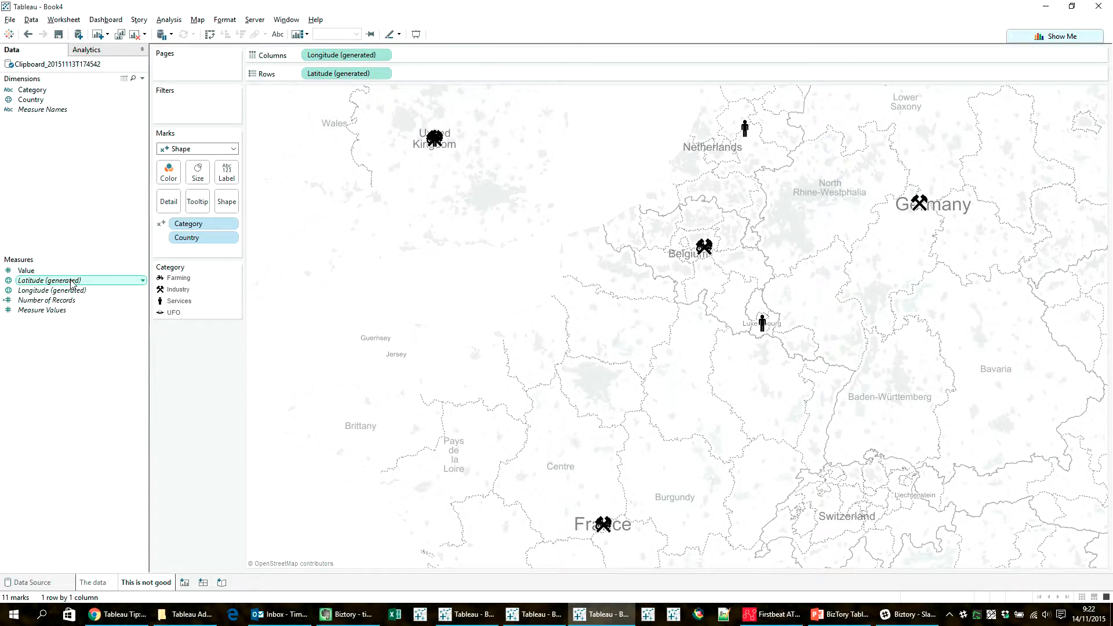
mouse_move(50, 280)
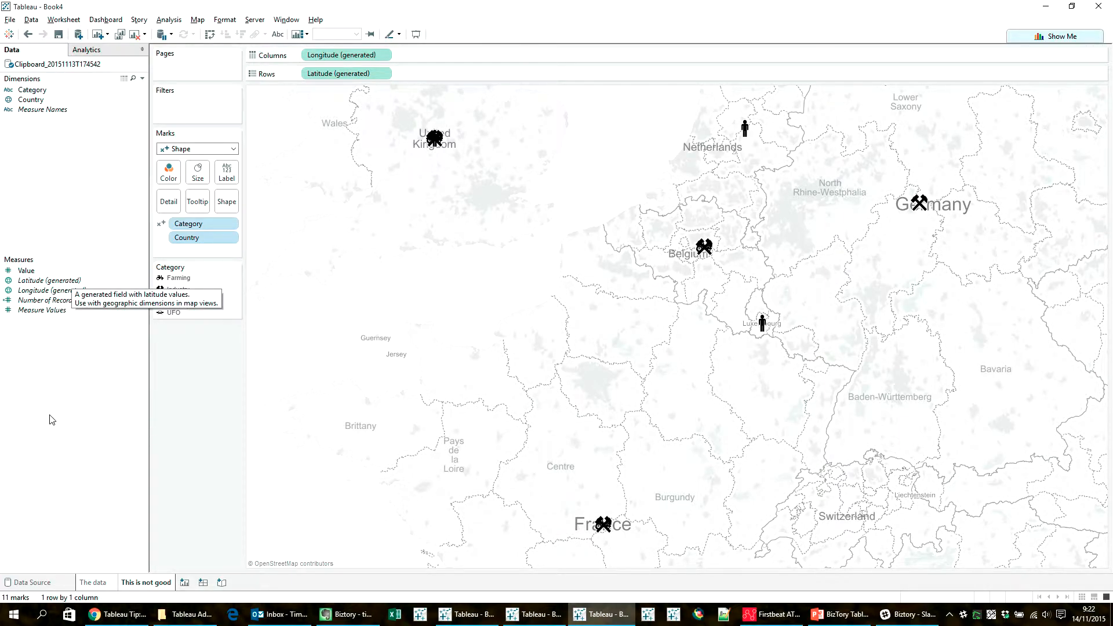
mouse_move(82, 357)
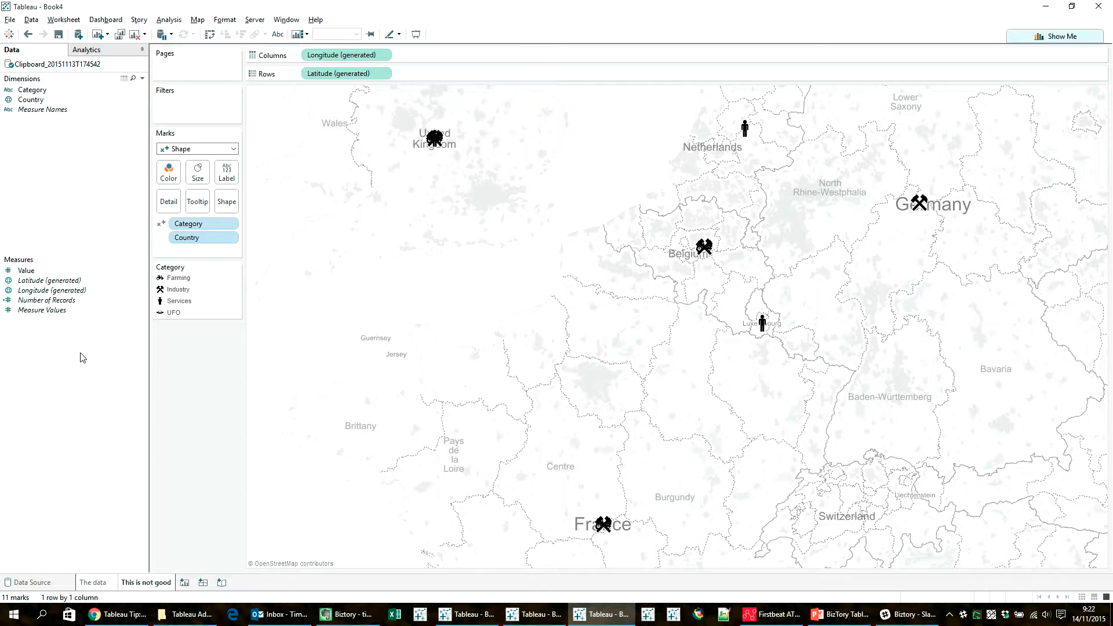
right_click(82, 358)
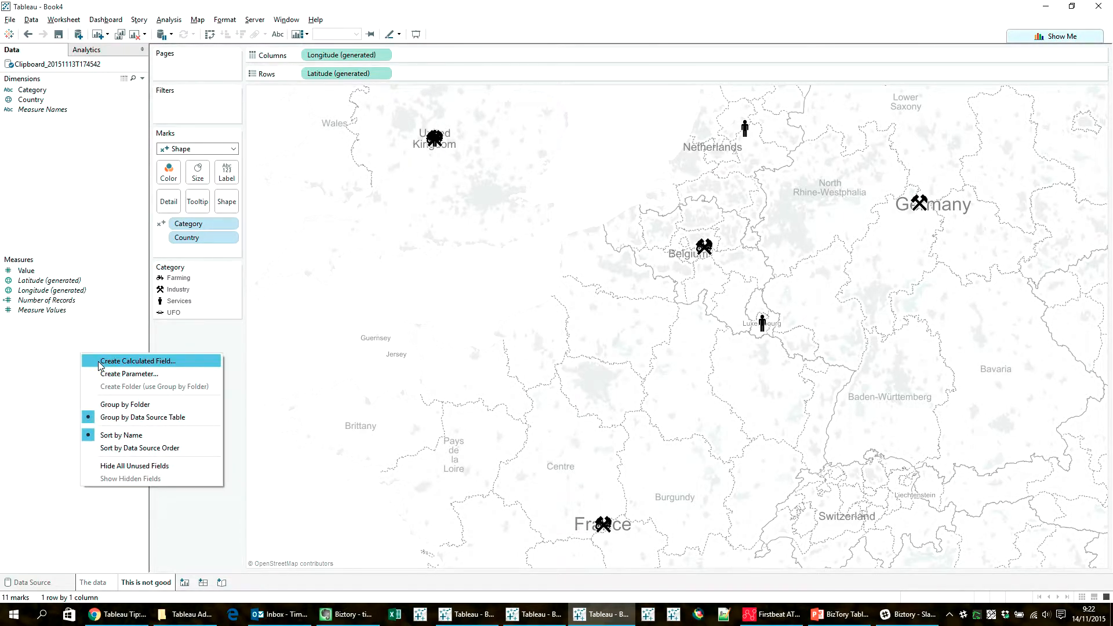
left_click(137, 360)
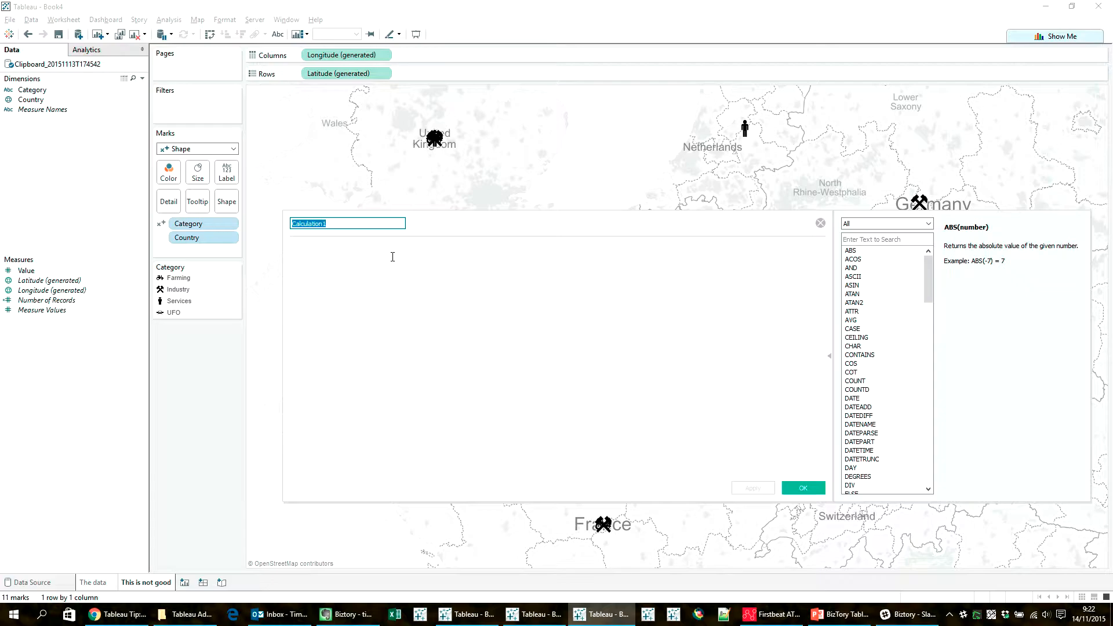
mouse_move(423, 252)
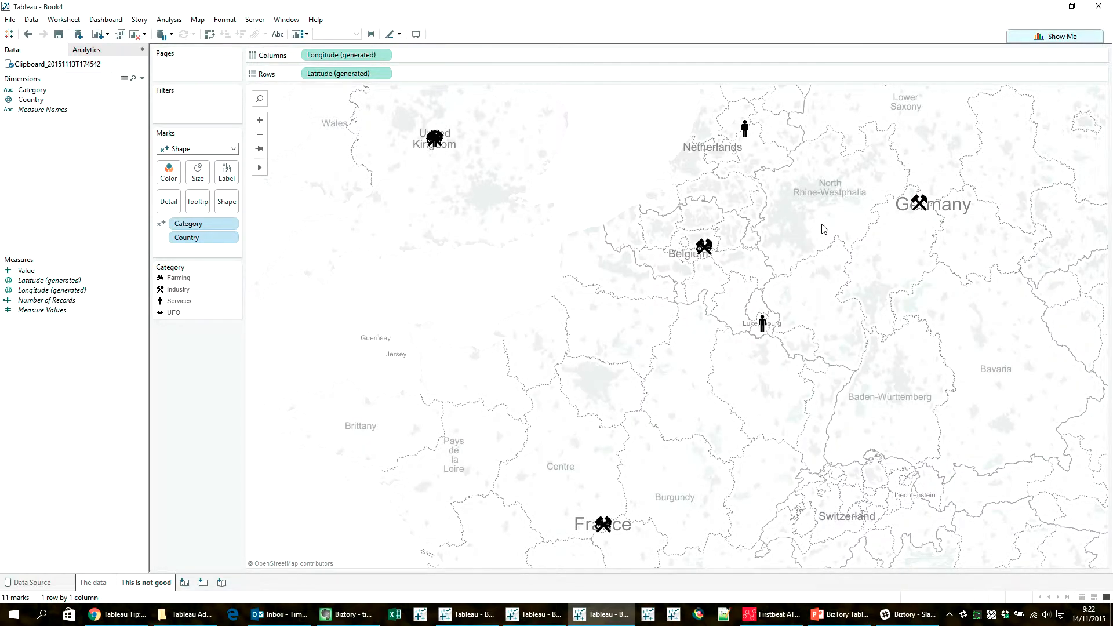
mouse_move(407, 277)
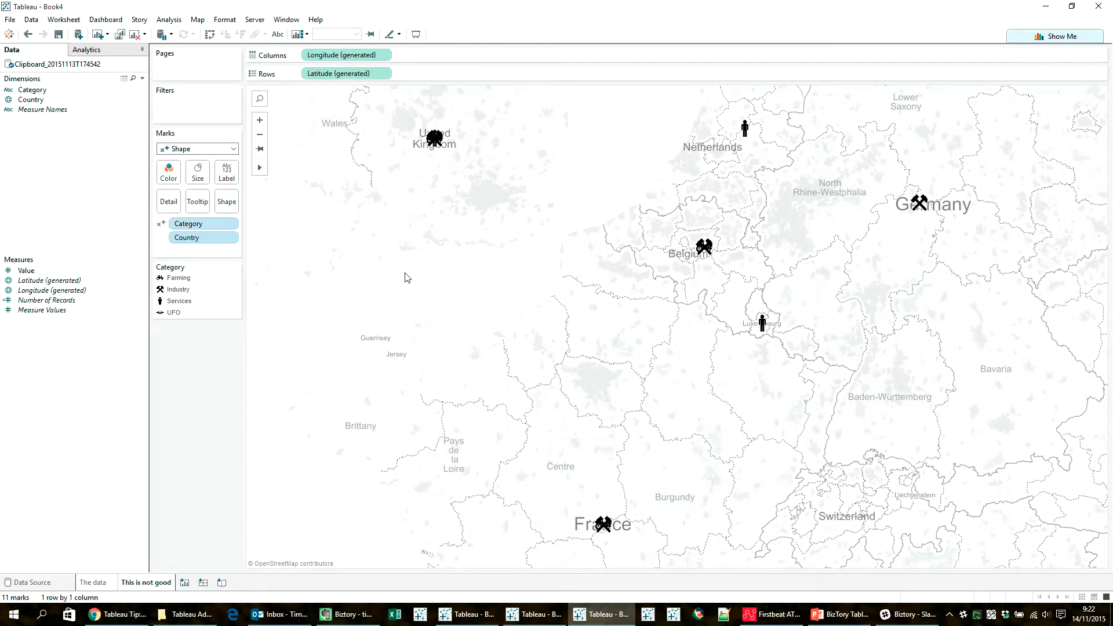
mouse_move(424, 178)
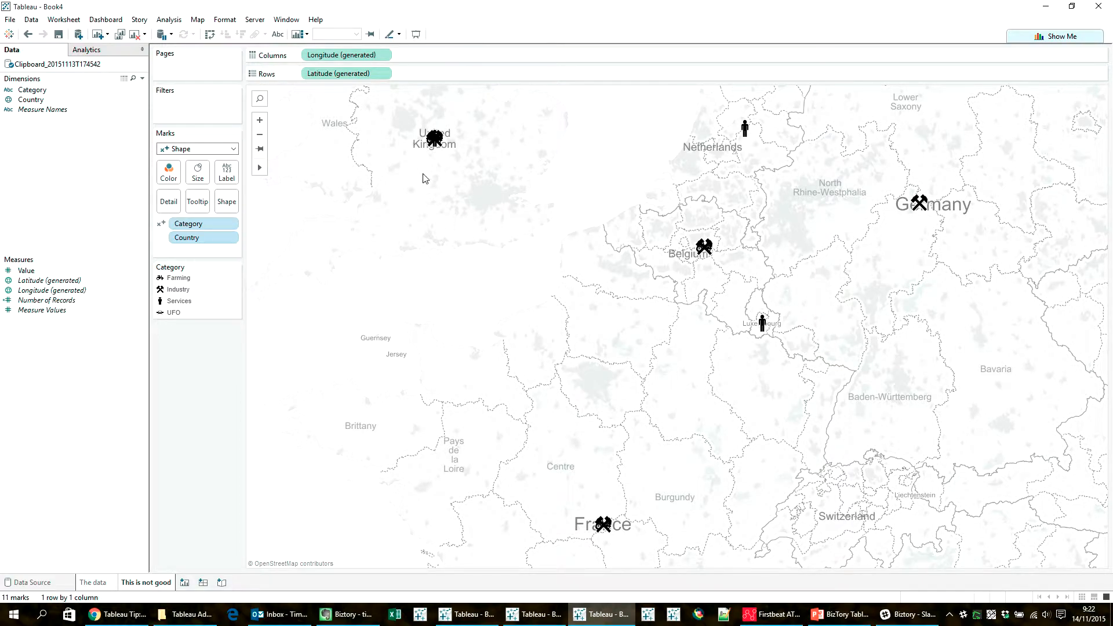
mouse_move(736, 327)
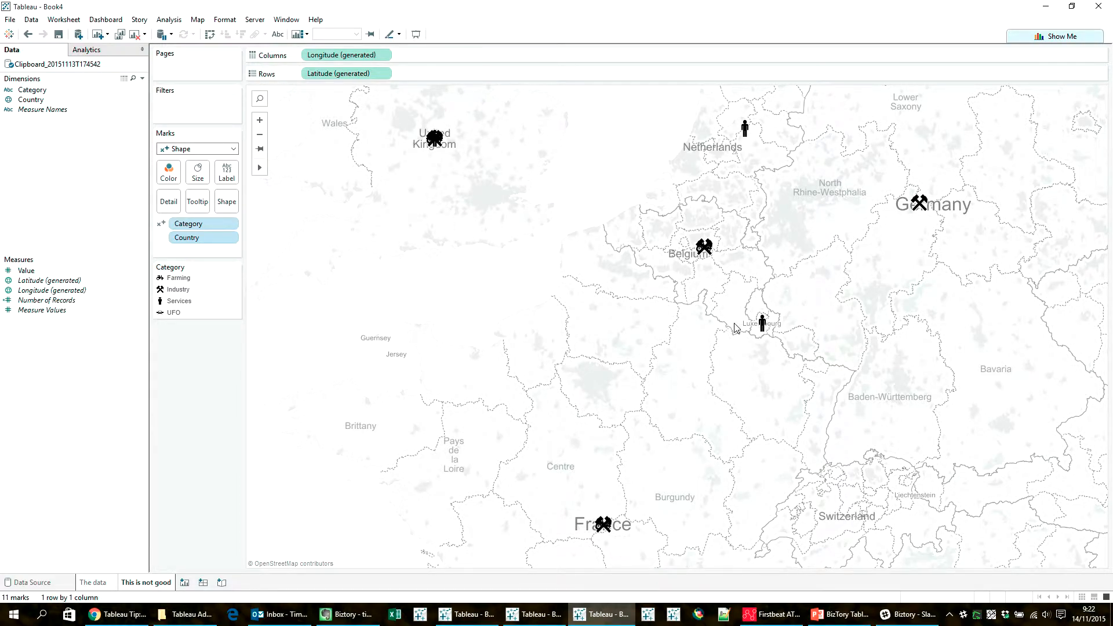
mouse_move(317, 257)
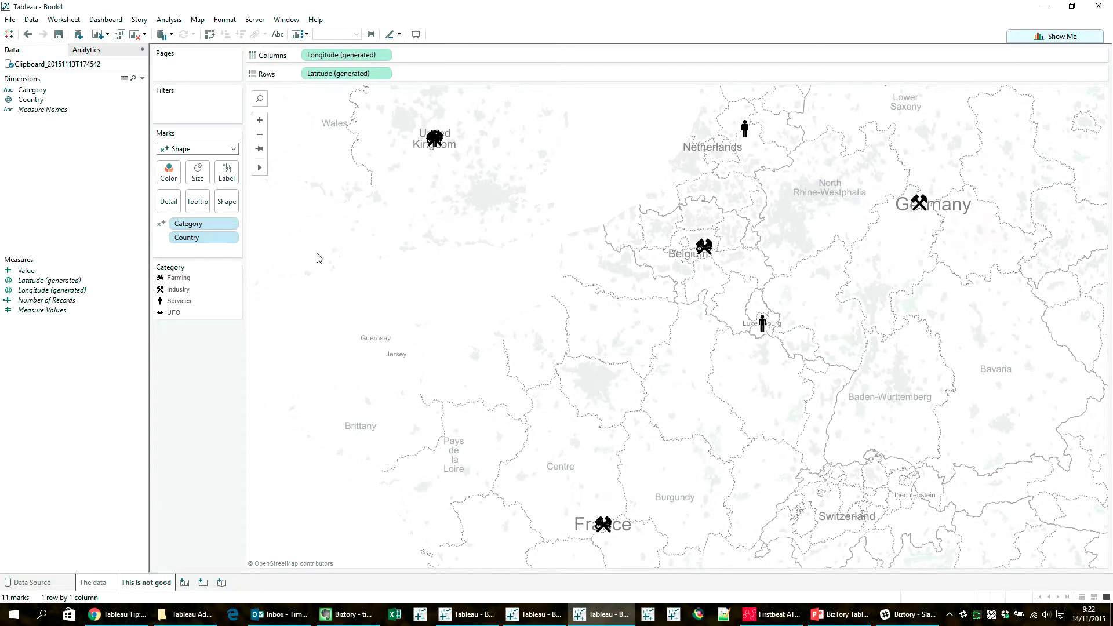
mouse_move(438, 278)
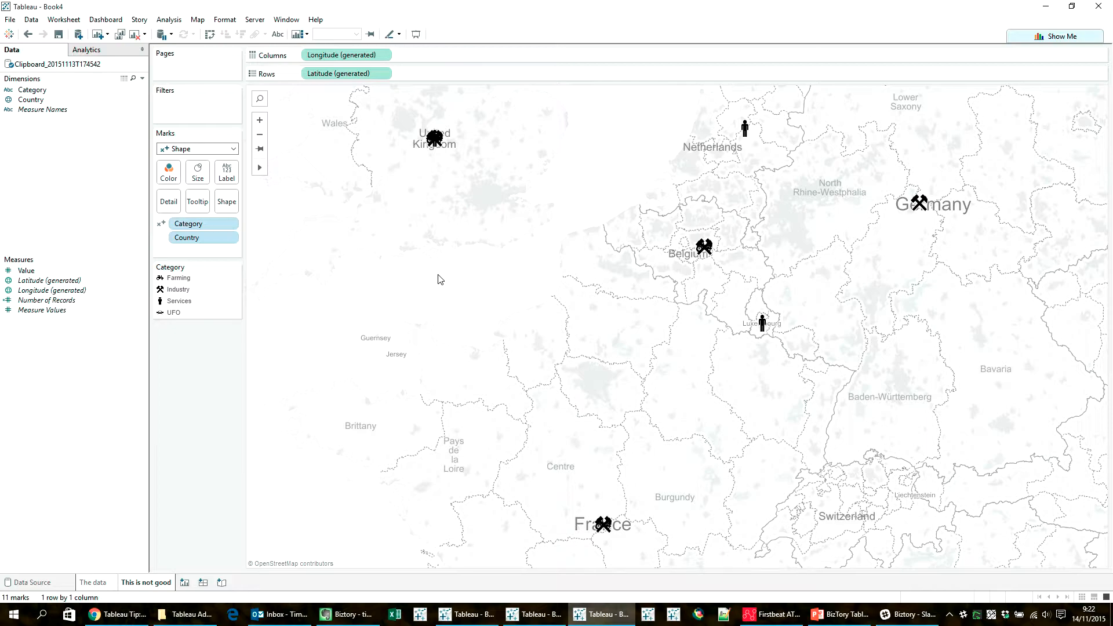
mouse_move(433, 144)
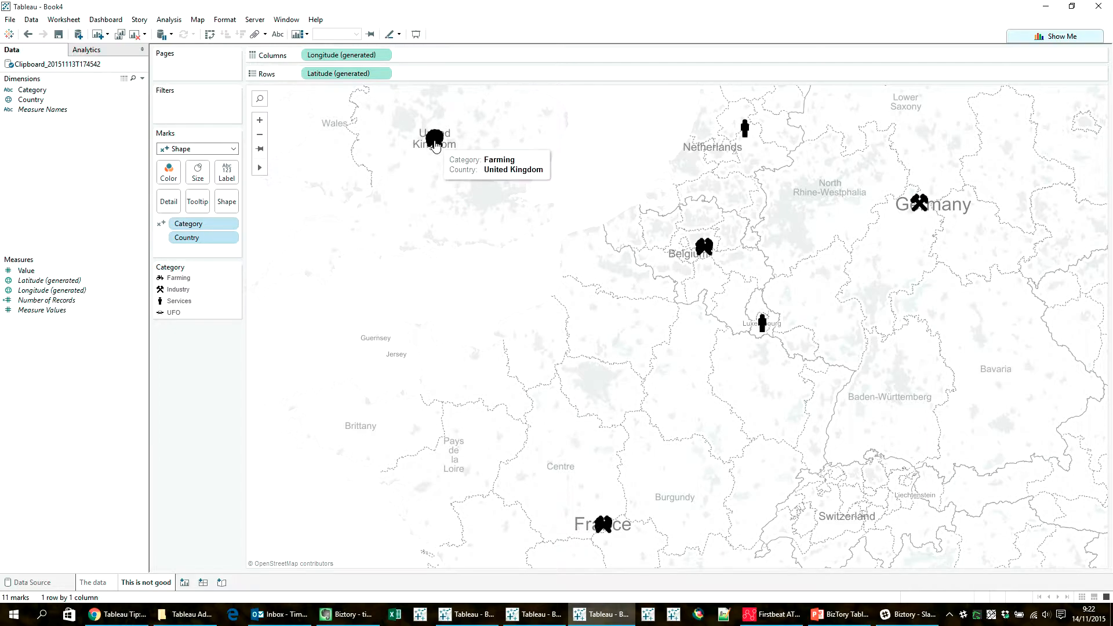
Select all eleven category marks on the map to inspect their data.
left_click(432, 139)
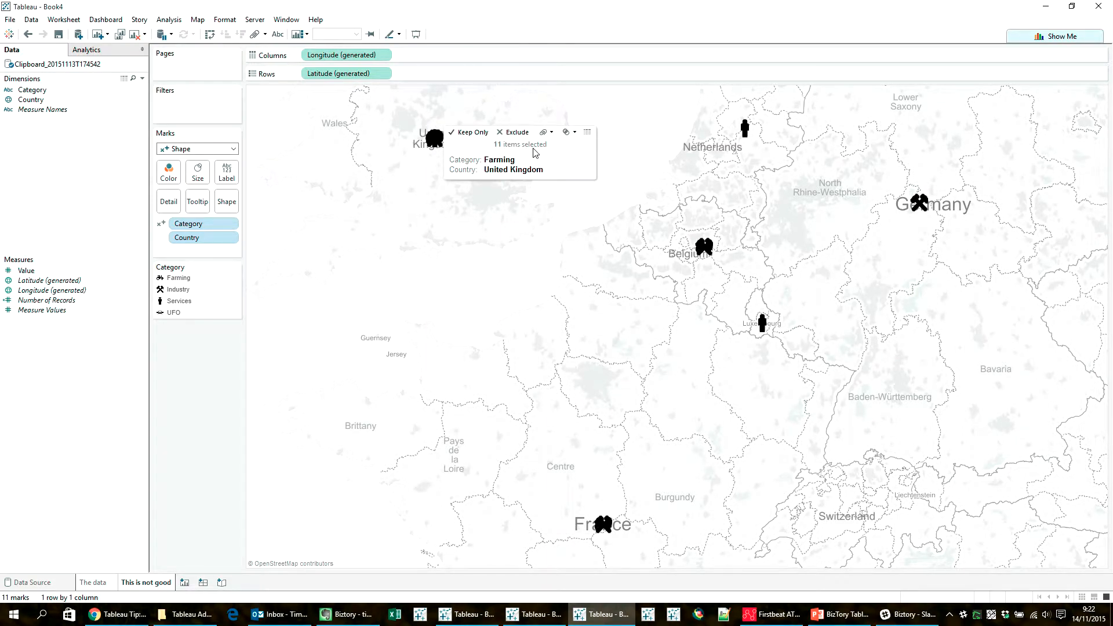
left_click(588, 132)
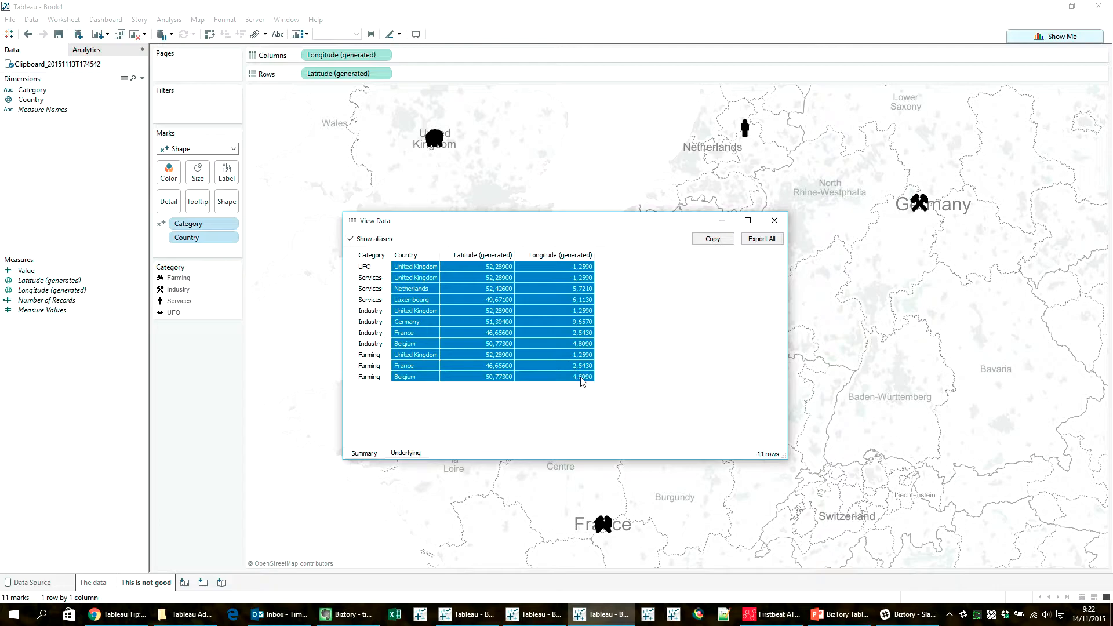
mouse_move(693, 387)
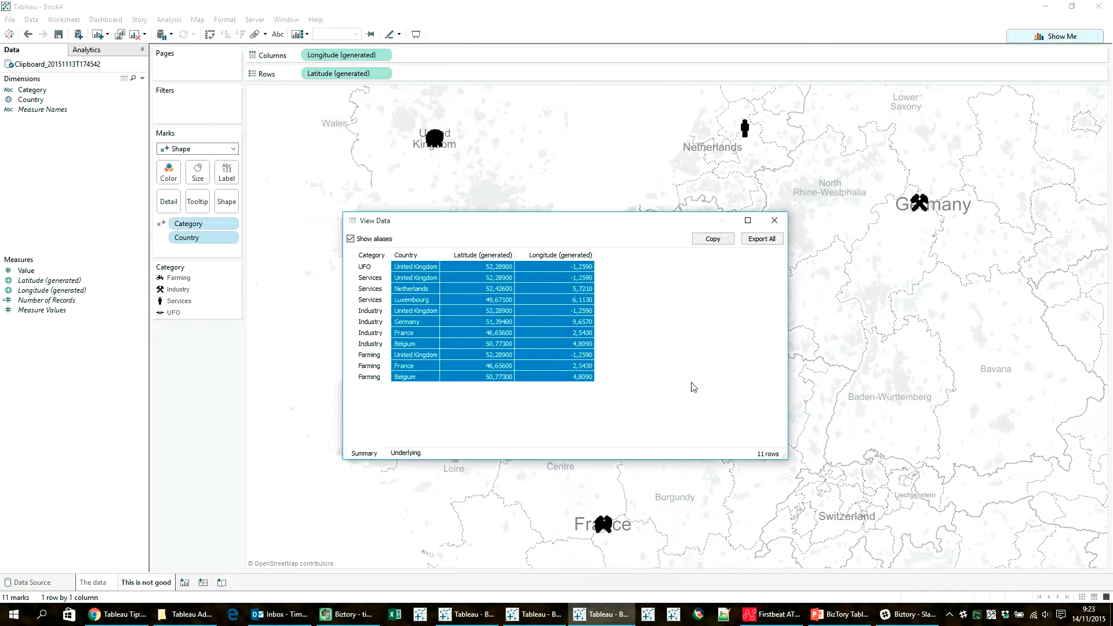
mouse_move(654, 357)
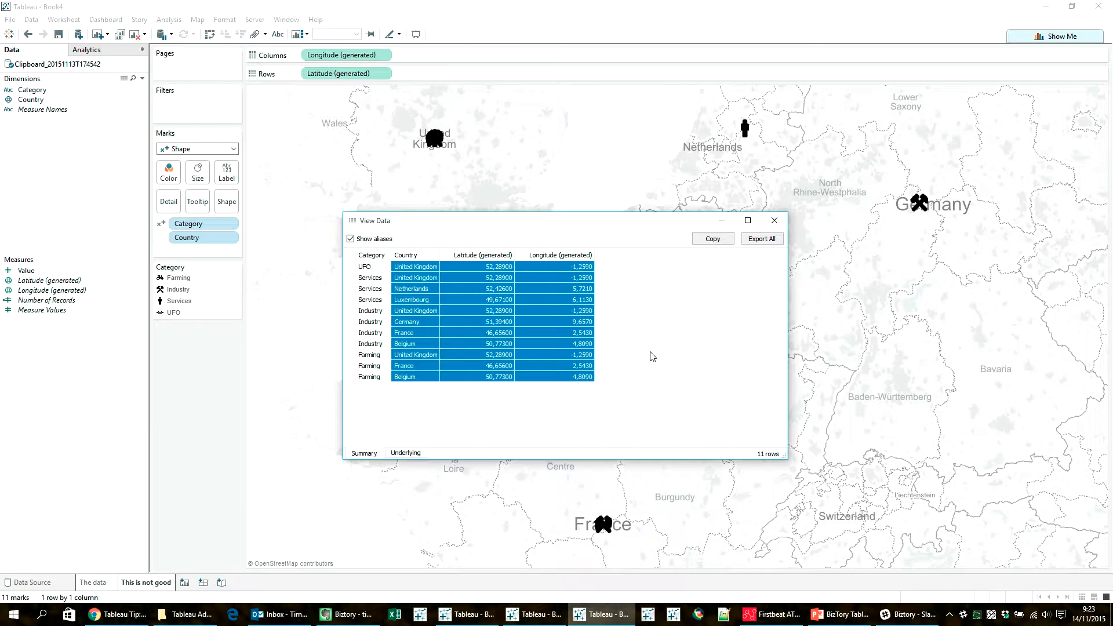
mouse_move(399, 271)
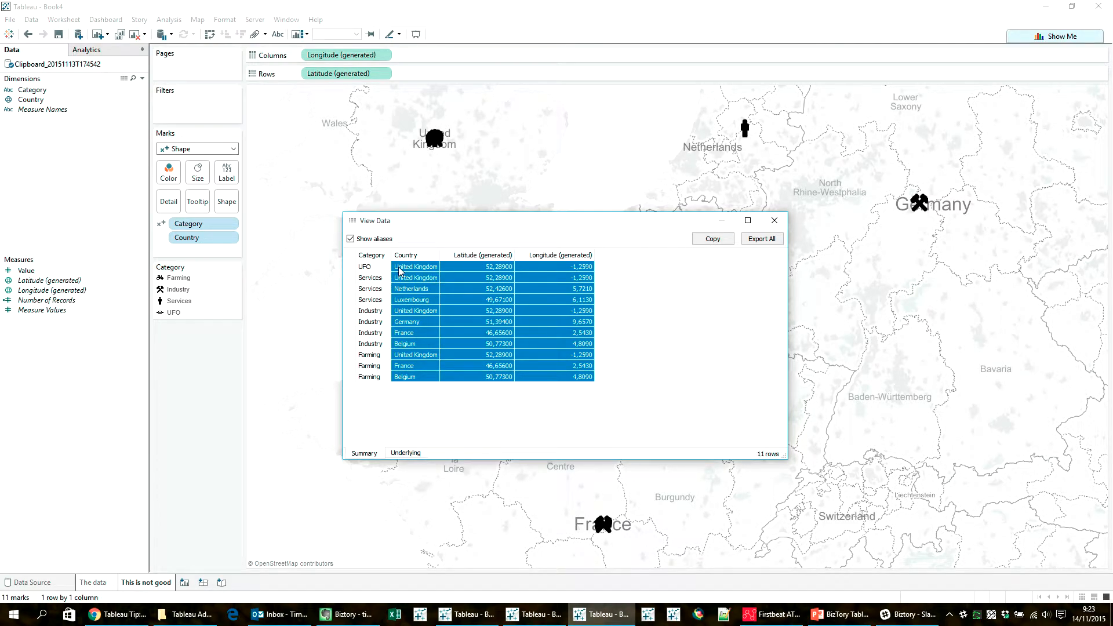
left_click(774, 220)
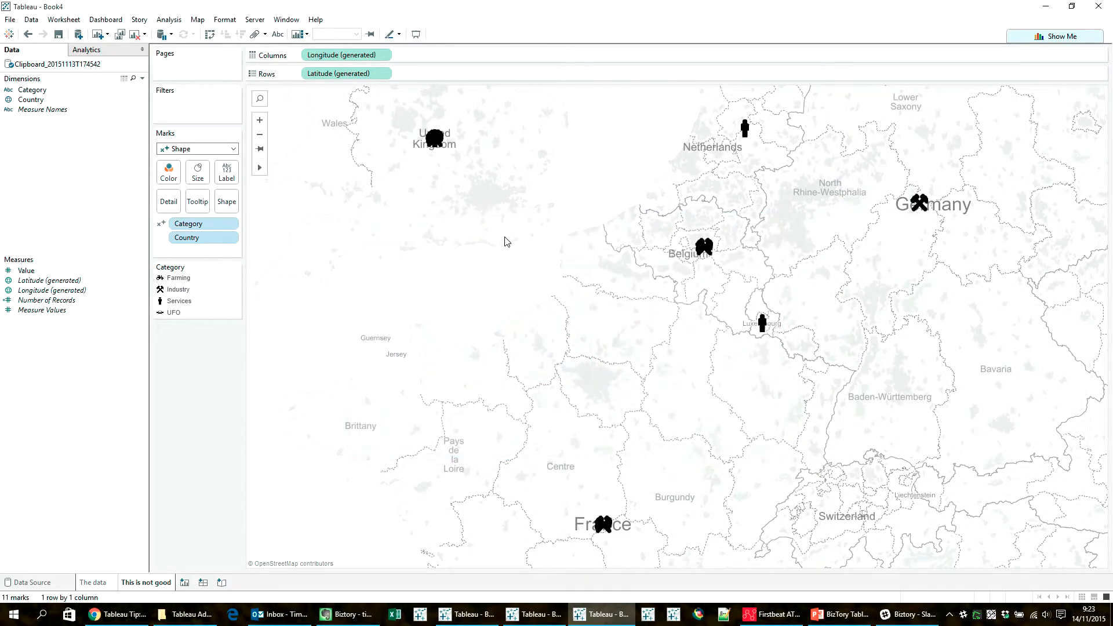
Show Sheet 3, listing each country's generated latitude and longitude.
left_click(504, 236)
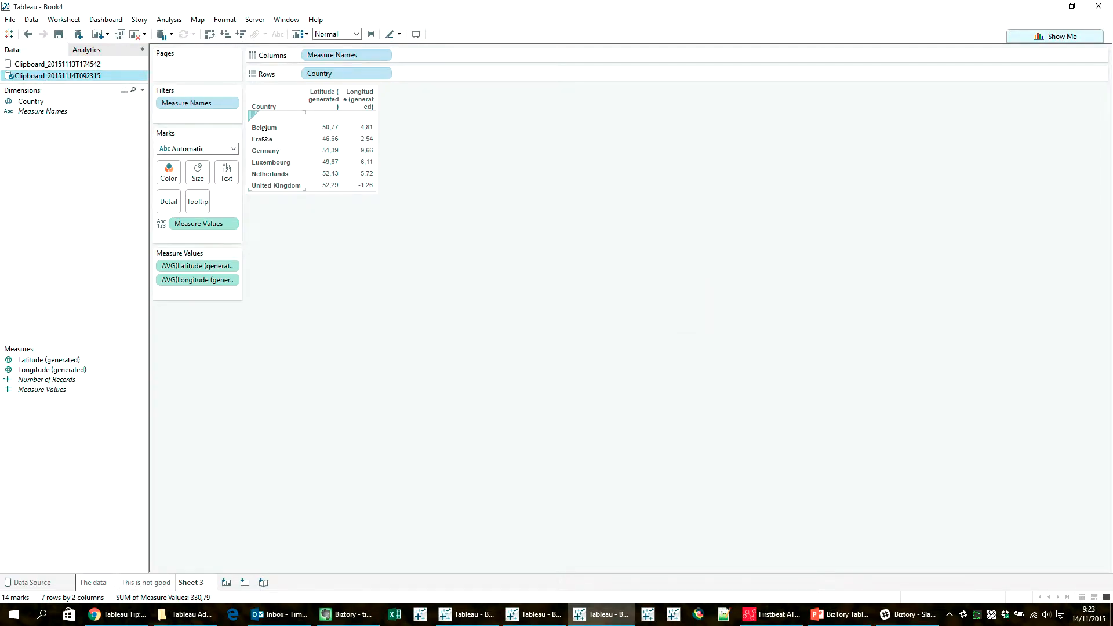
mouse_move(325, 129)
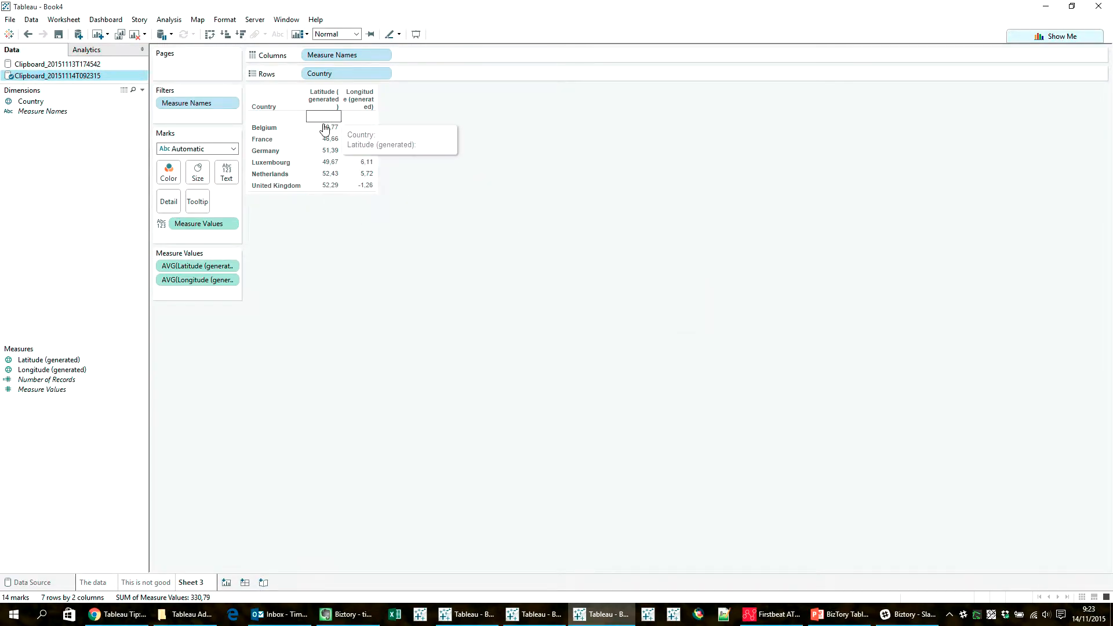
mouse_move(398, 257)
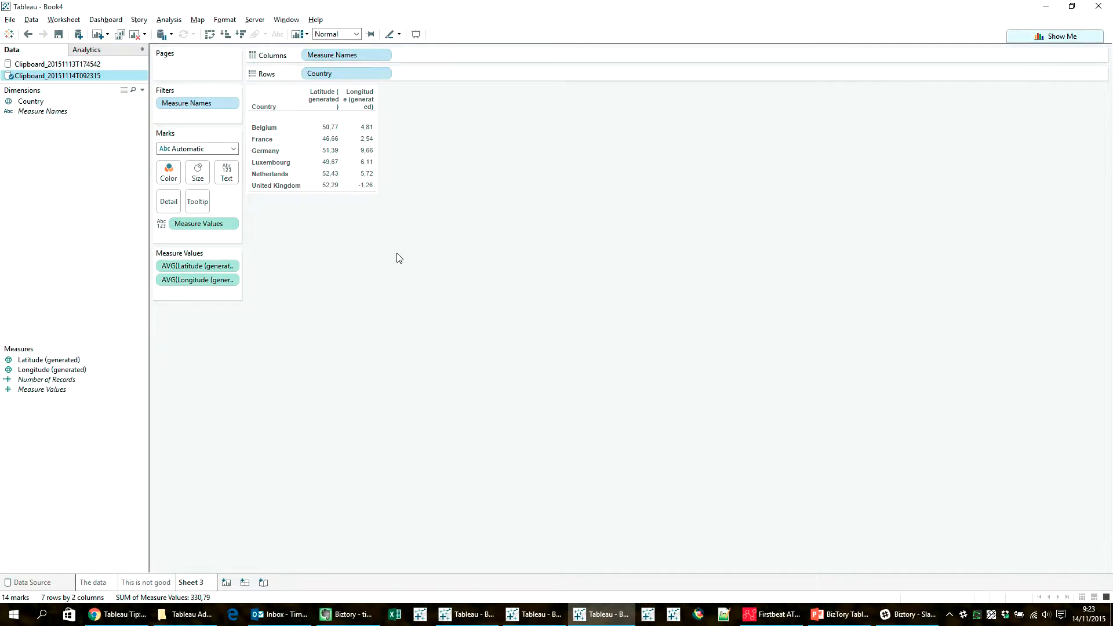
mouse_move(243, 439)
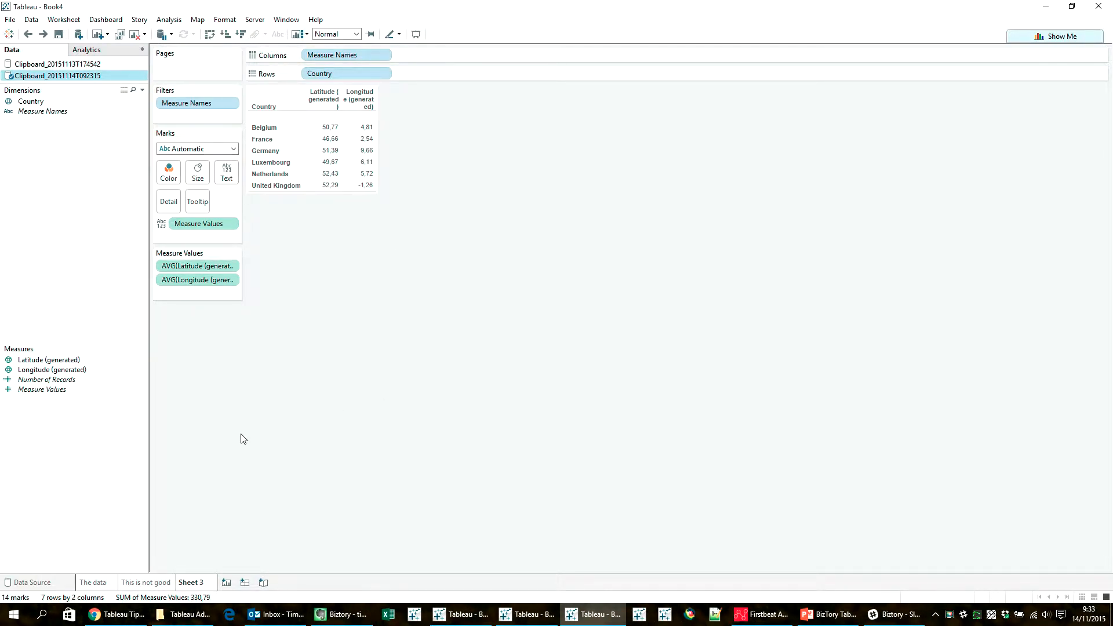
Create Latitude as AVG([Clipboard_20151114T092315].[Latitude (generated)]) and a matching Longitude calculation.
left_click(56, 64)
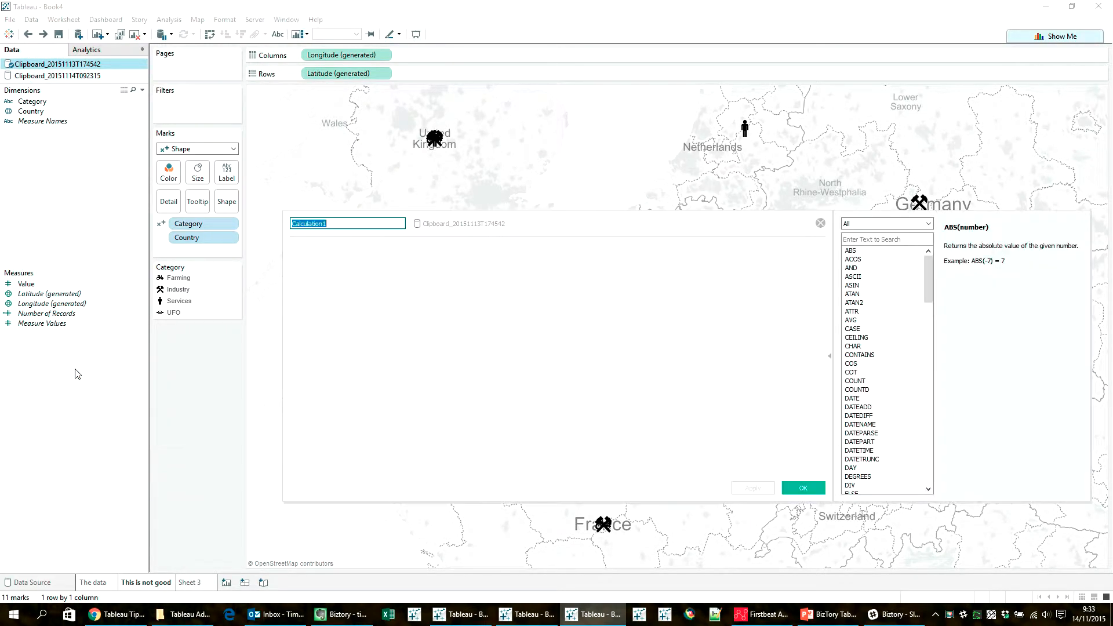
left_click(57, 76)
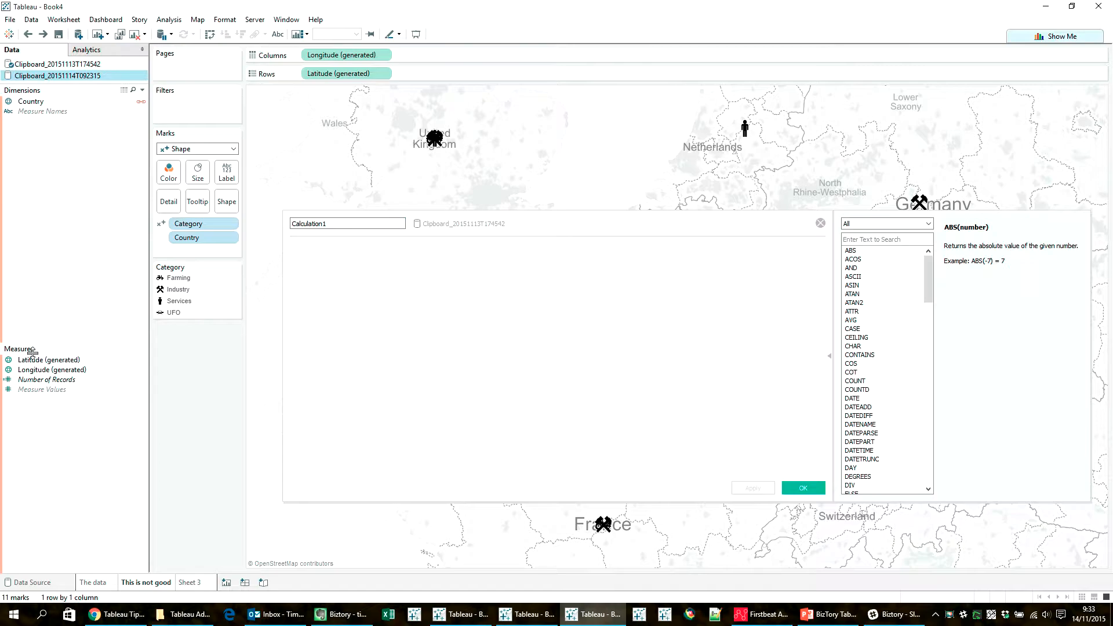
type("AVG([Clipboard_20151114T092315].[Latitude (generated)])")
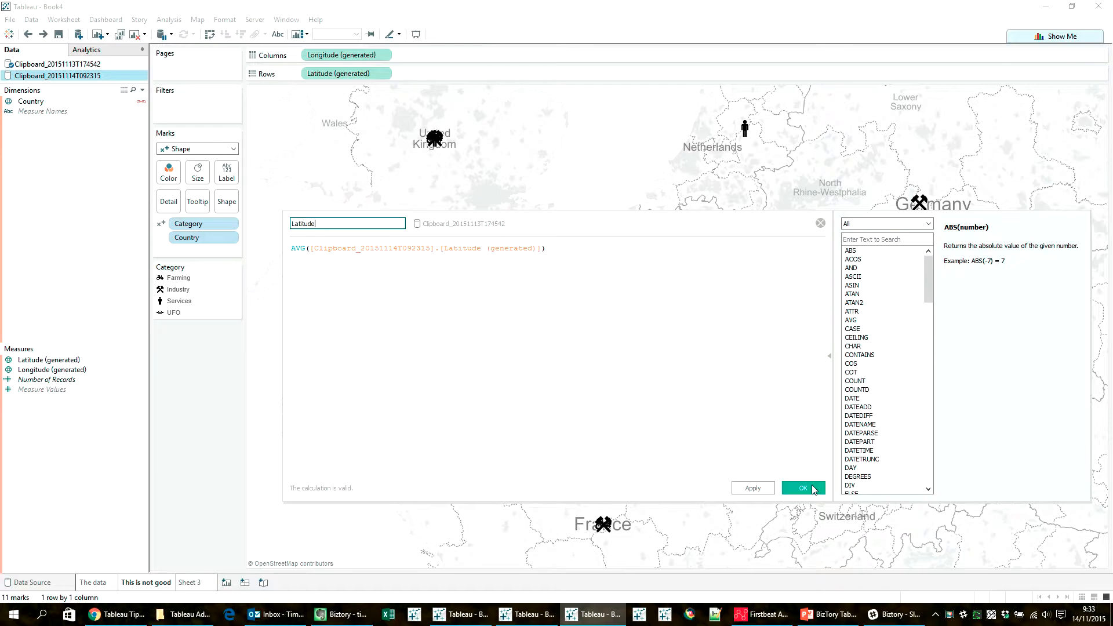
mouse_move(803, 487)
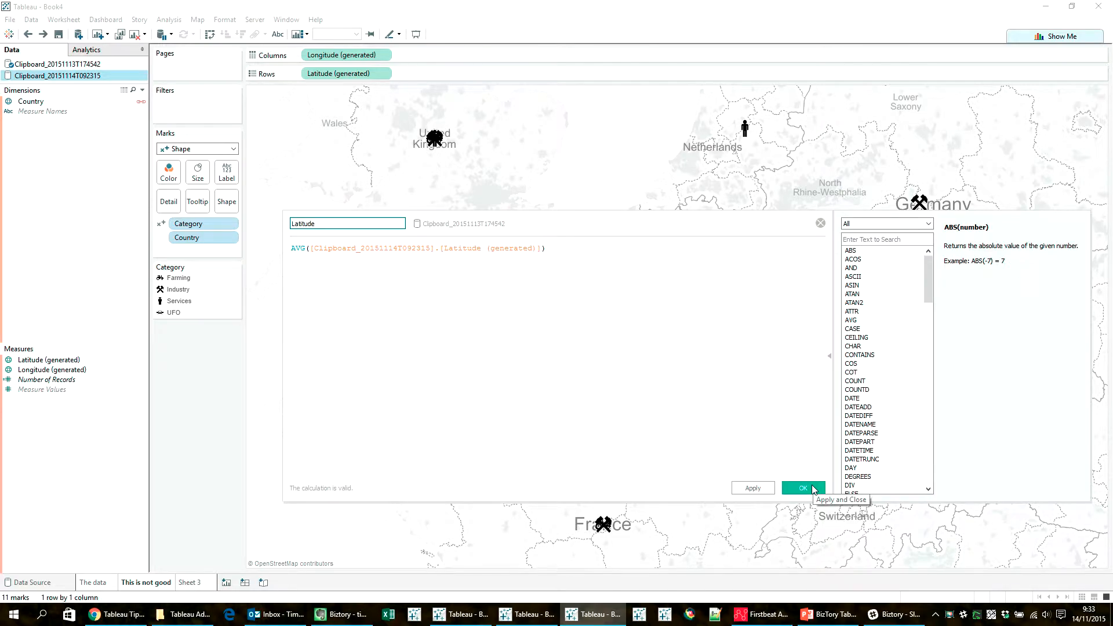
left_click(803, 487)
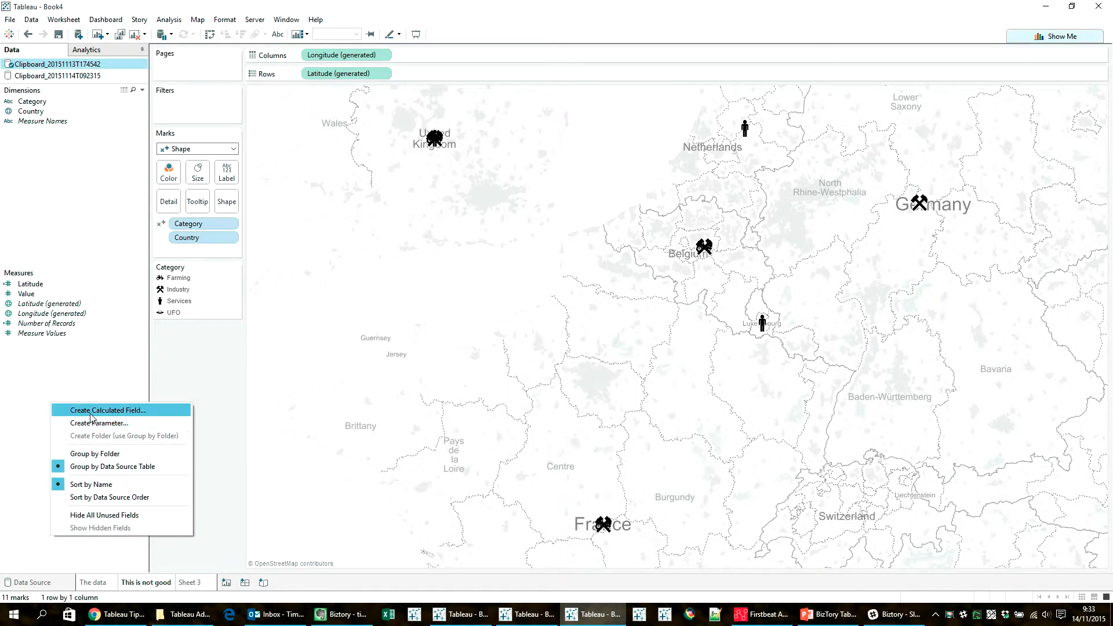
left_click(108, 411)
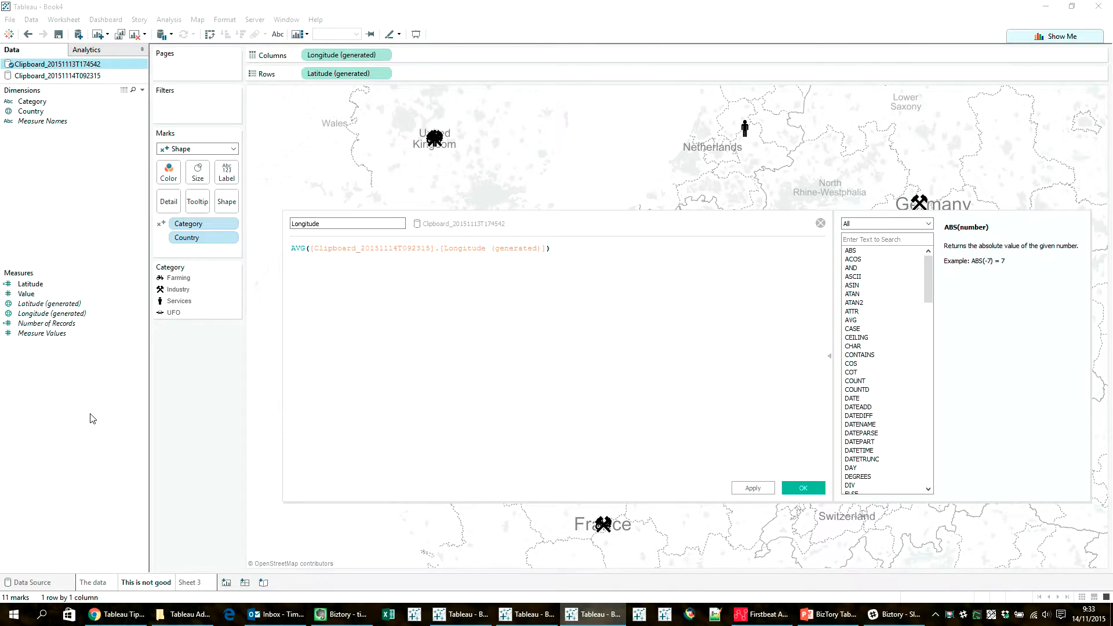
left_click(801, 487)
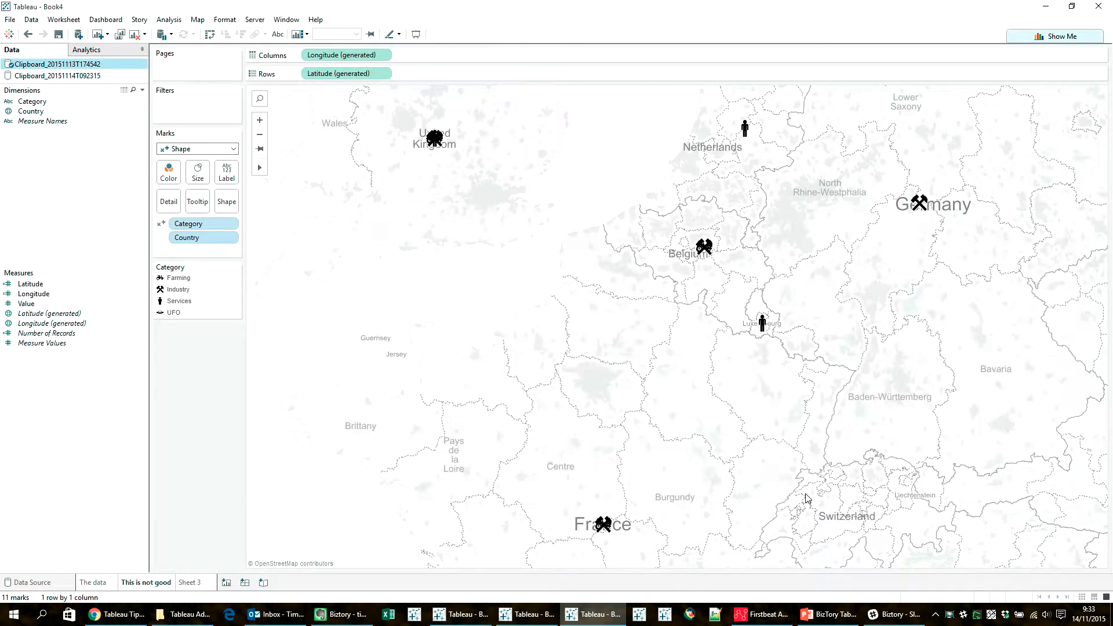
Assign the Latitude geographic role to Latitude and the Longitude role to Longitude.
left_click(34, 294)
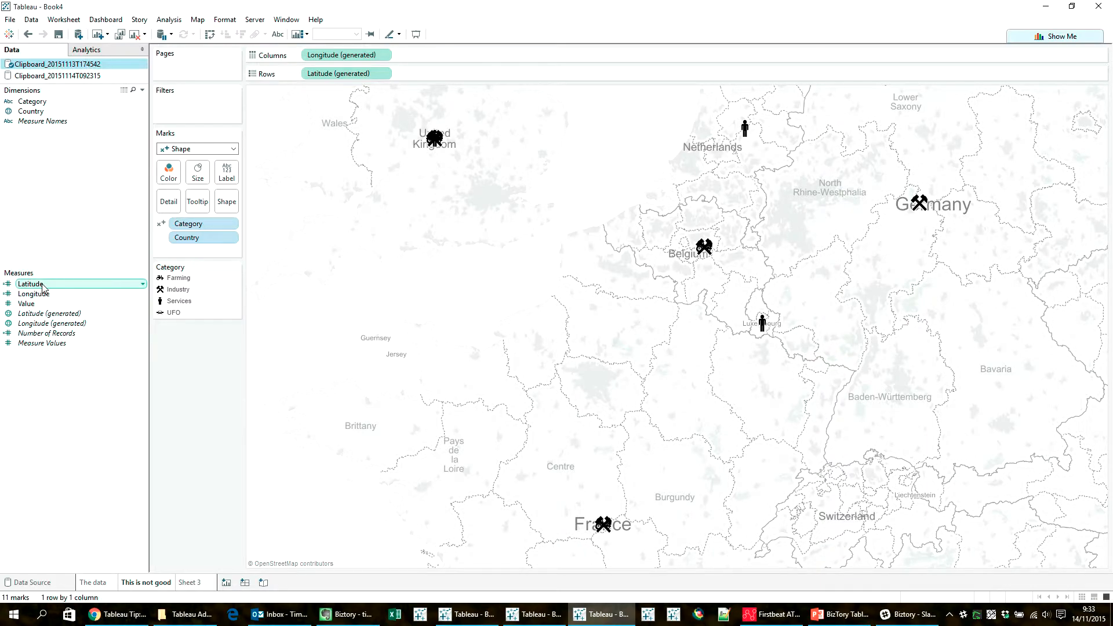
right_click(29, 283)
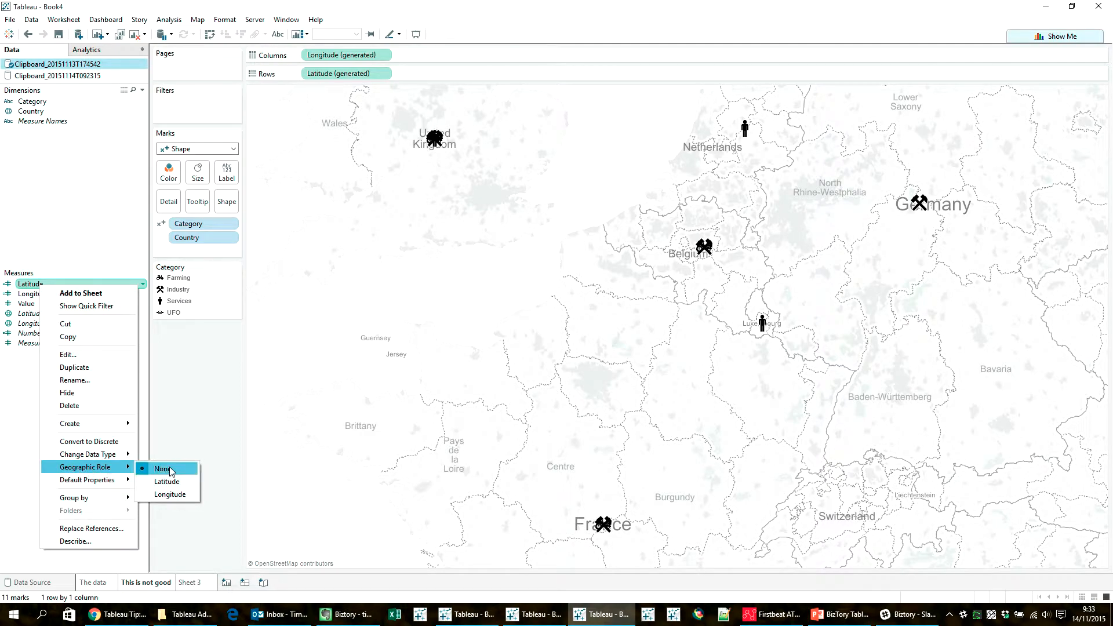
mouse_move(167, 482)
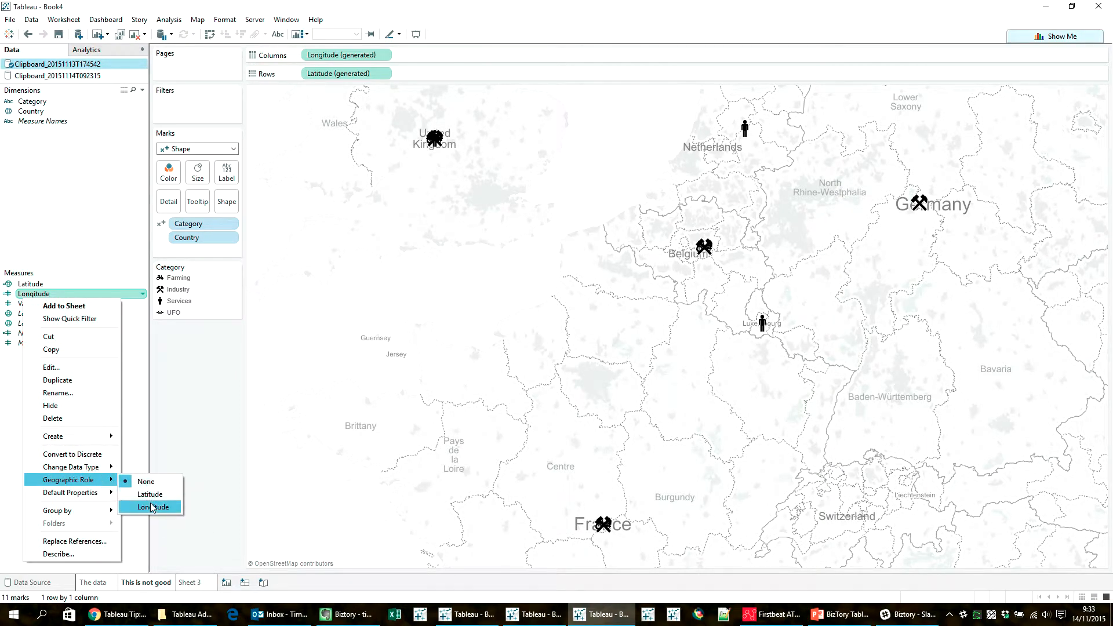
left_click(152, 506)
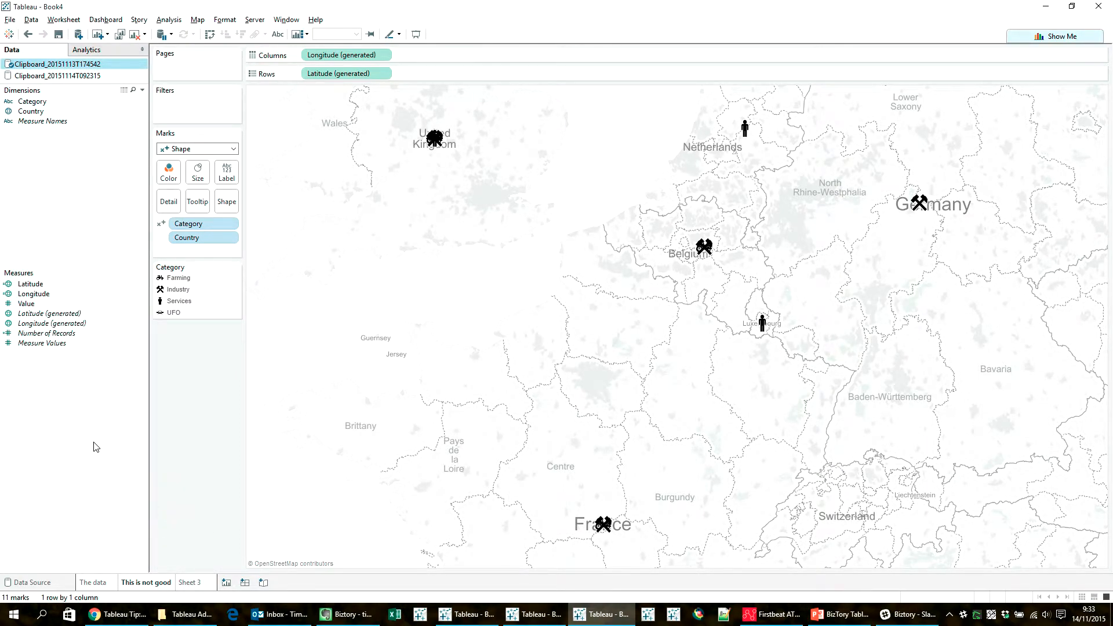
left_click(29, 284)
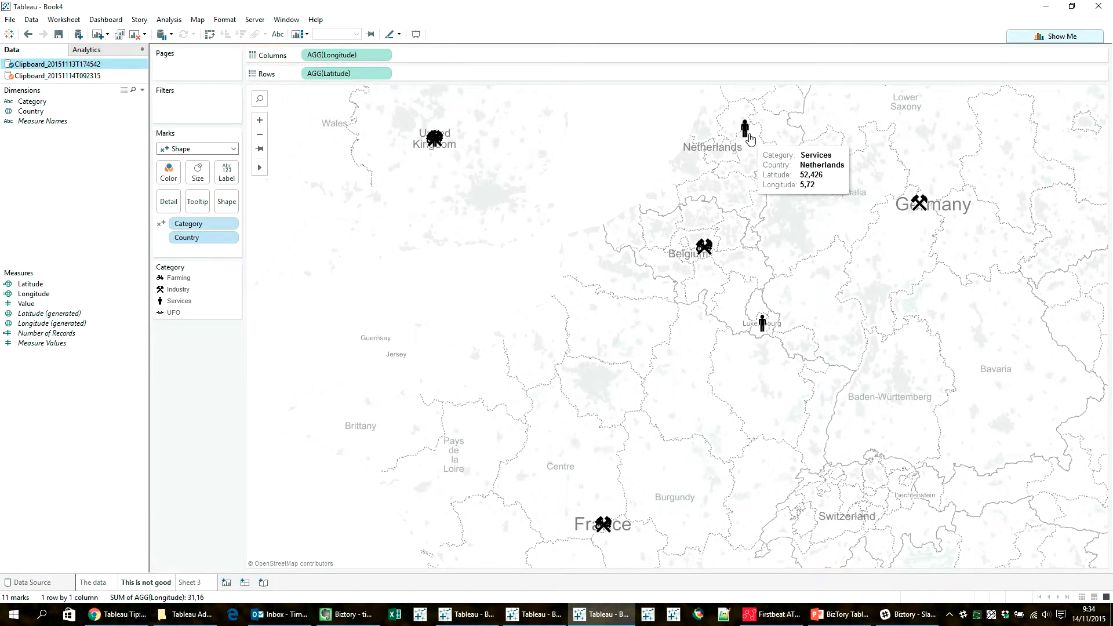
mouse_move(604, 522)
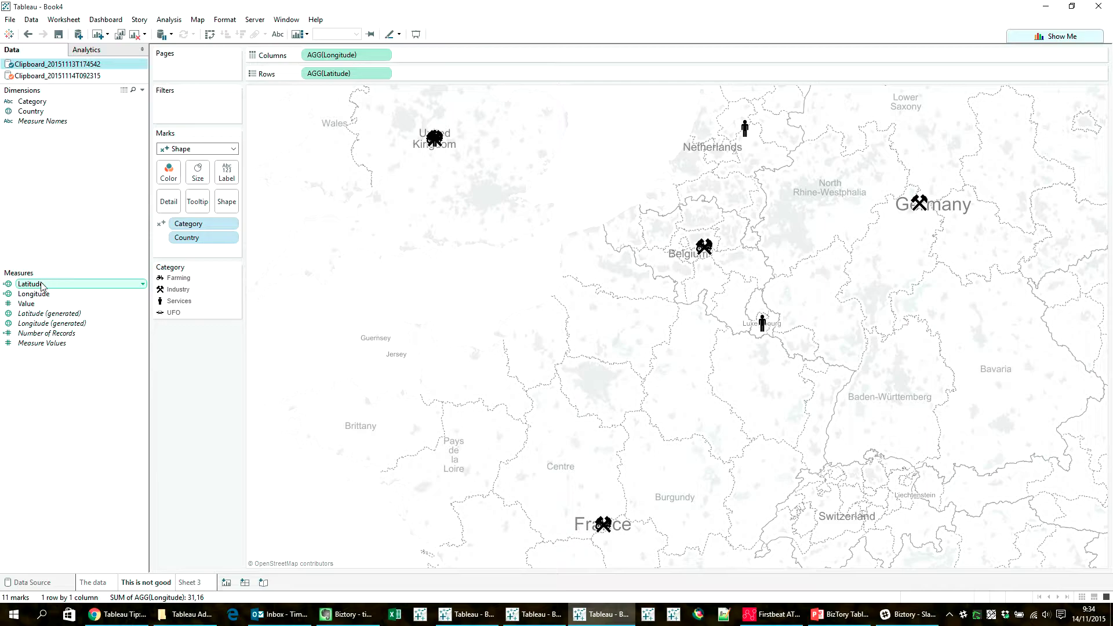
mouse_move(85, 488)
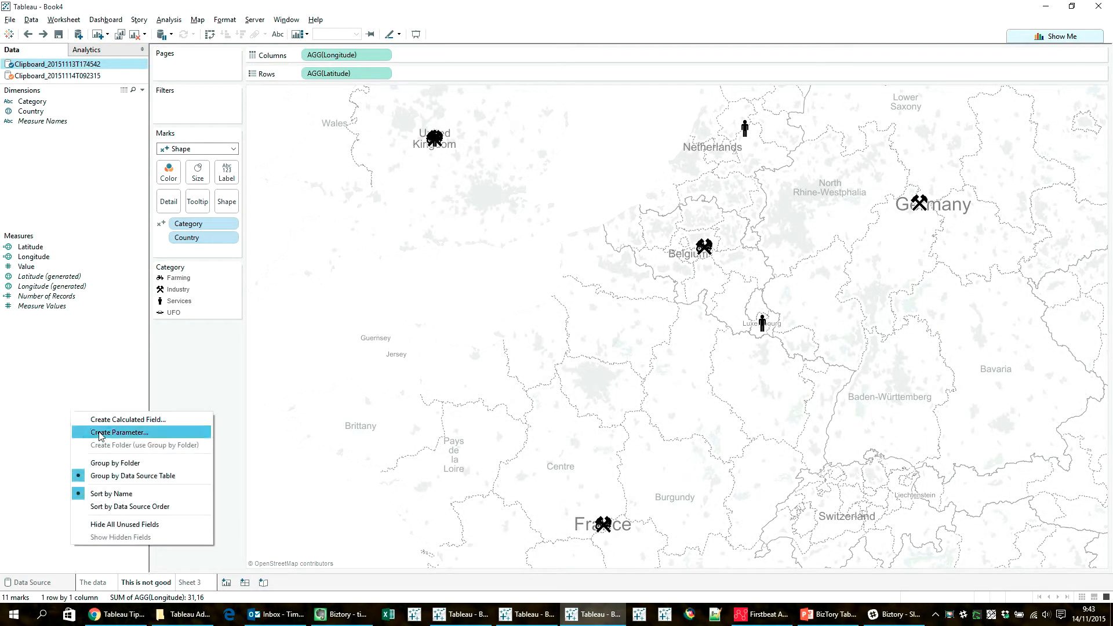
Create string parameter 'Vertical / horizontal' with list values Vertical and Horizontal.
left_click(118, 432)
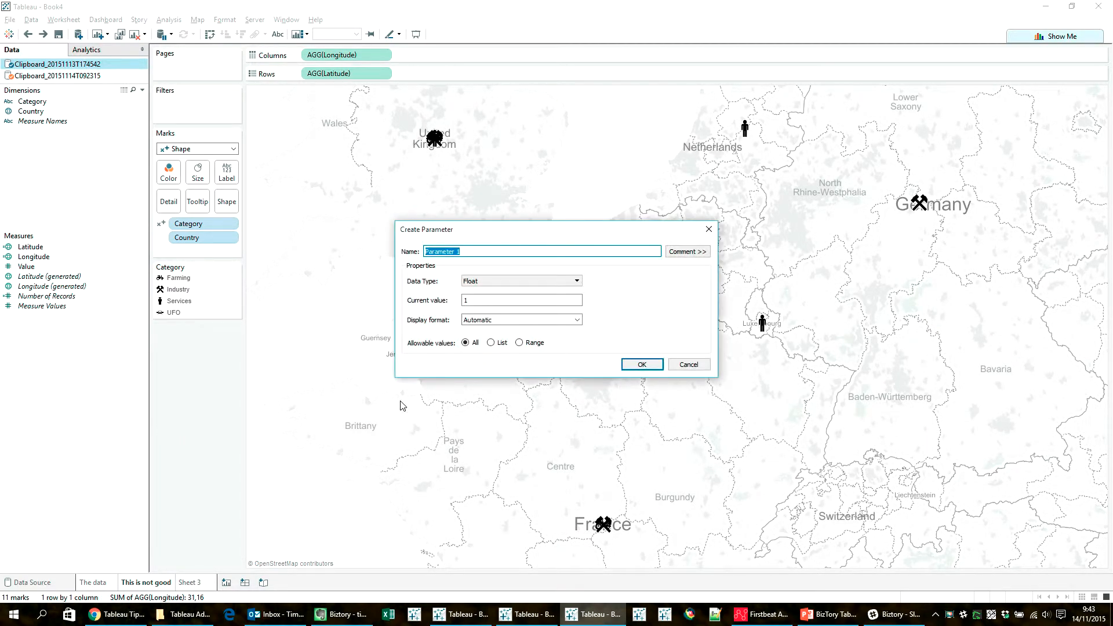
type("Vertical /")
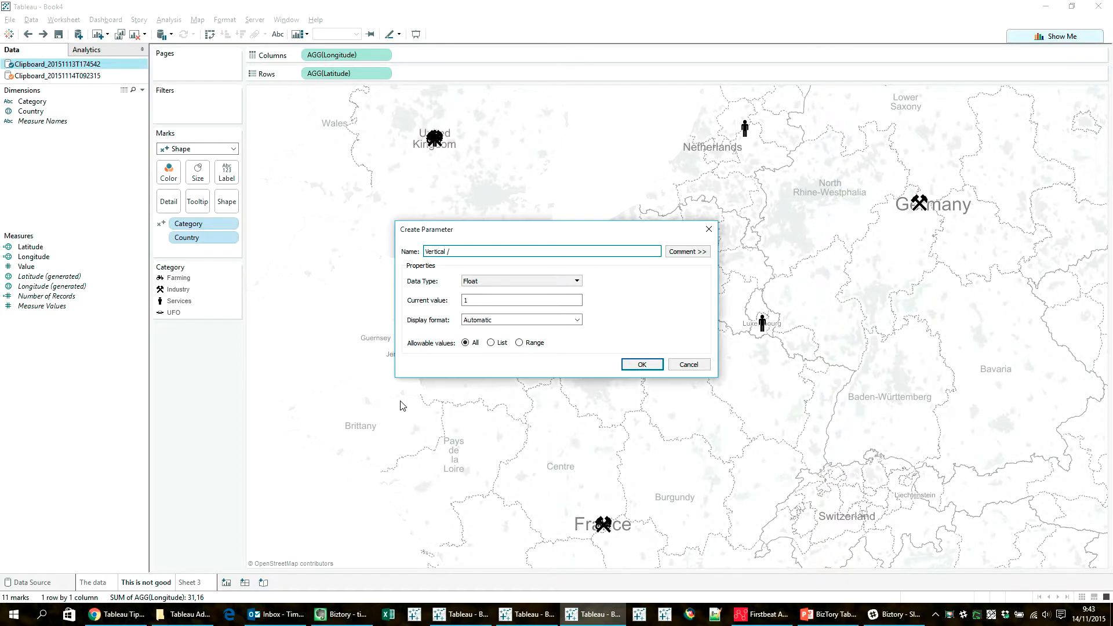
type("hori")
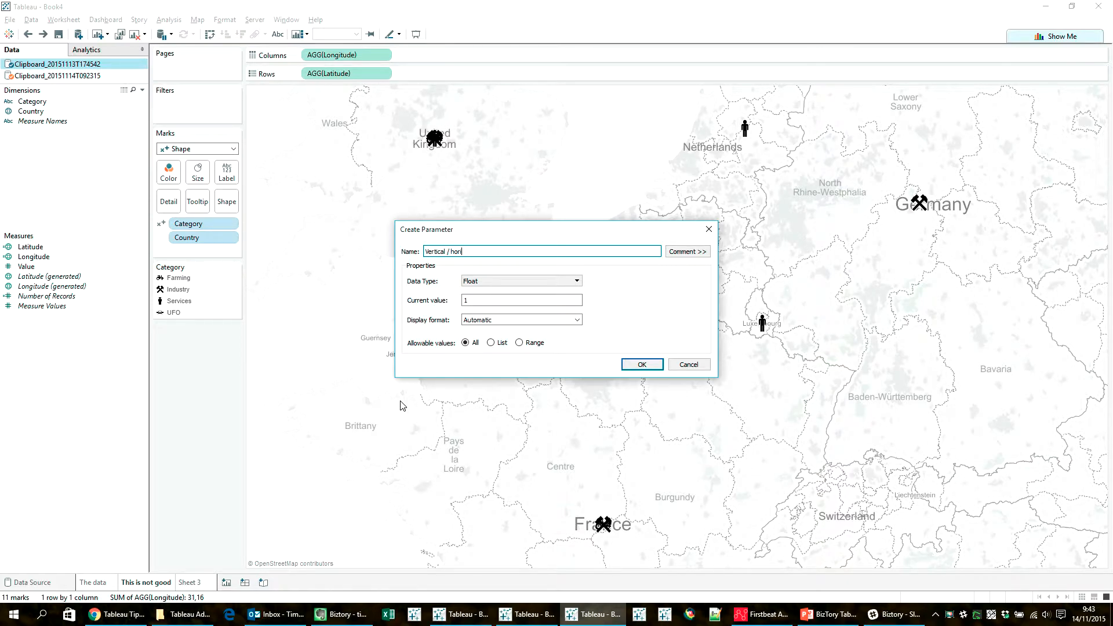
type("izontal")
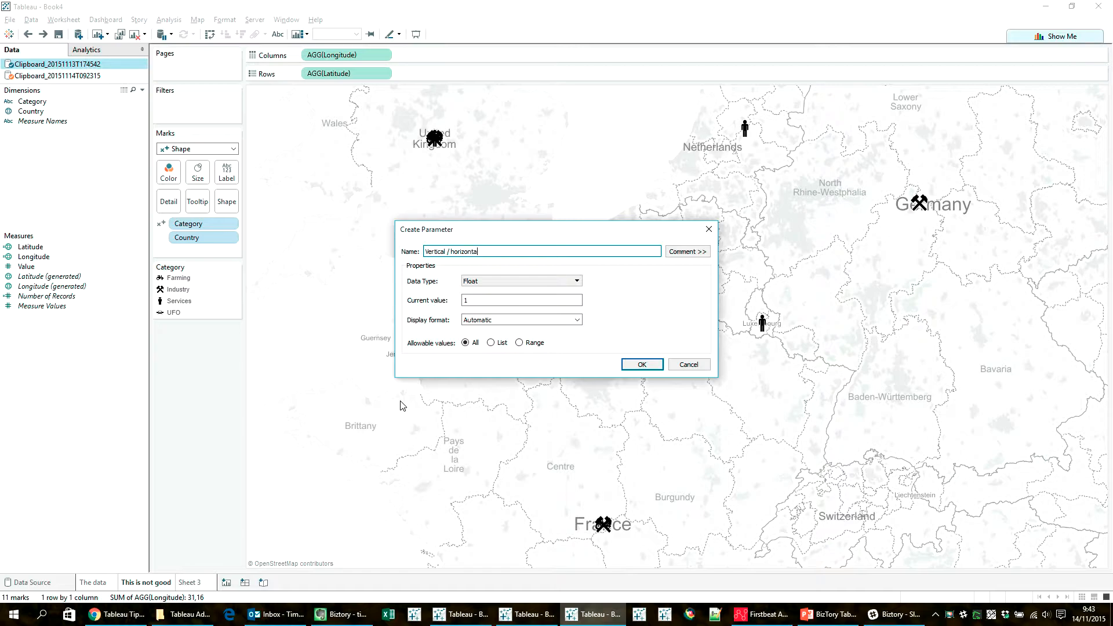
left_click(520, 280)
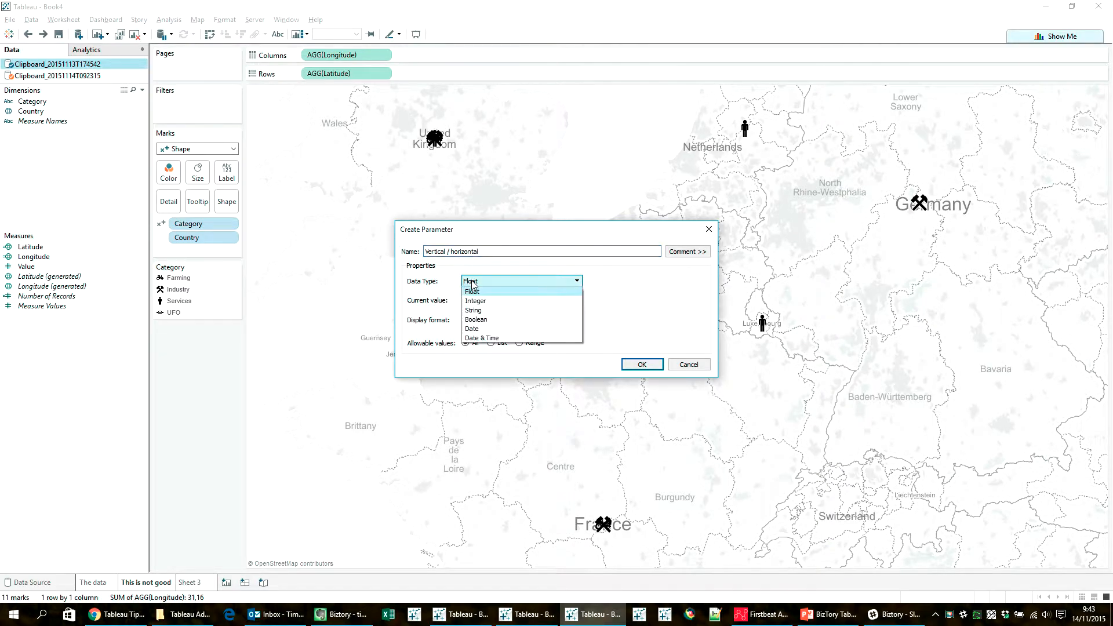
left_click(473, 311)
type("Vertical")
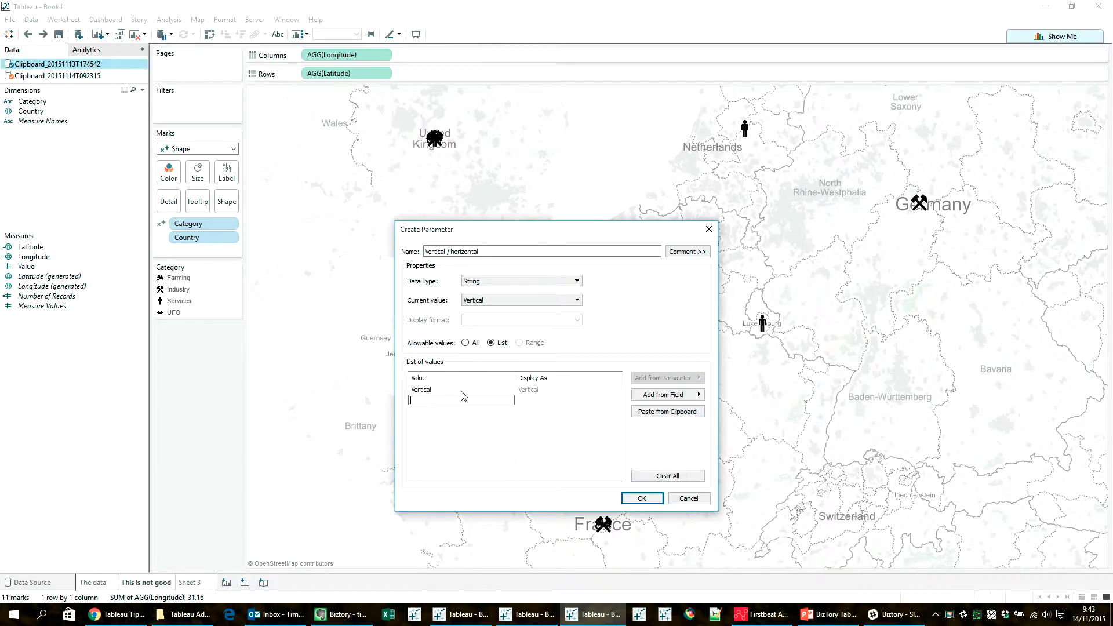
type("Horin")
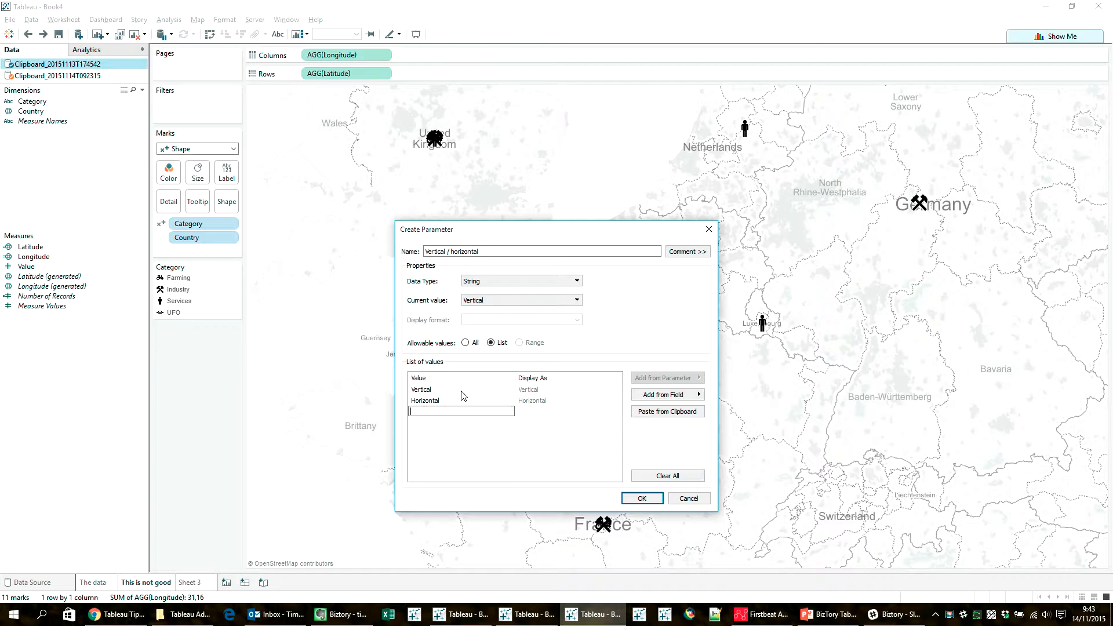
left_click(437, 389)
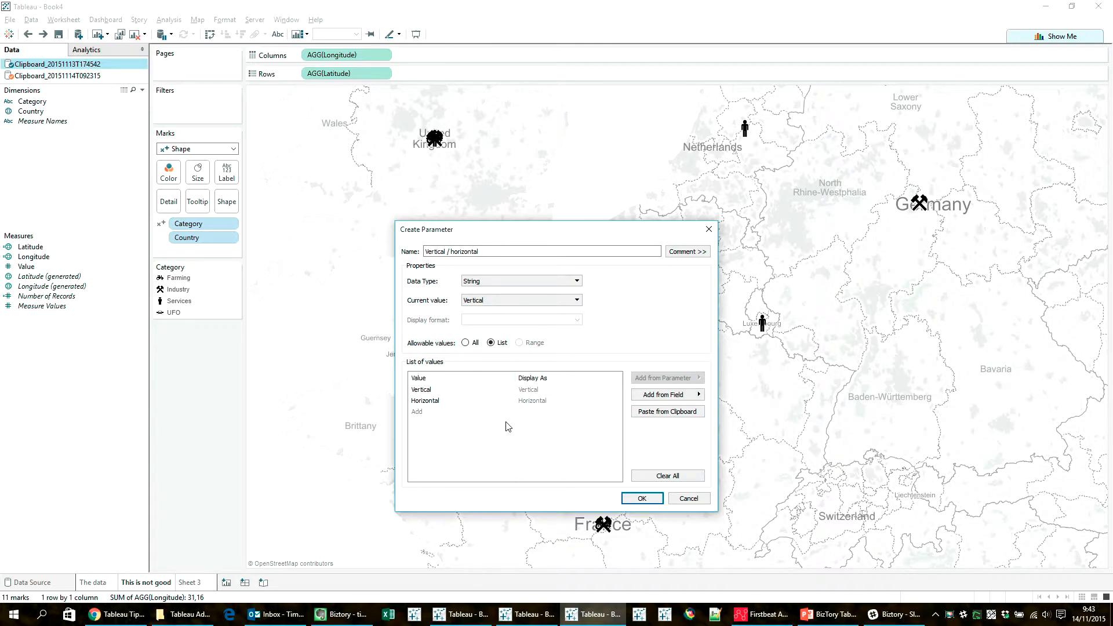
mouse_move(565, 490)
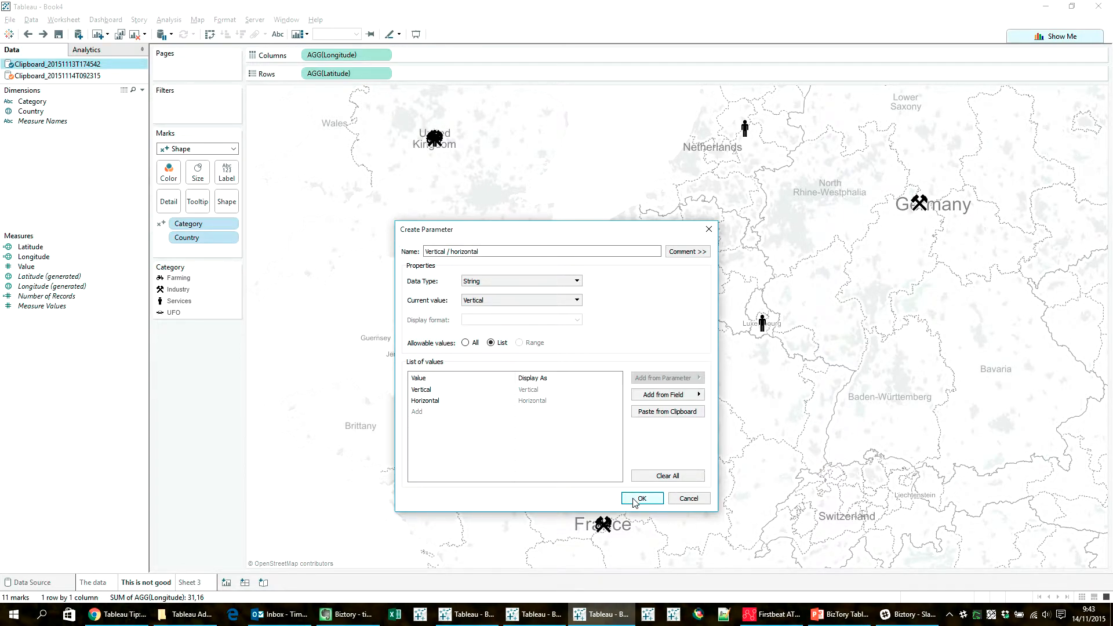
left_click(639, 497)
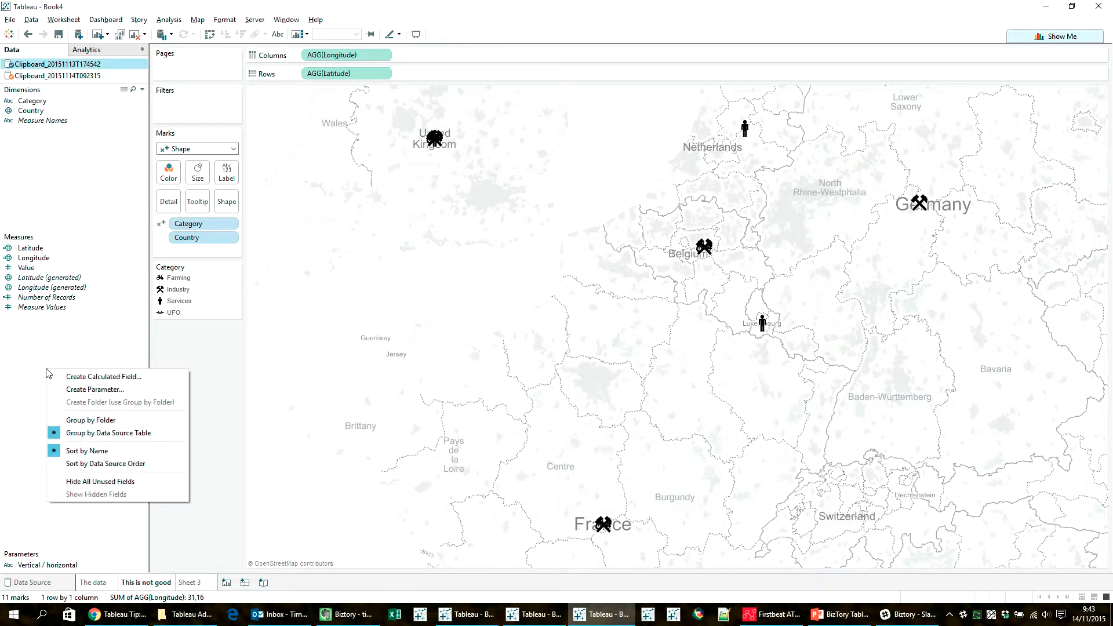
Create integer parameter 'Jitter factor' with an allowed range from 1 to 30.
left_click(95, 389)
type("Jitter")
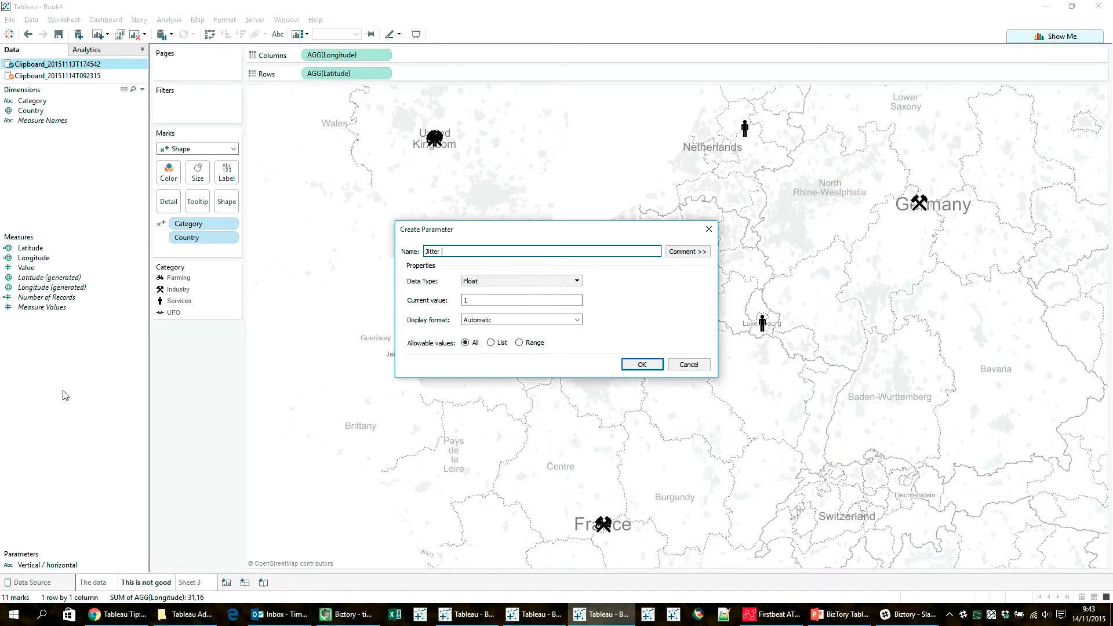
left_click(575, 281)
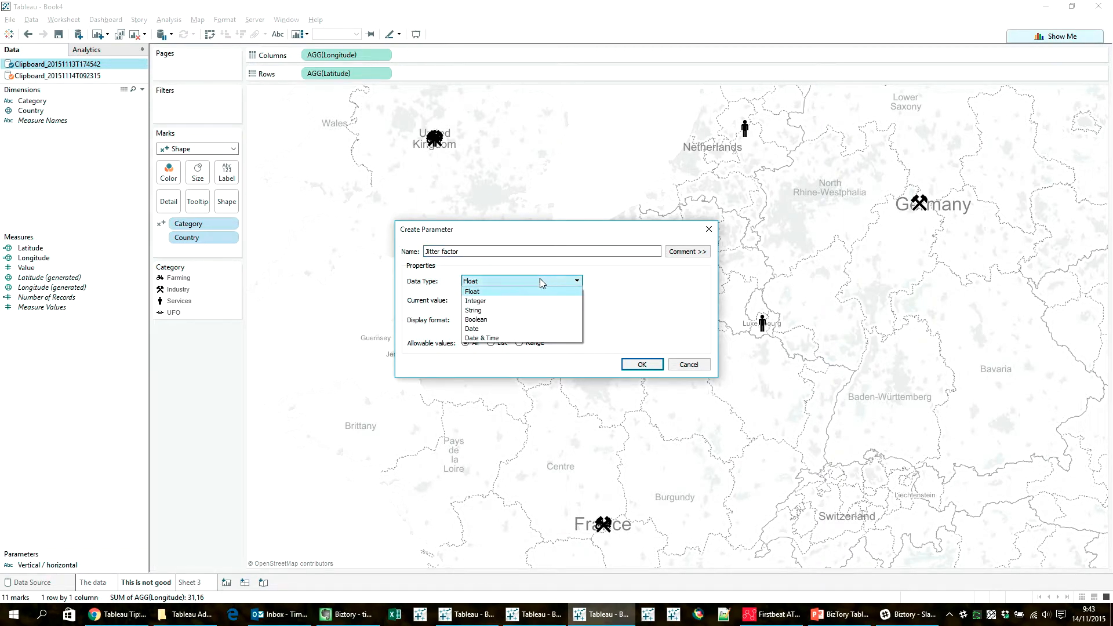
left_click(475, 301)
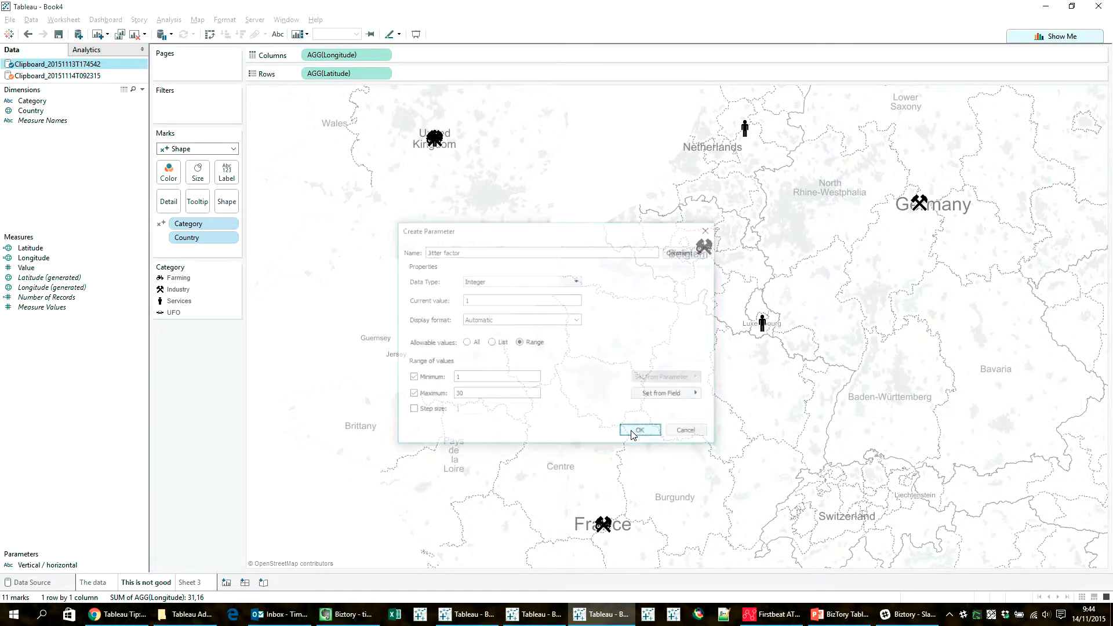
left_click(638, 430)
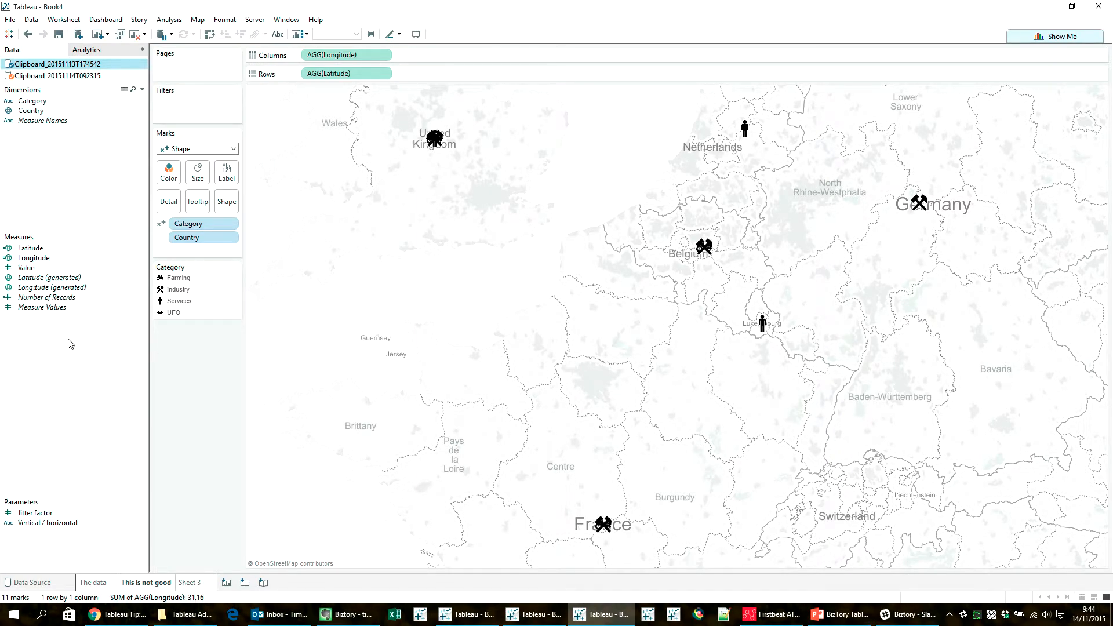
Open the Latitude calculation for editing and paste in the blog's Latitude formula.
right_click(32, 248)
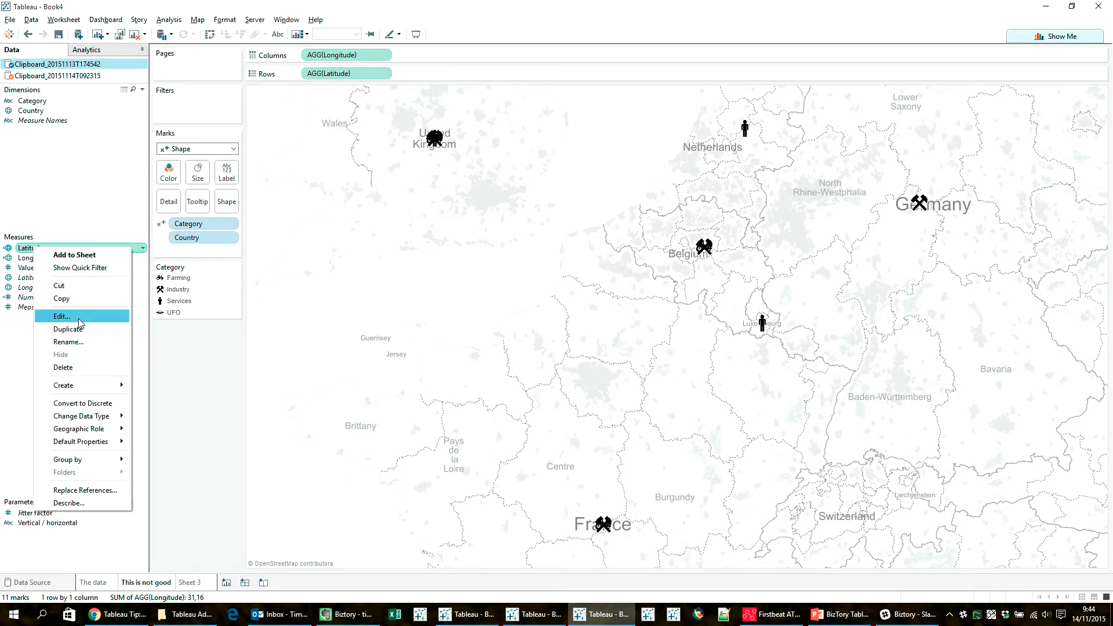
left_click(61, 317)
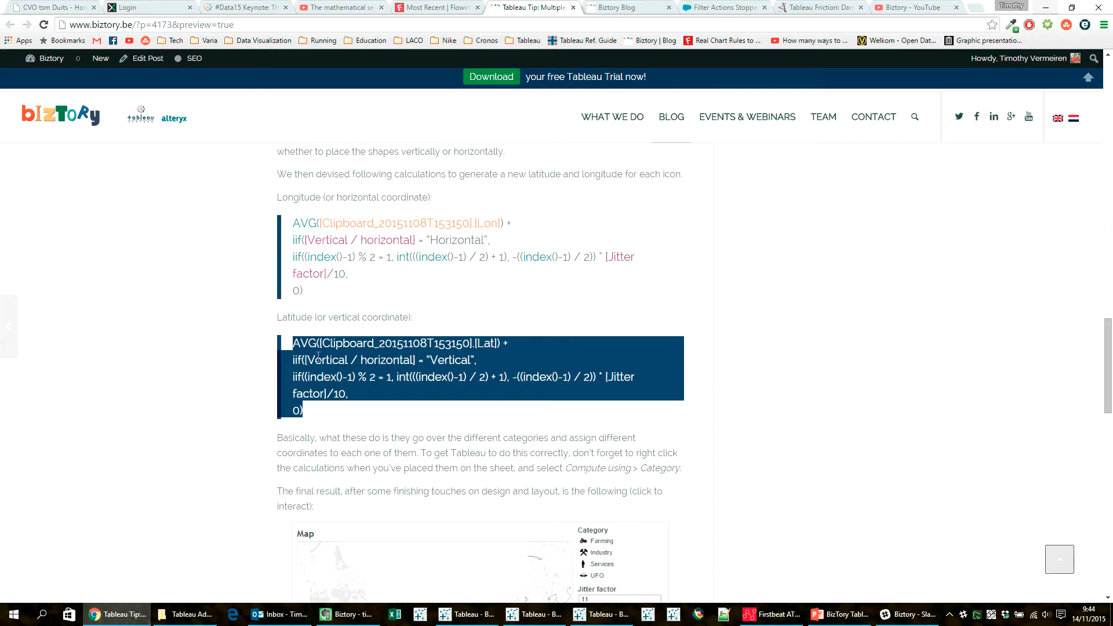
mouse_move(236, 370)
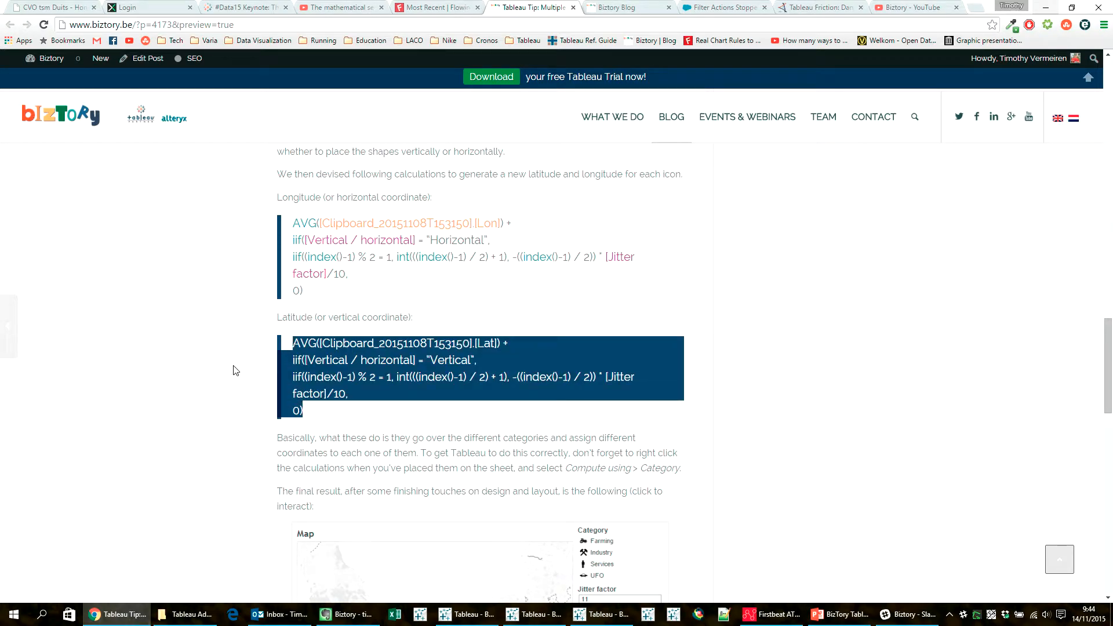
left_click(601, 614)
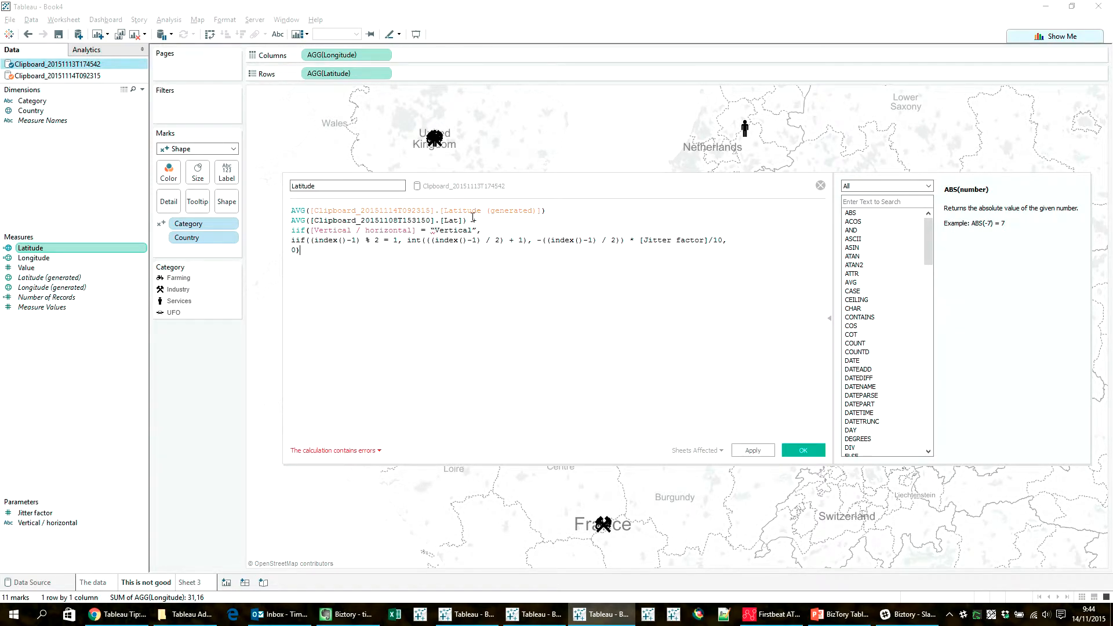
Add iif([Vertical / horizontal] = "Vertical", index offset × [Jitter factor]/10, 0) to average latitude.
type("+")
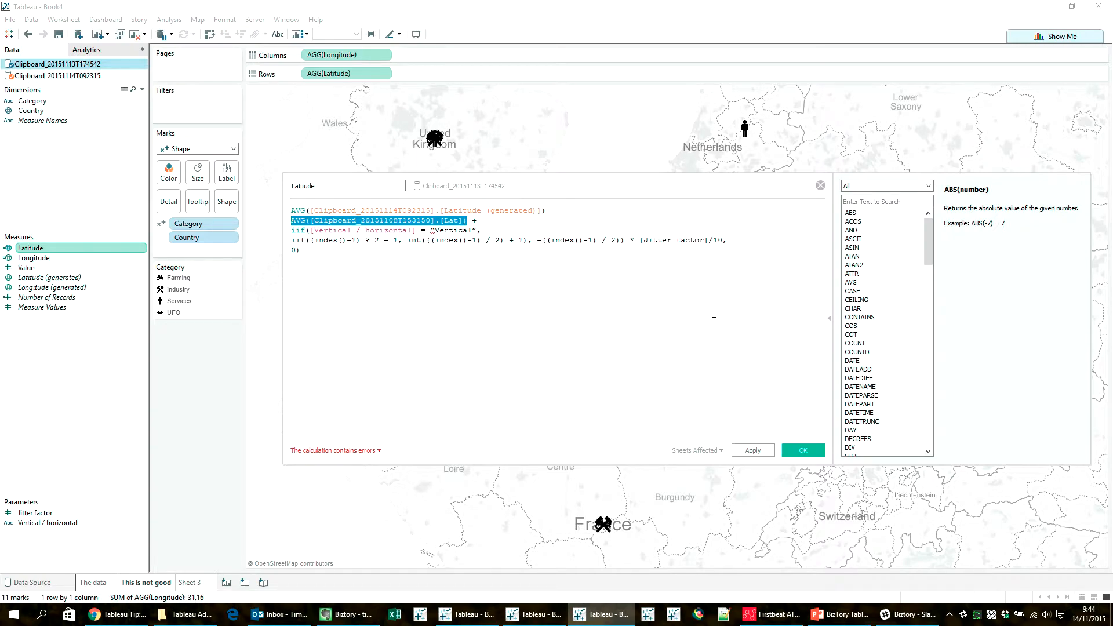
key("Delete")
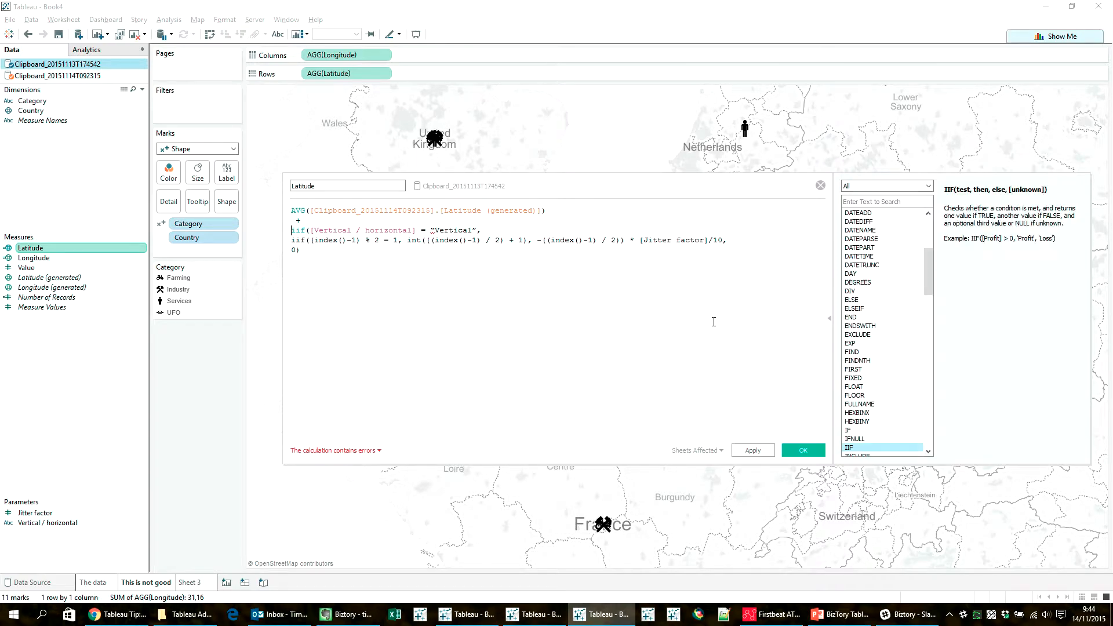
mouse_move(598, 290)
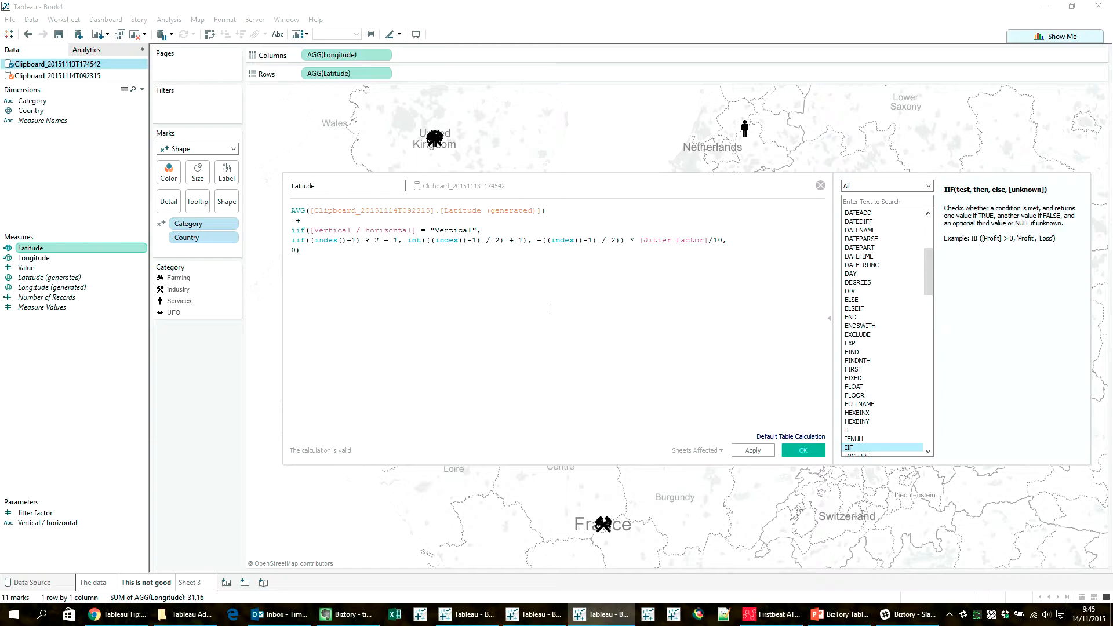
mouse_move(380, 254)
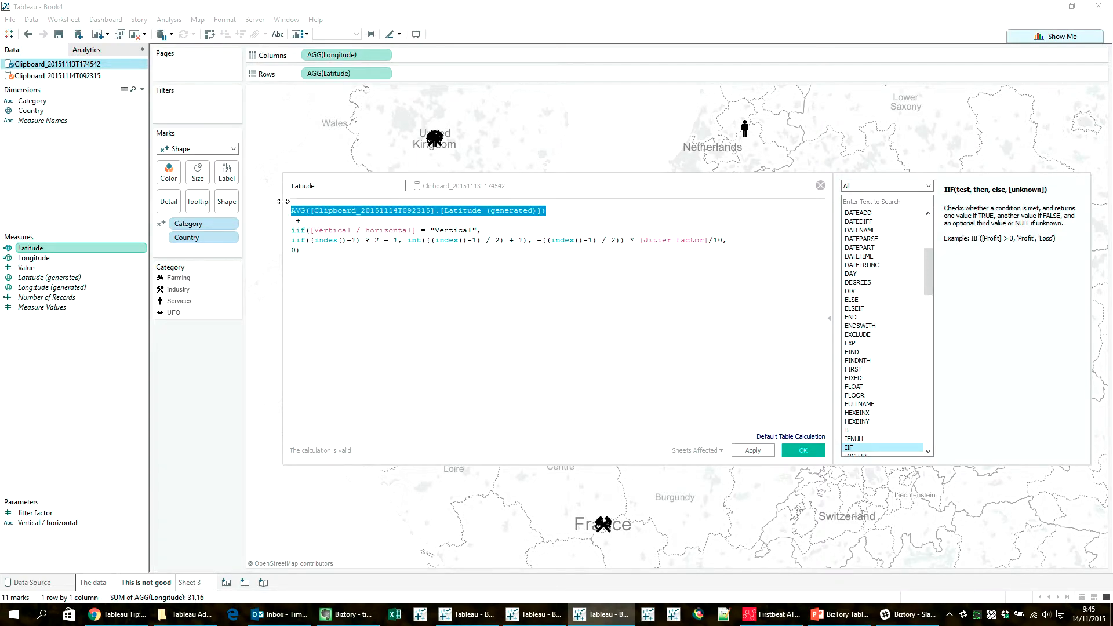
left_click(586, 206)
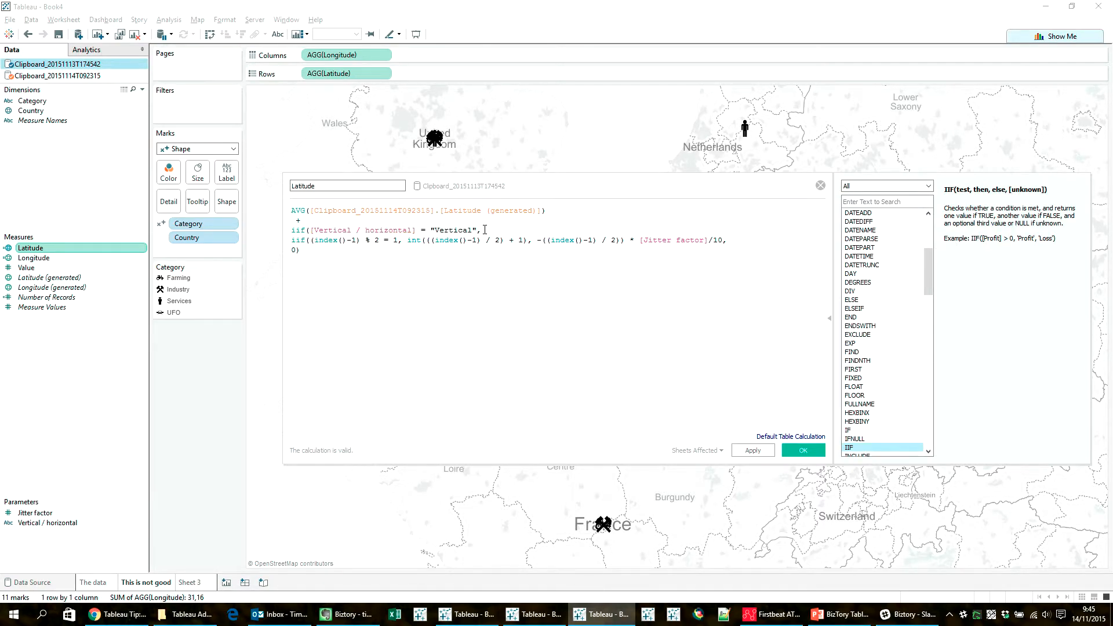
mouse_move(504, 360)
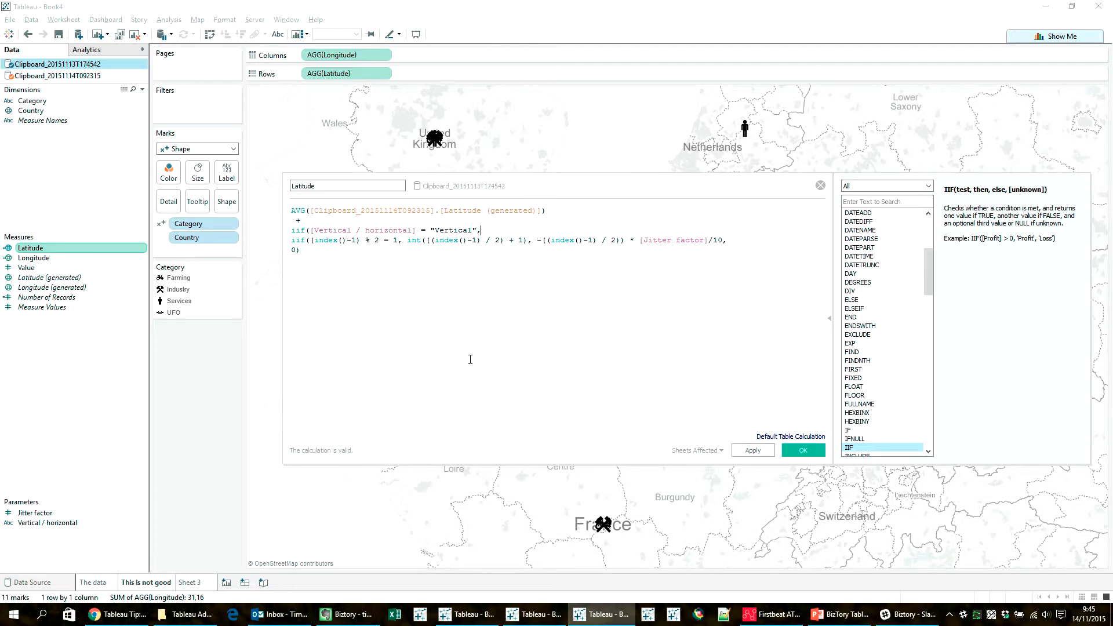
mouse_move(477, 327)
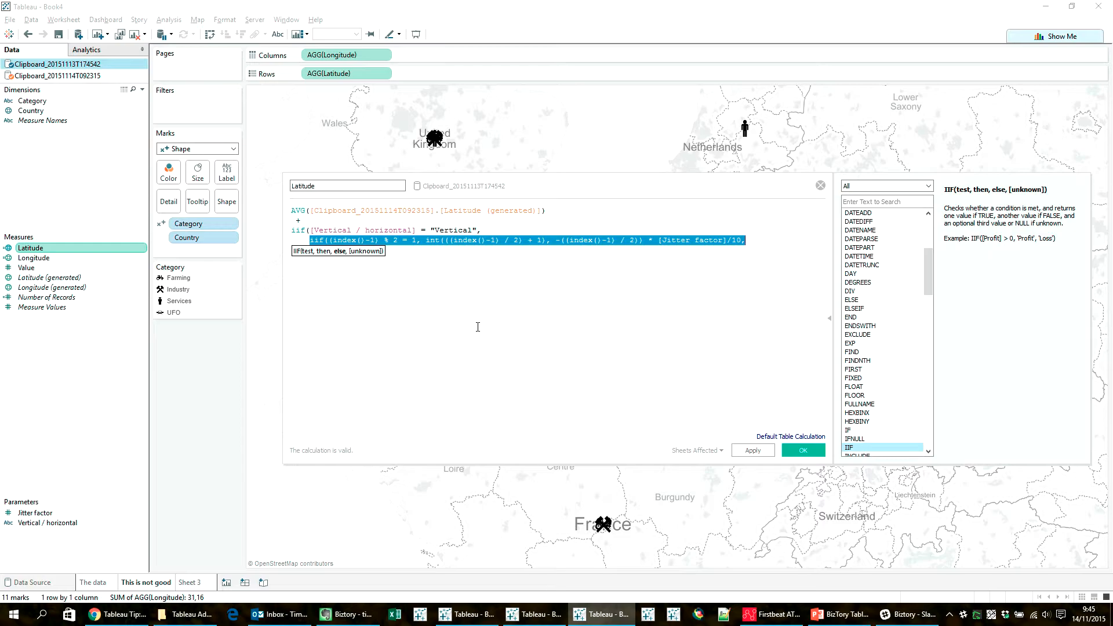
type("0)")
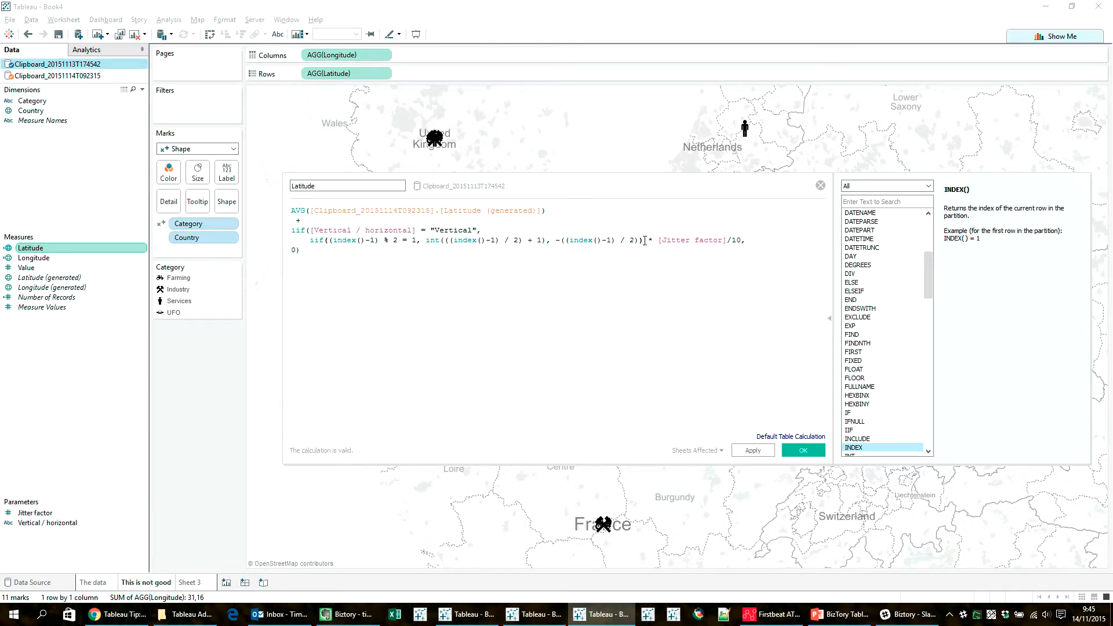
double_click(342, 240)
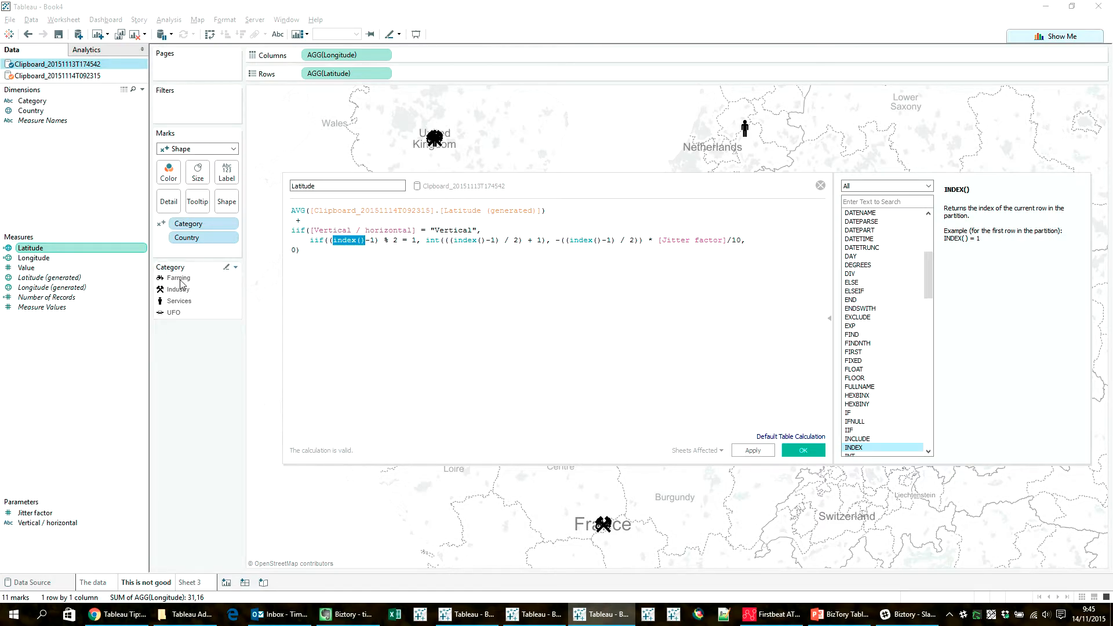
mouse_move(176, 300)
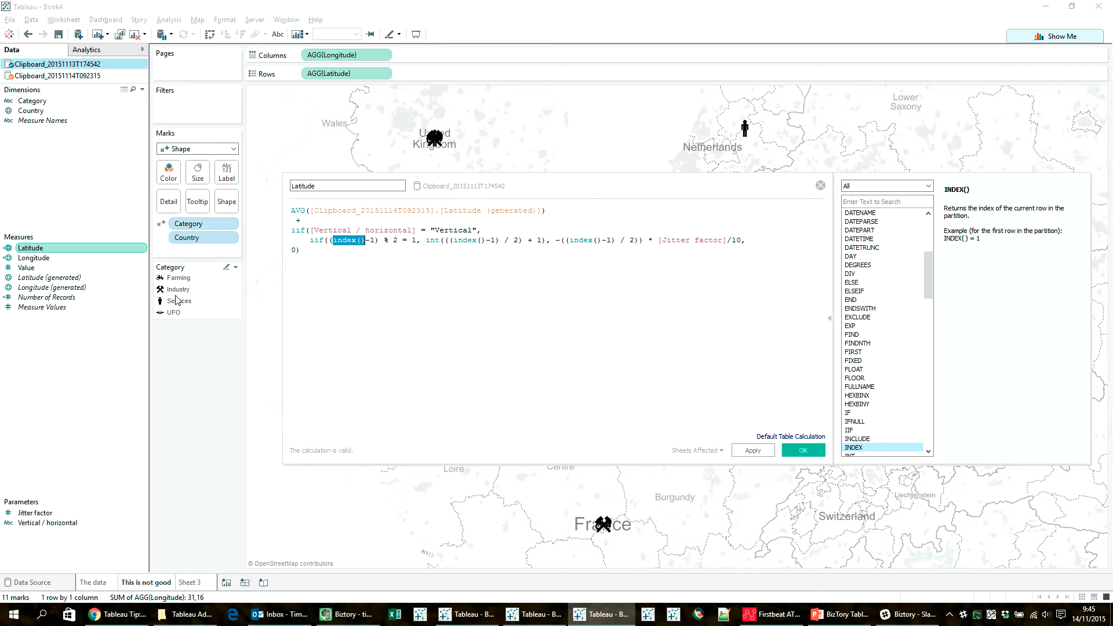
mouse_move(183, 320)
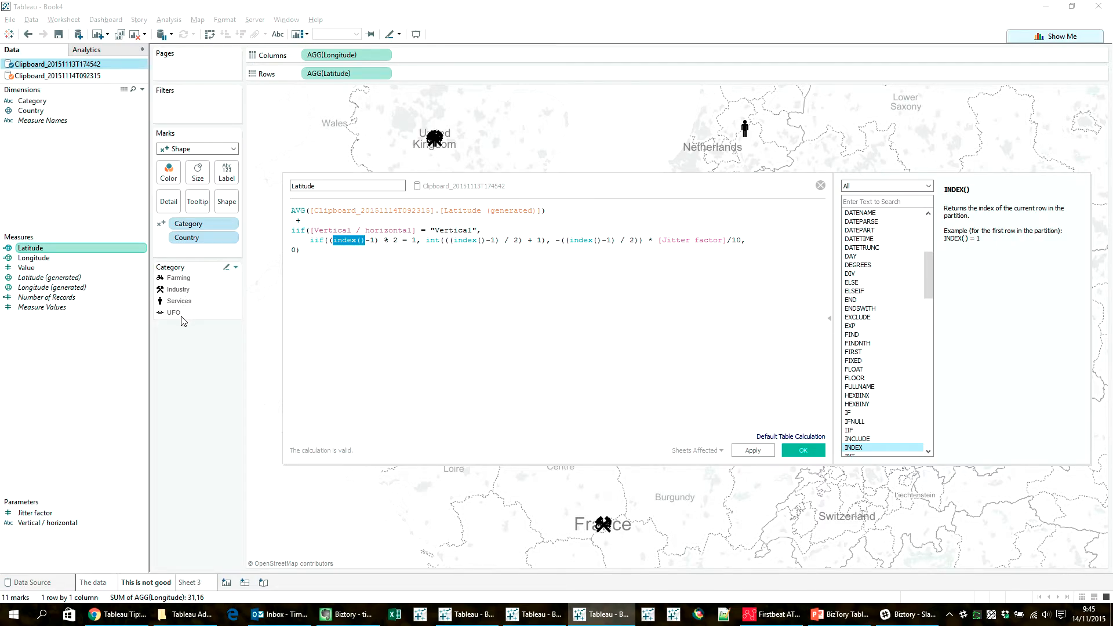
left_click(417, 276)
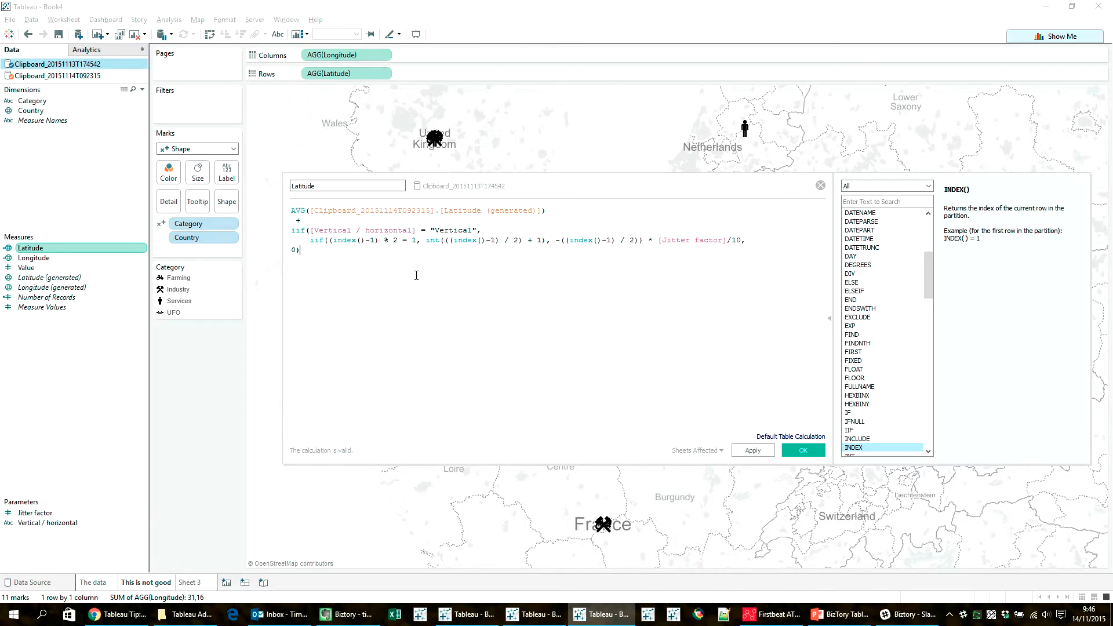
mouse_move(420, 282)
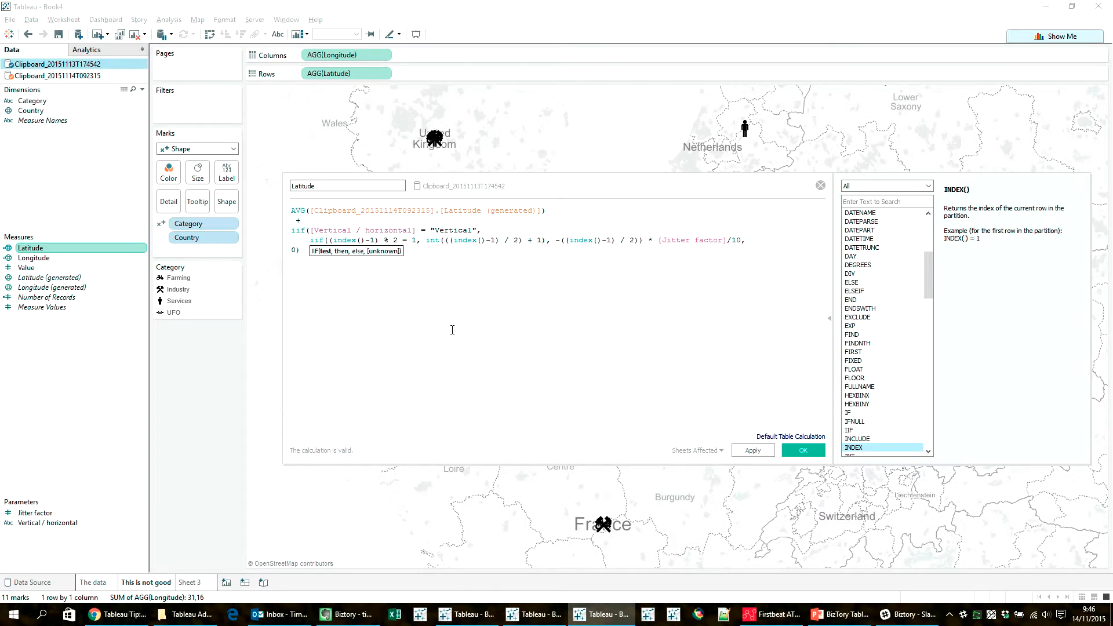
mouse_move(402, 277)
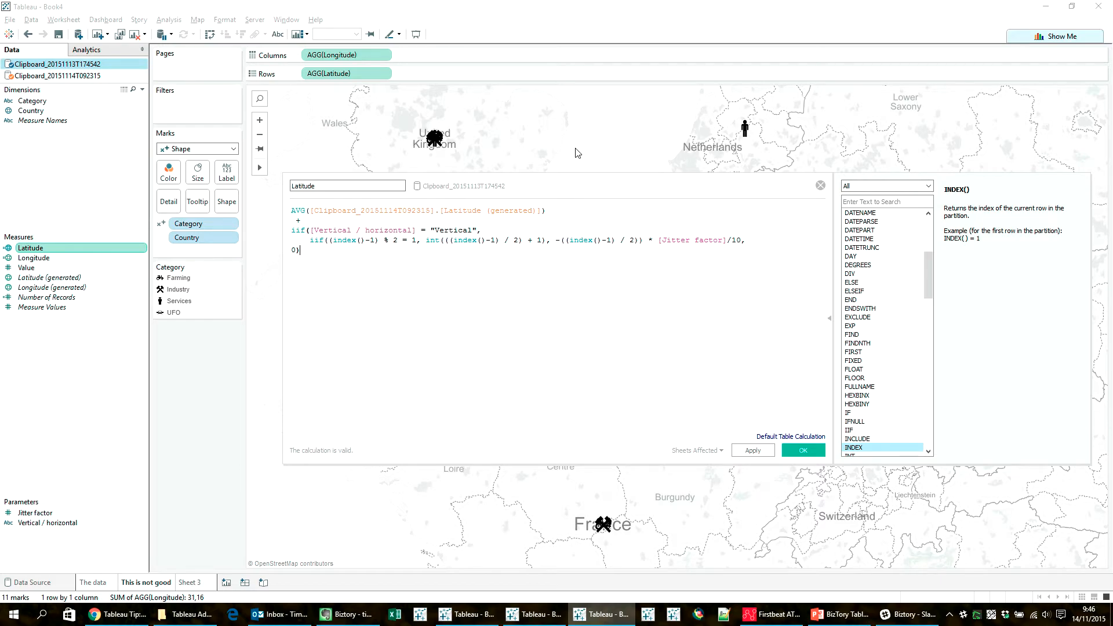
mouse_move(448, 298)
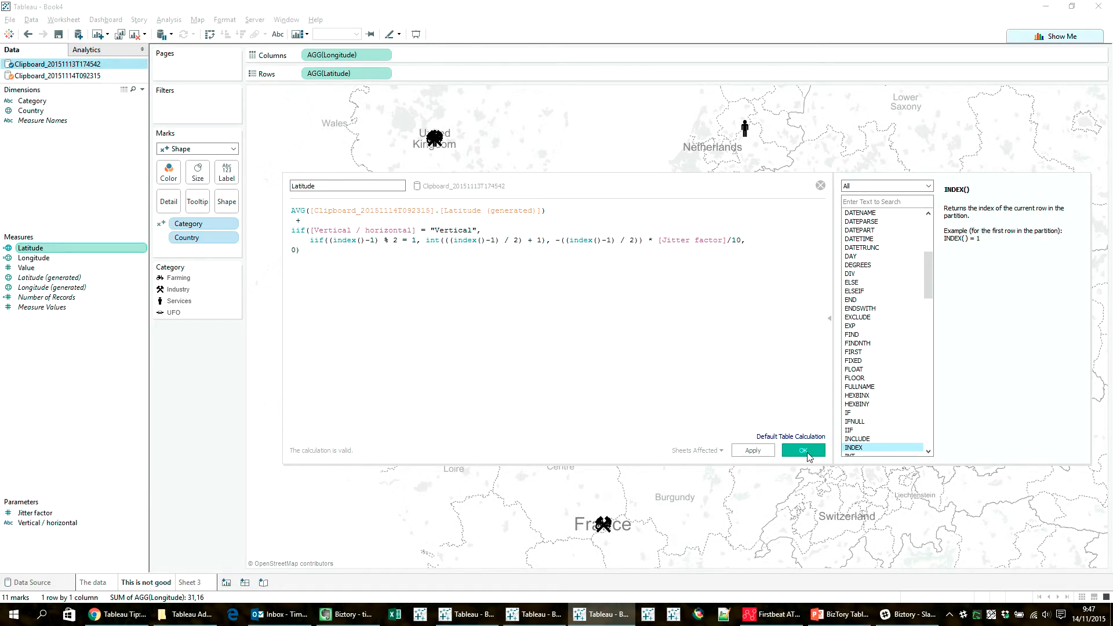
Confirm the Latitude formula, then rewrite Longitude with an iif Horizontal jitter offset.
left_click(803, 450)
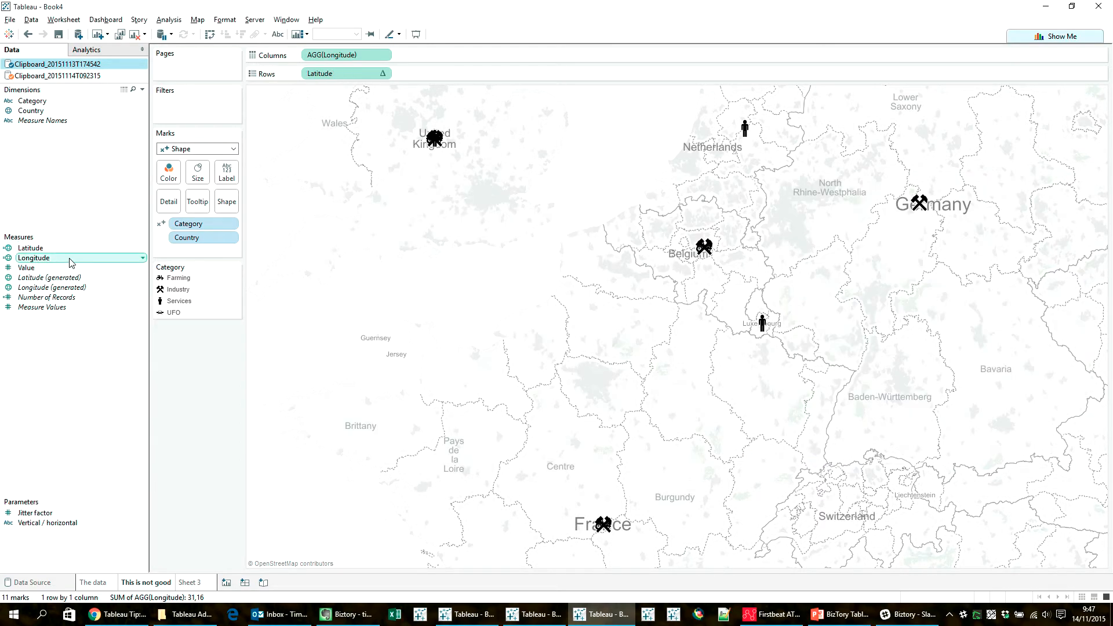
right_click(34, 257)
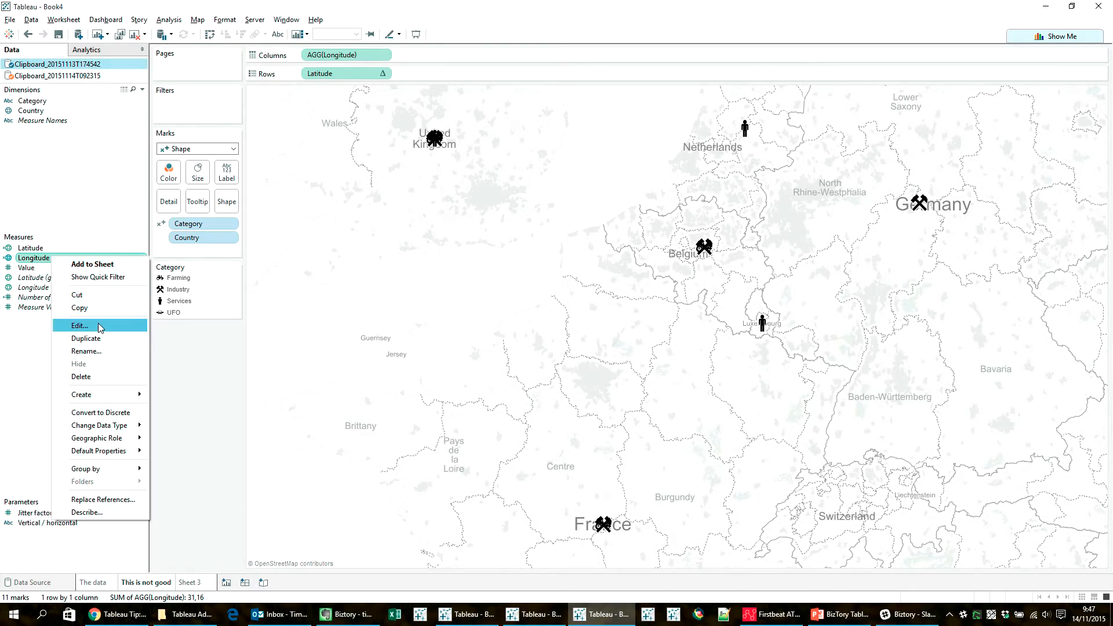
left_click(79, 325)
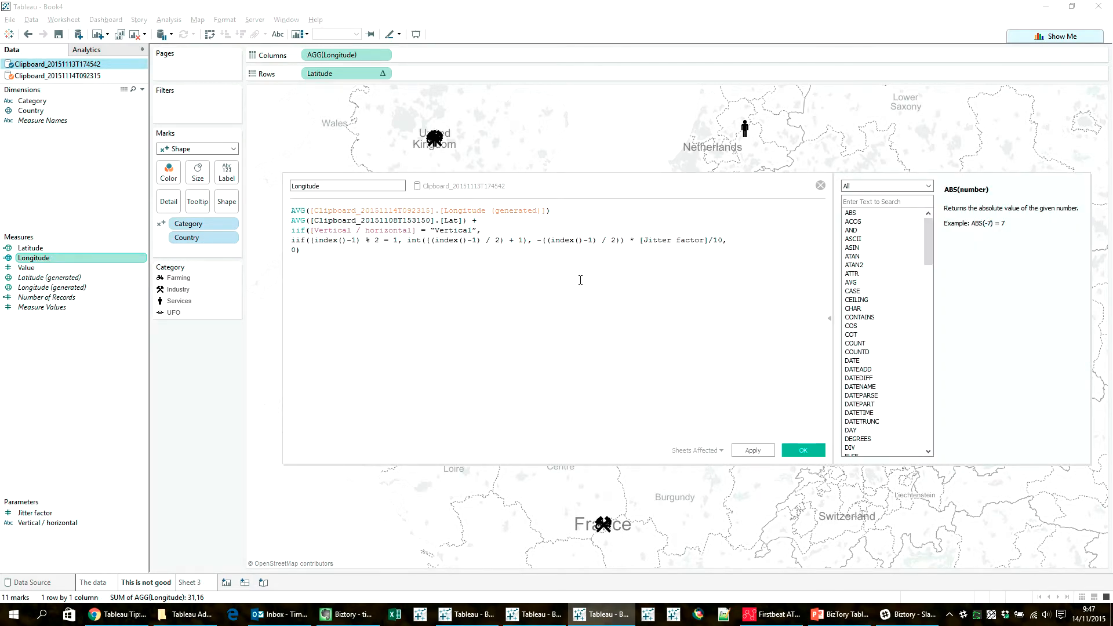
double_click(376, 220)
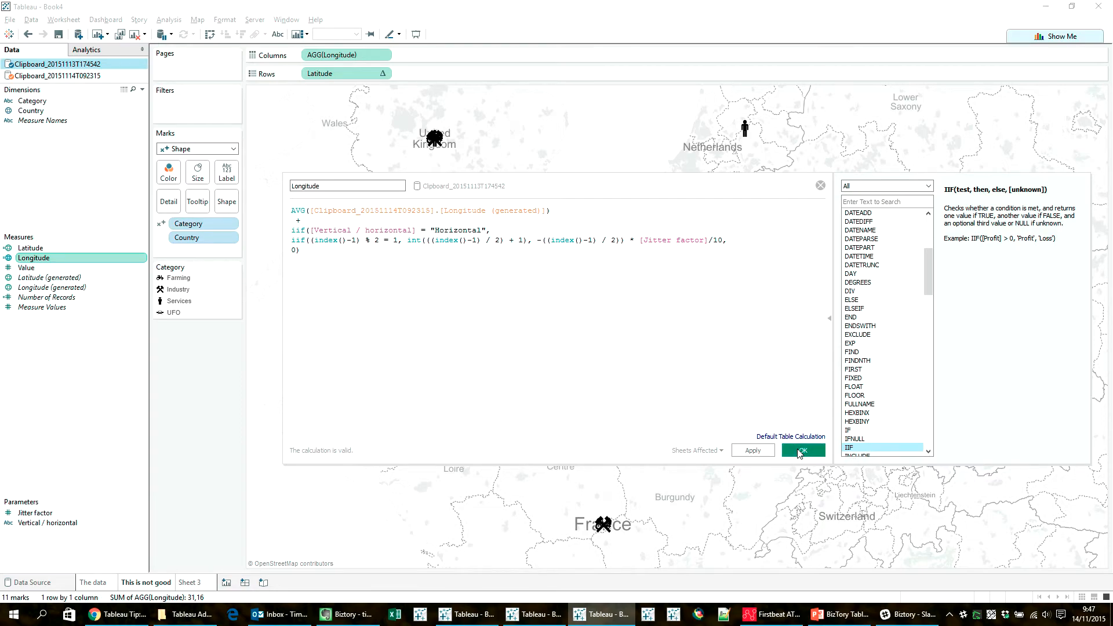
left_click(803, 450)
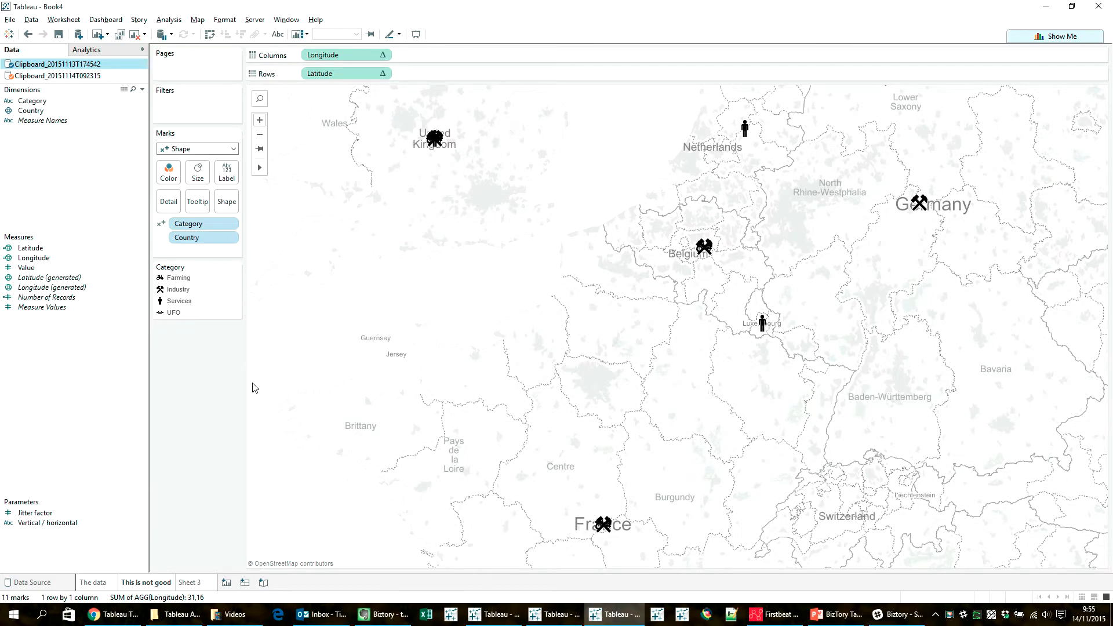
Display the Jitter factor (1) and Vertical / horizontal (Horizontal) parameter controls on the sheet.
right_click(34, 513)
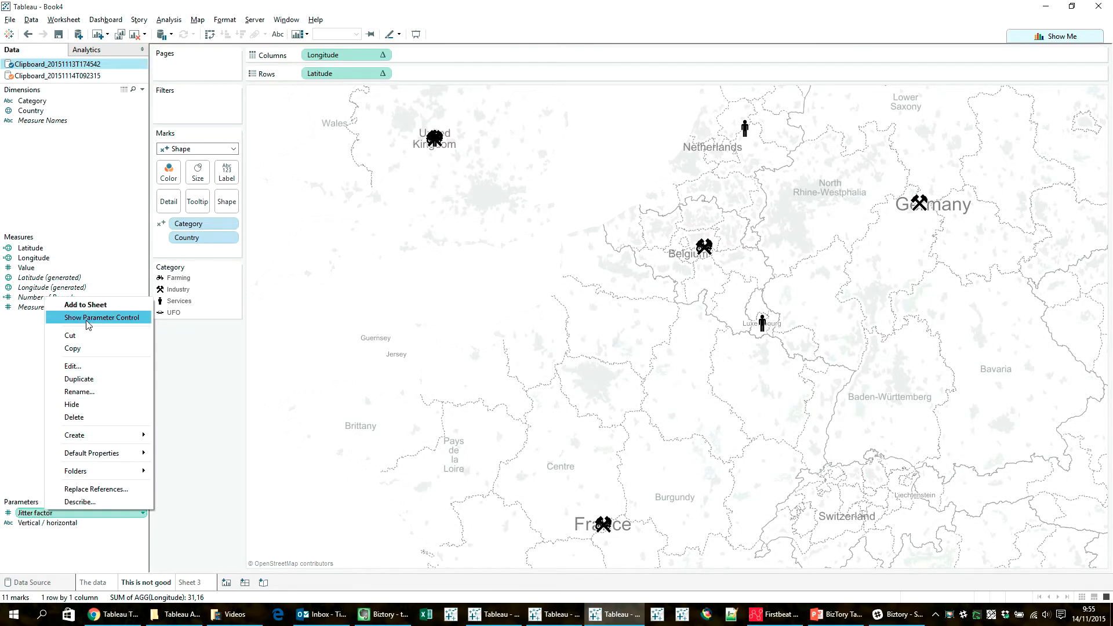
left_click(100, 317)
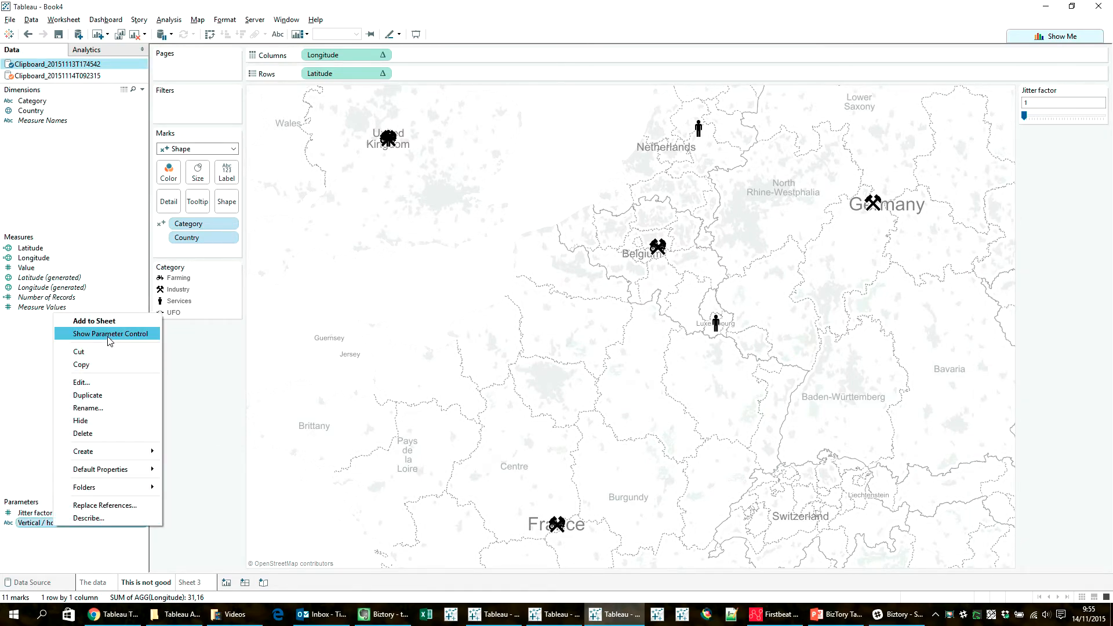
left_click(110, 334)
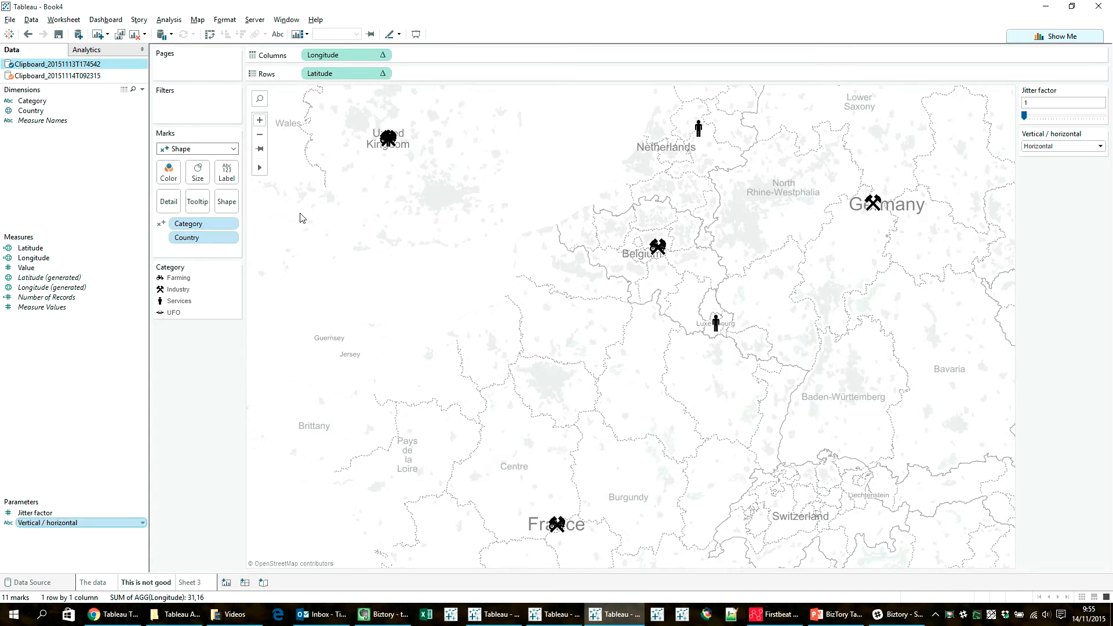
mouse_move(383, 85)
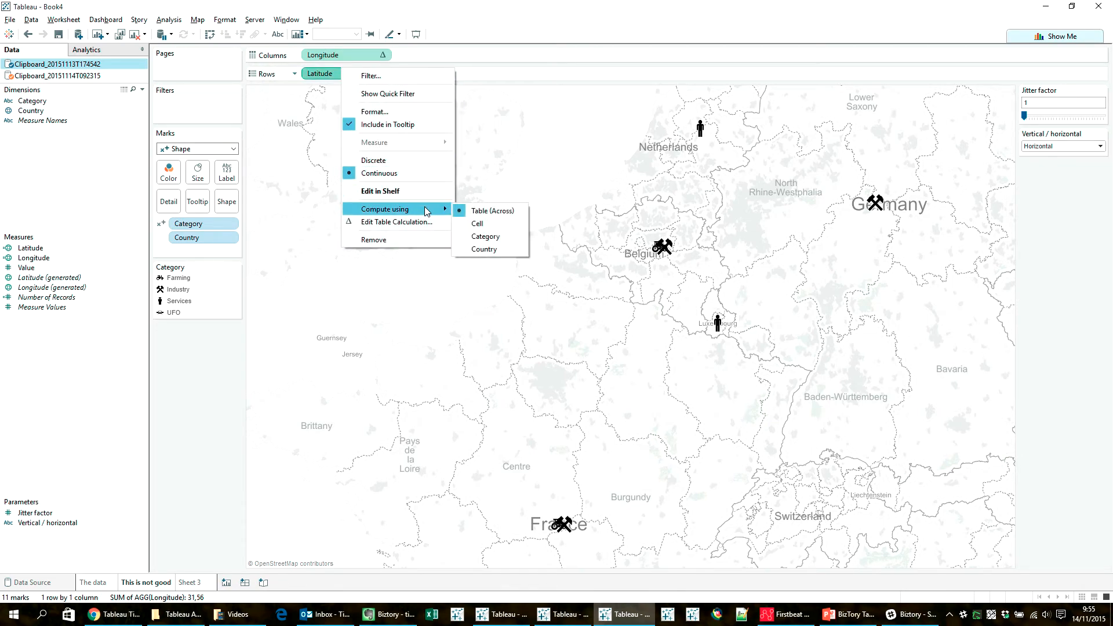
mouse_move(487, 236)
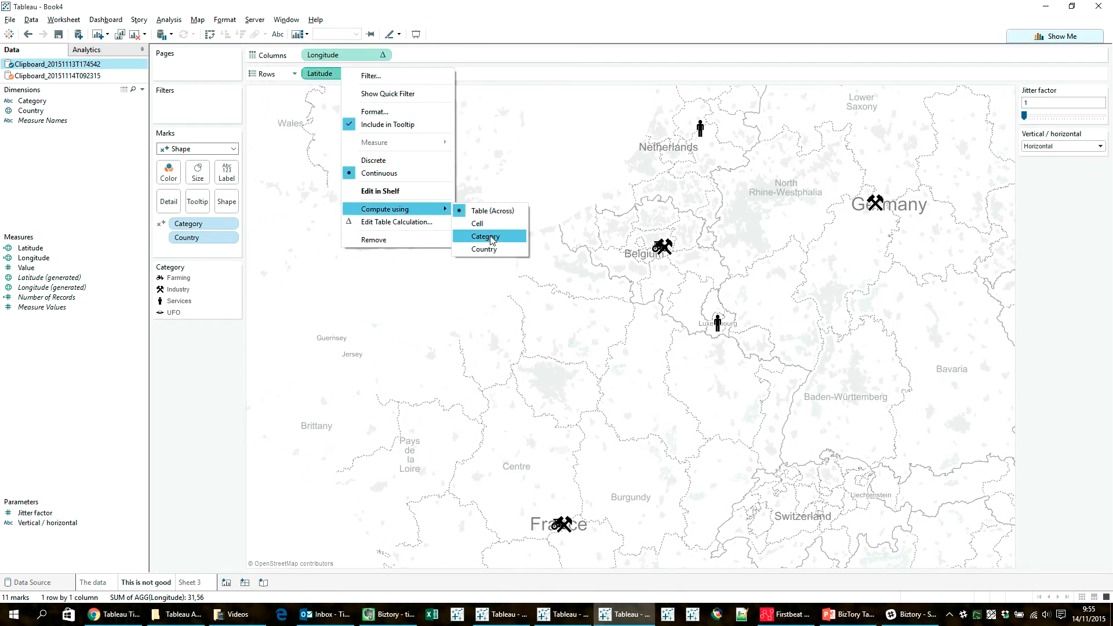
Set the Latitude table calculation to compute using Category.
left_click(486, 236)
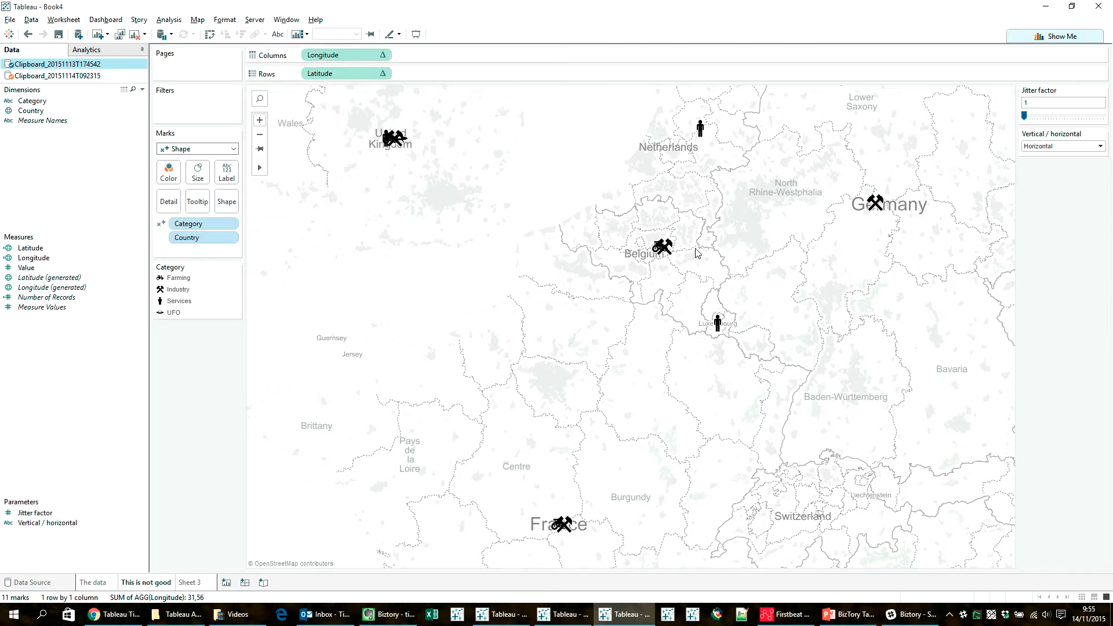
mouse_move(439, 148)
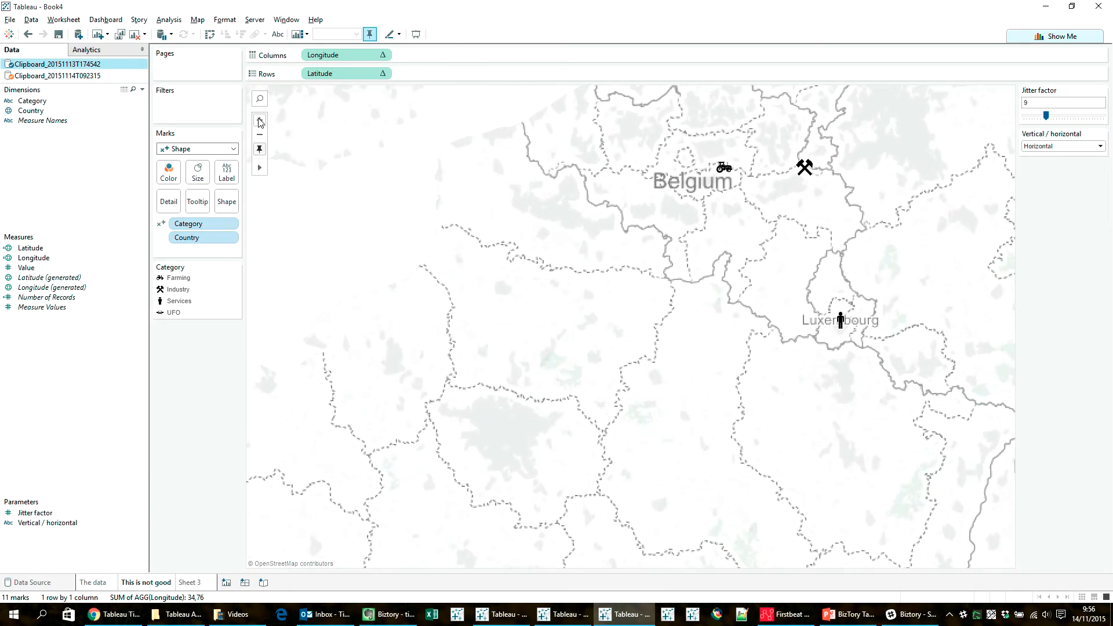
Zoom out, try Vertical orientation, then return to Horizontal with Jitter factor 5.
left_click(259, 136)
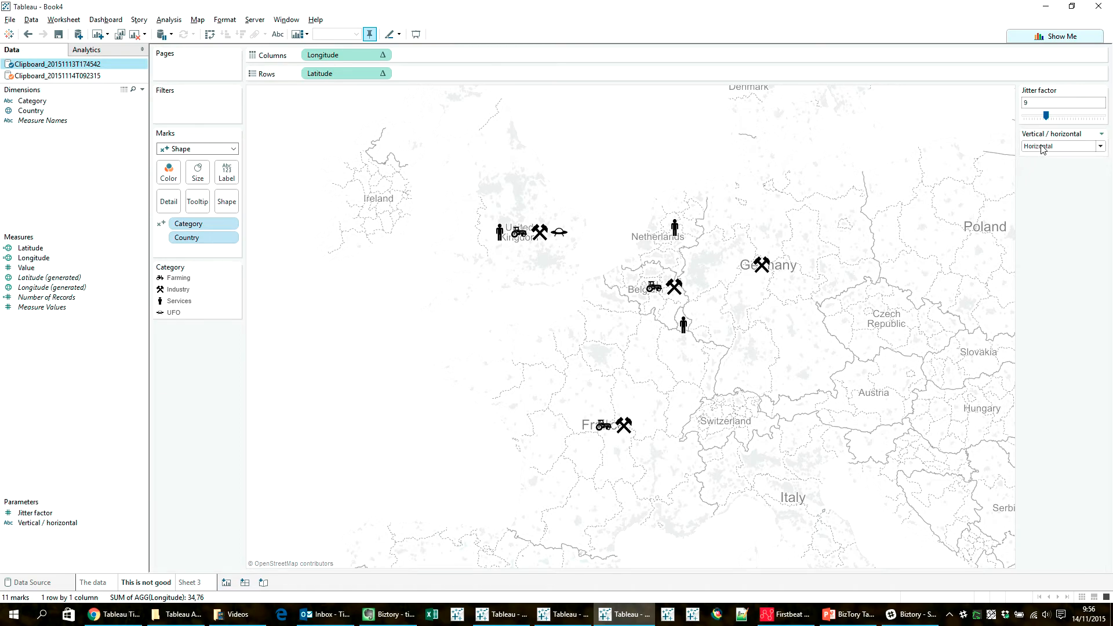
left_click(1063, 146)
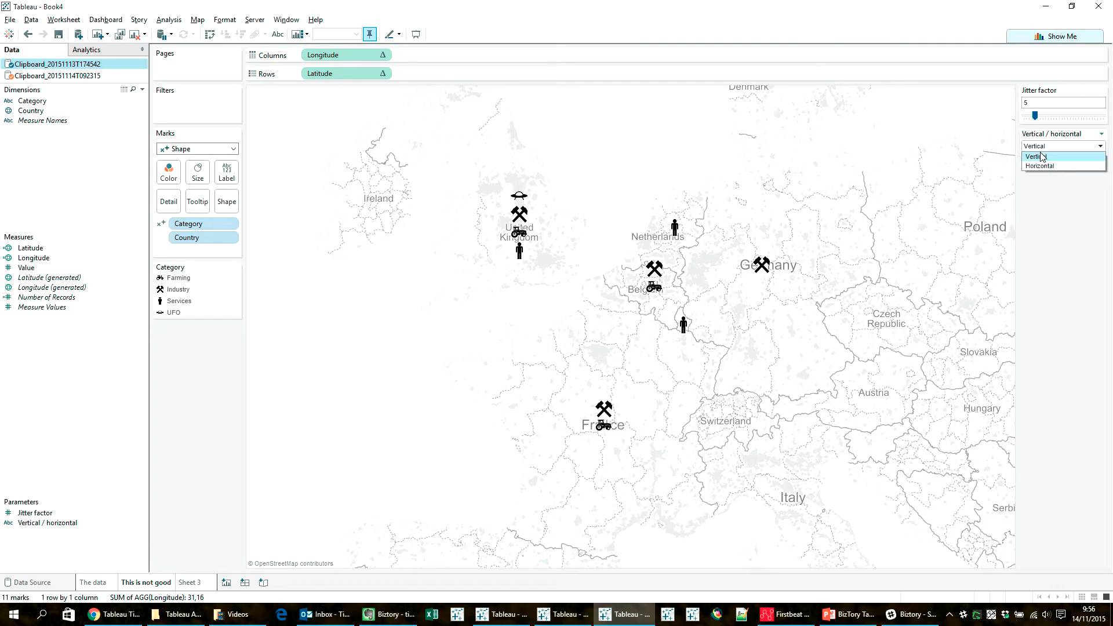
left_click(1040, 165)
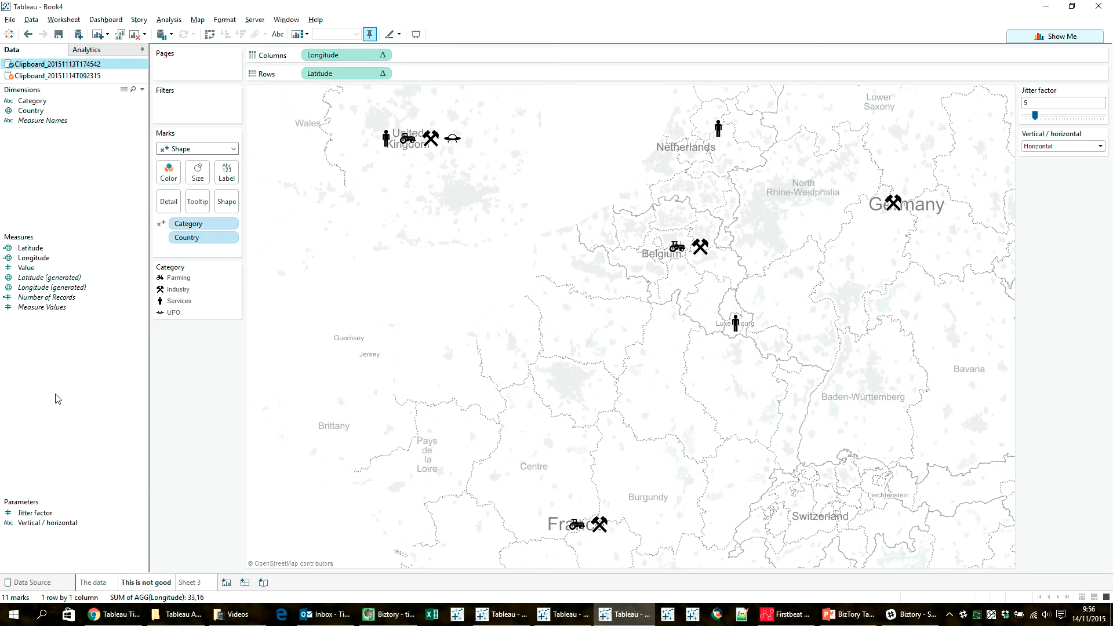
mouse_move(62, 396)
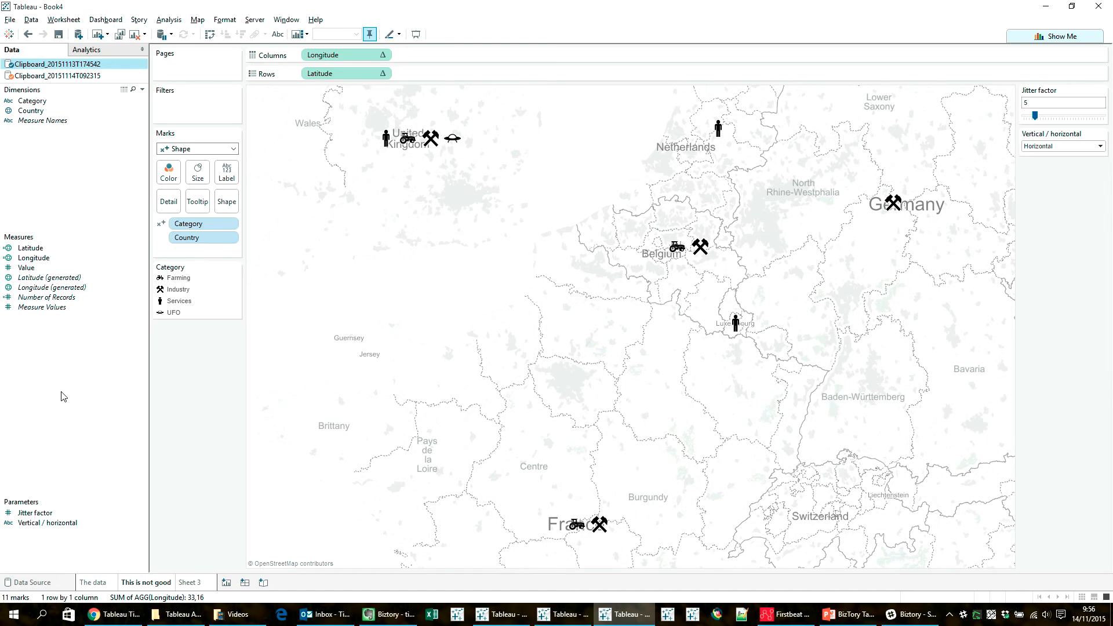
mouse_move(99, 386)
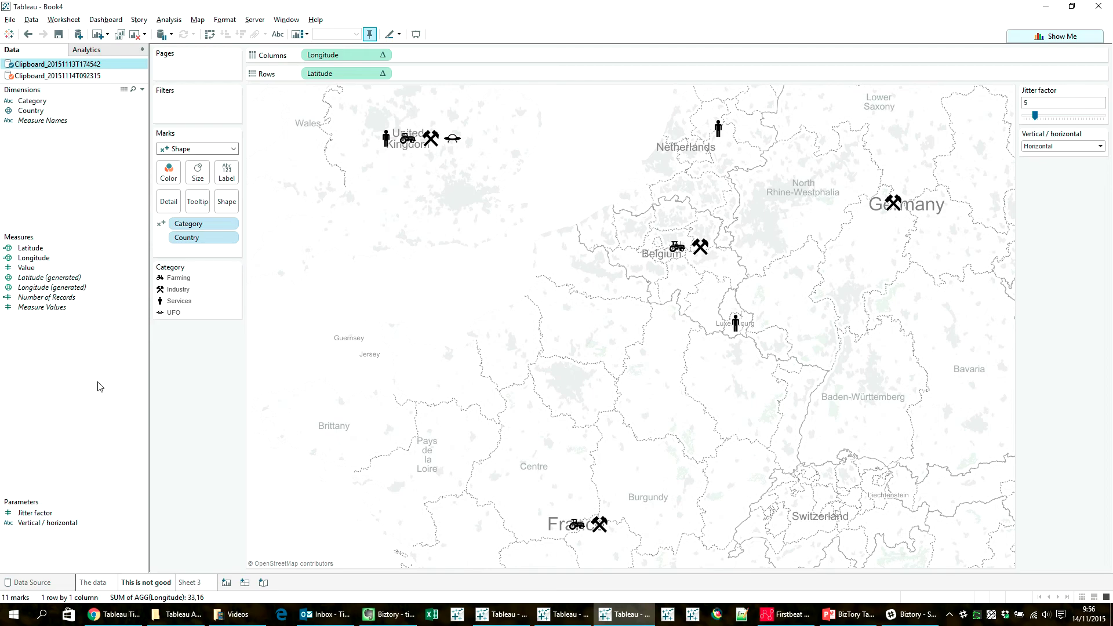